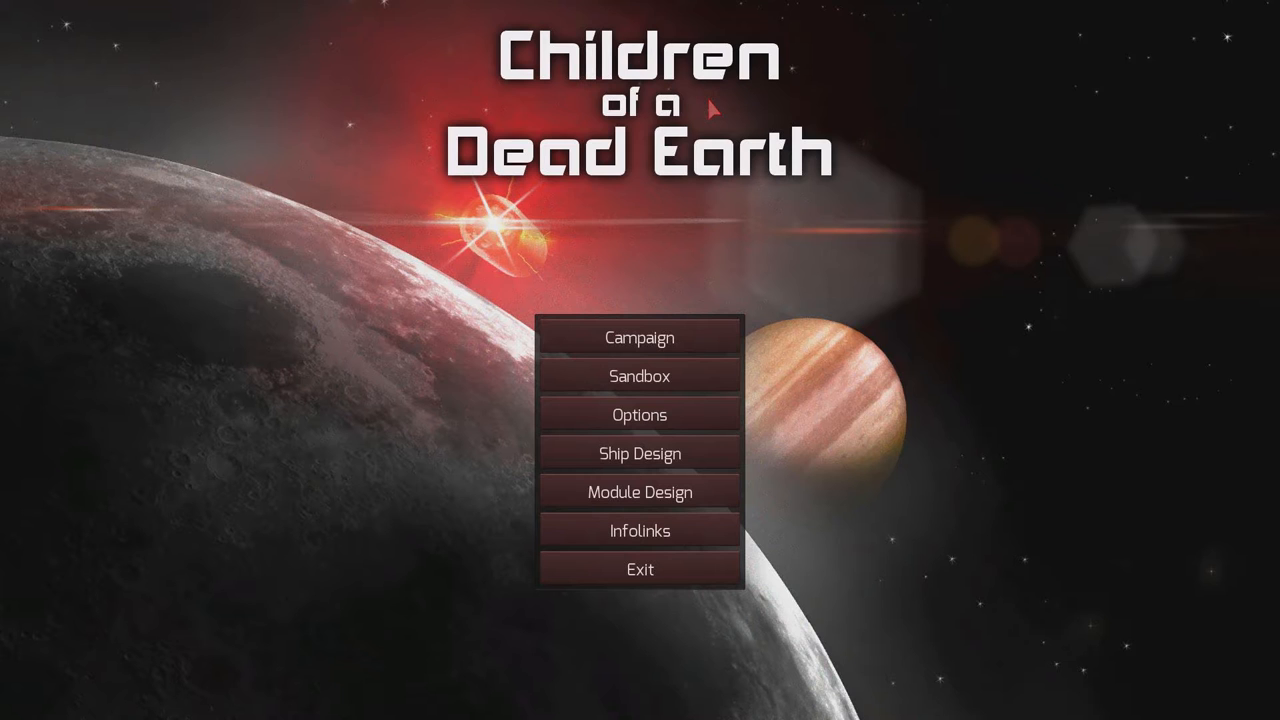
Enter Ship Design and select the KKV MK1 missile from the user designs
{"action": "left_click", "coordinate": [640, 452]}
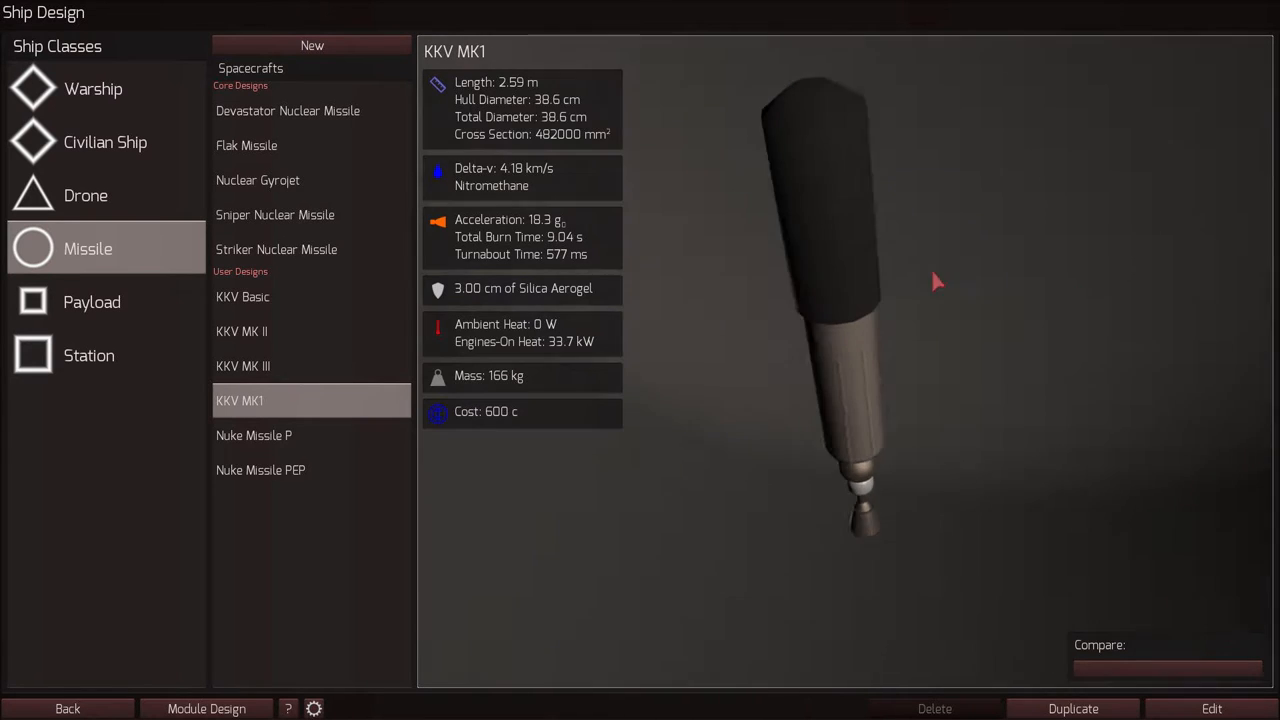
Orbit the KKV MK1 preview, then load the 42.0 MW KKV MK1 Turreted Coilgun module
{"action": "left_click_drag", "start_coordinate": [936, 282], "coordinate": [920, 370]}
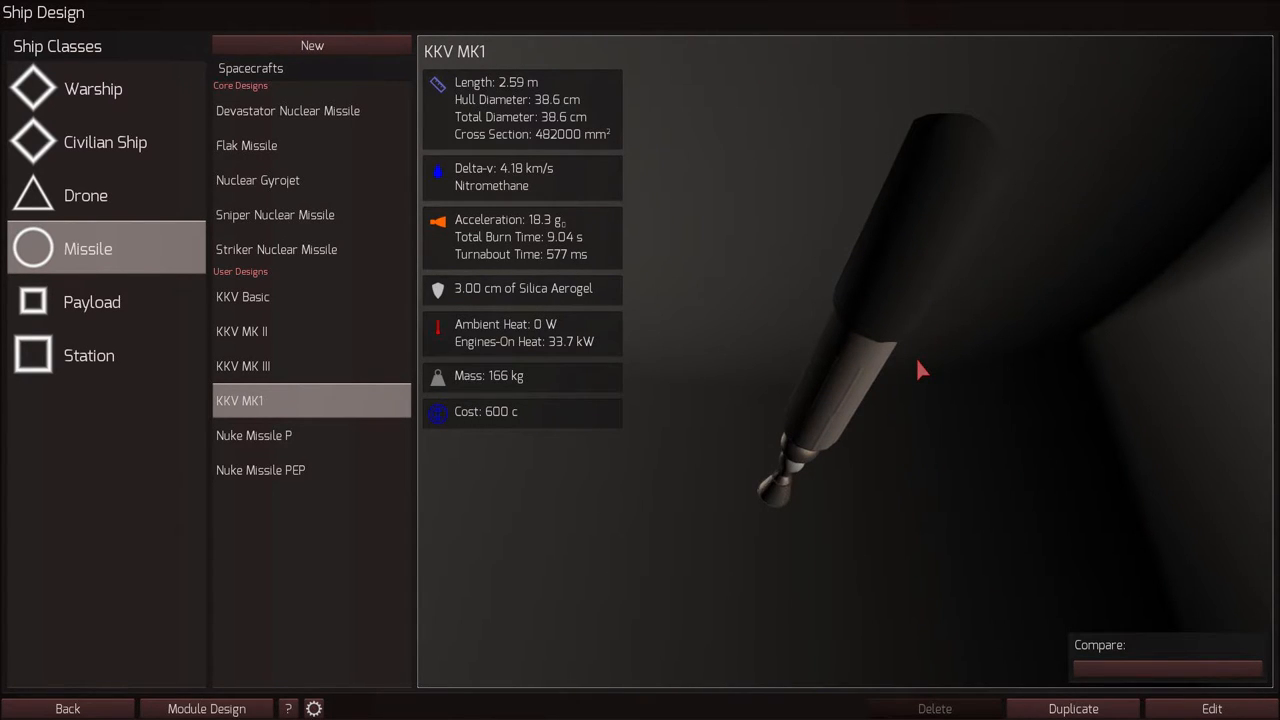
{"action": "left_click_drag", "start_coordinate": [920, 370], "coordinate": [970, 462]}
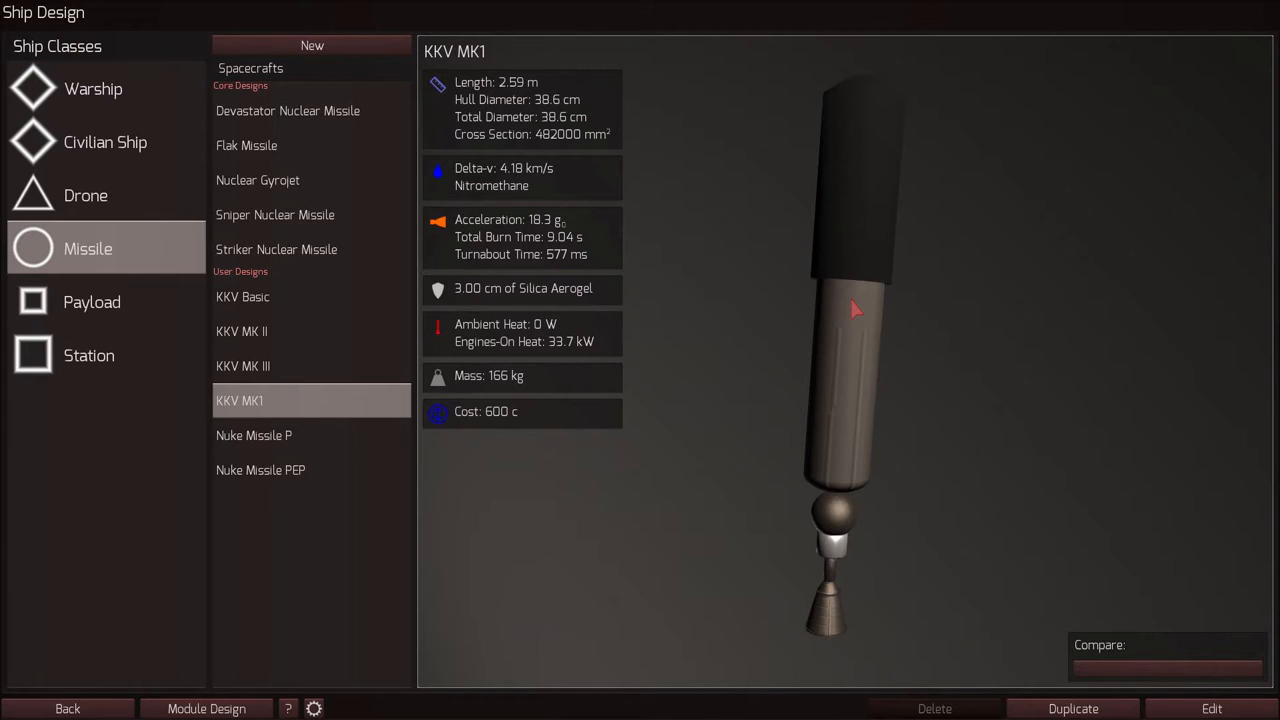
{"action": "mouse_move", "coordinate": [890, 348]}
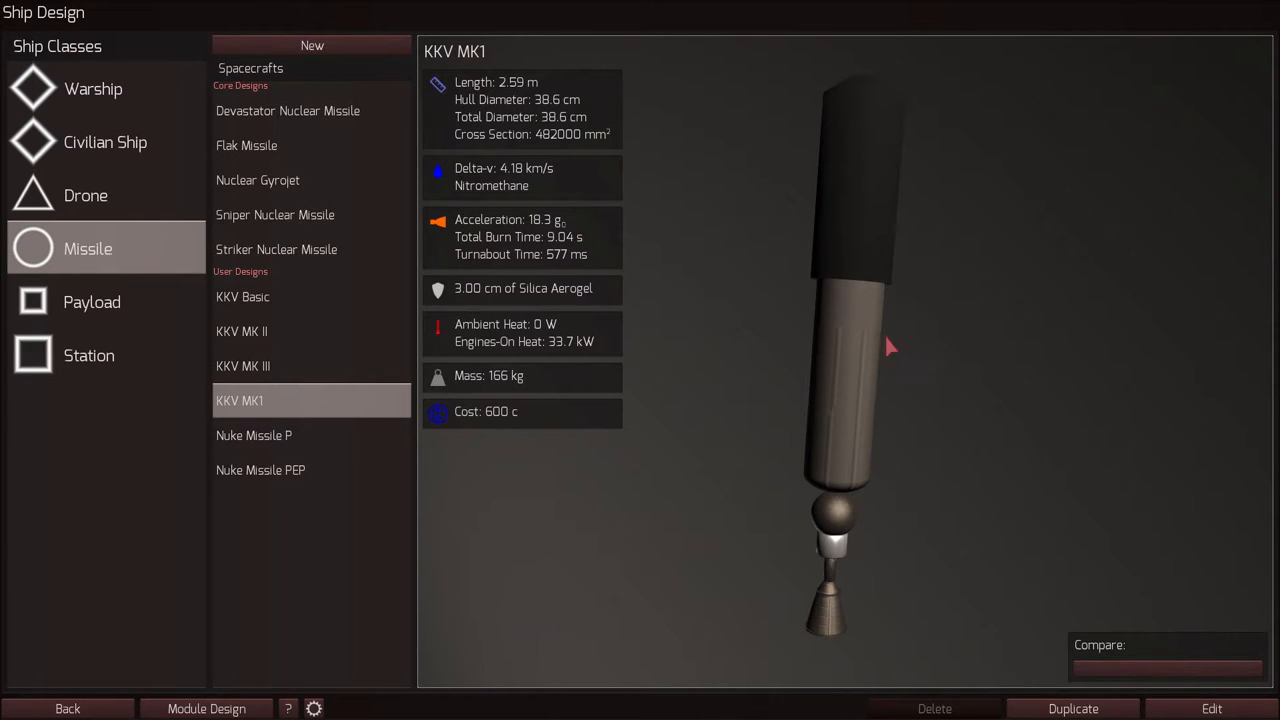
{"action": "mouse_move", "coordinate": [944, 396]}
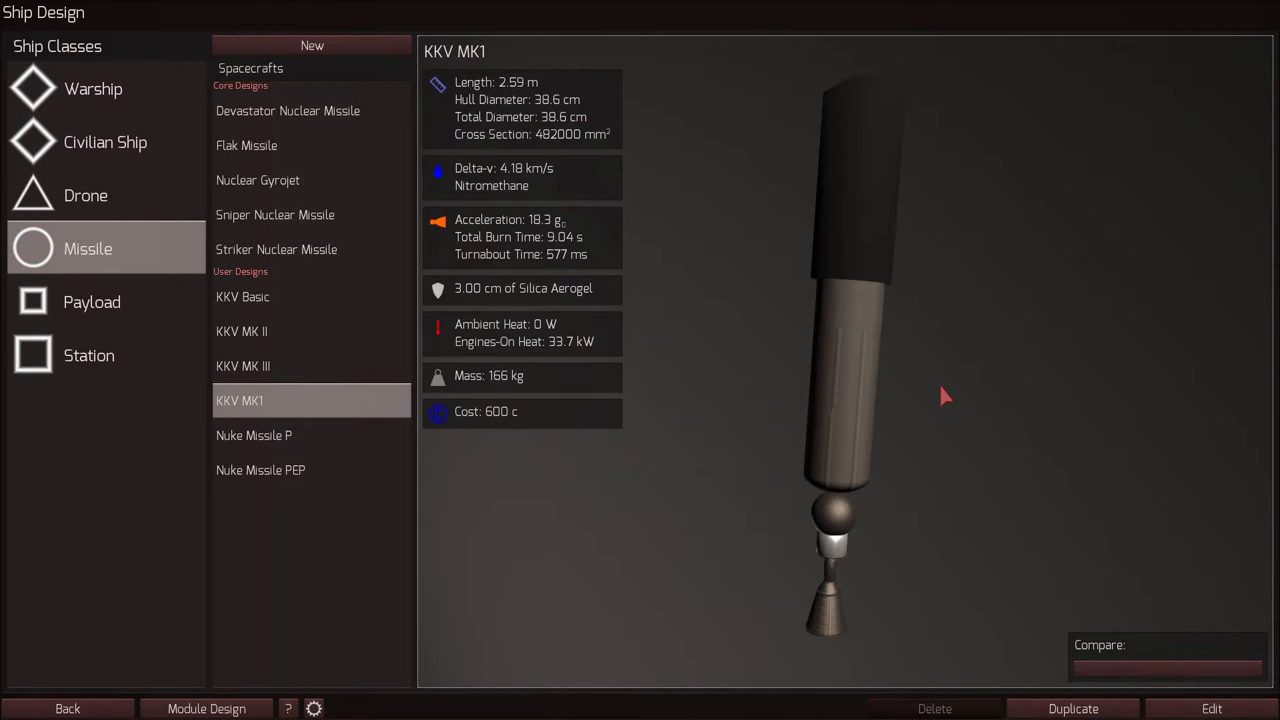
{"action": "left_click_drag", "start_coordinate": [944, 396], "coordinate": [884, 498]}
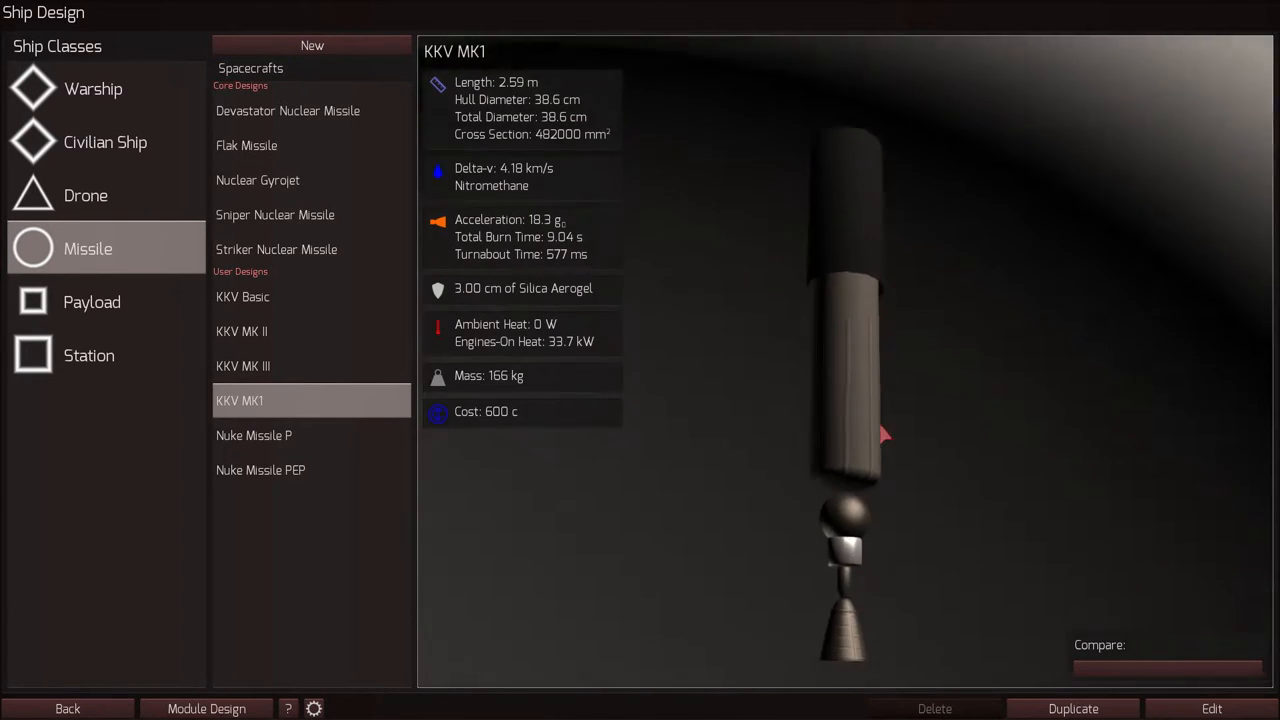
{"action": "left_click", "coordinate": [206, 708]}
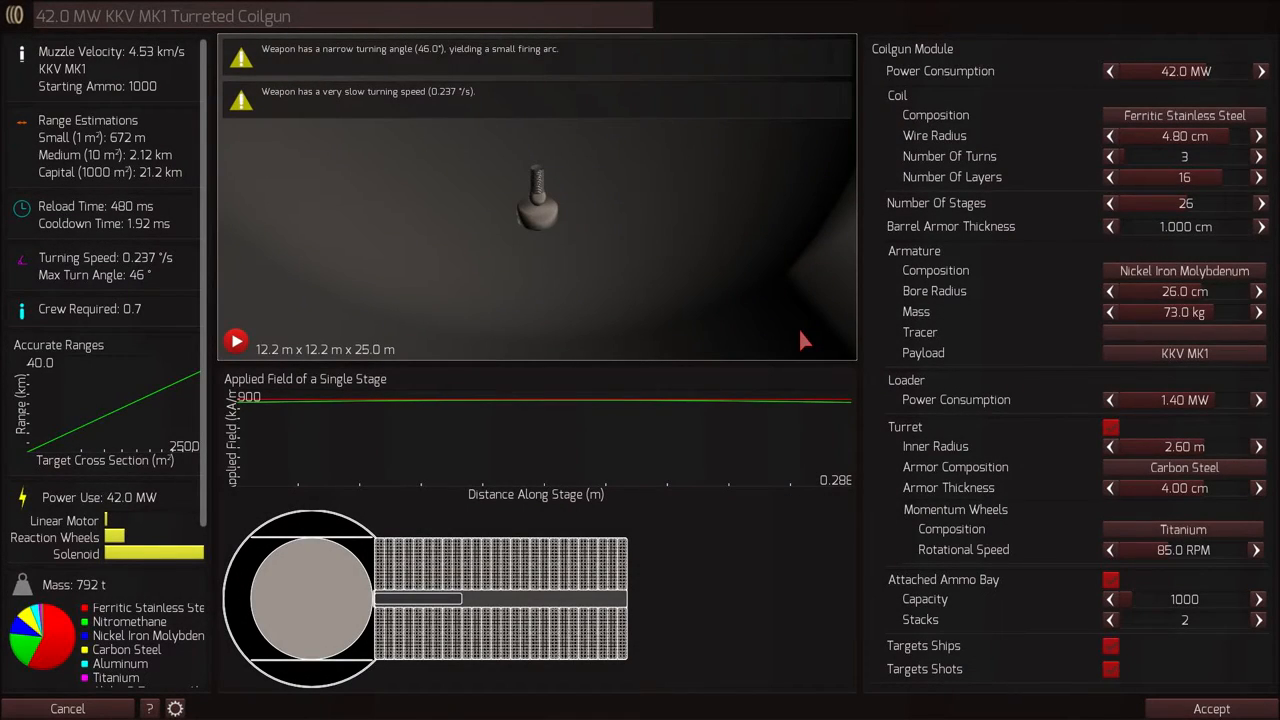
{"action": "mouse_move", "coordinate": [660, 390]}
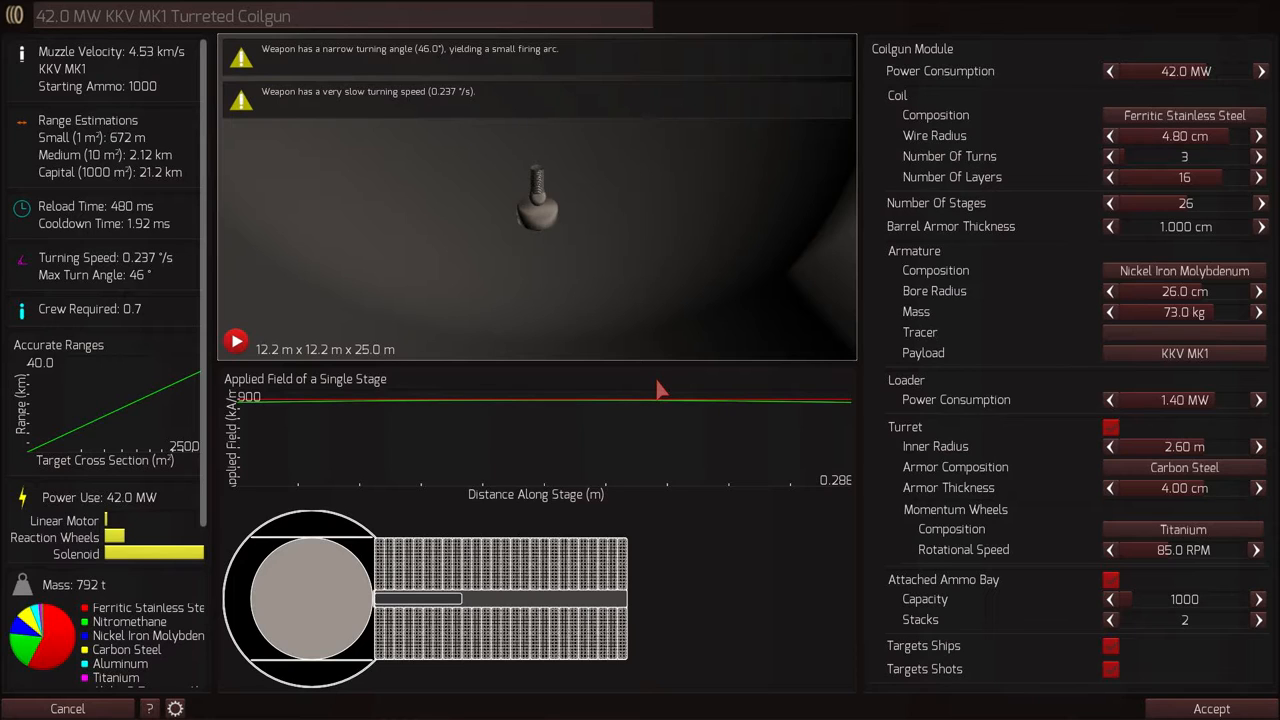
{"action": "mouse_move", "coordinate": [640, 324]}
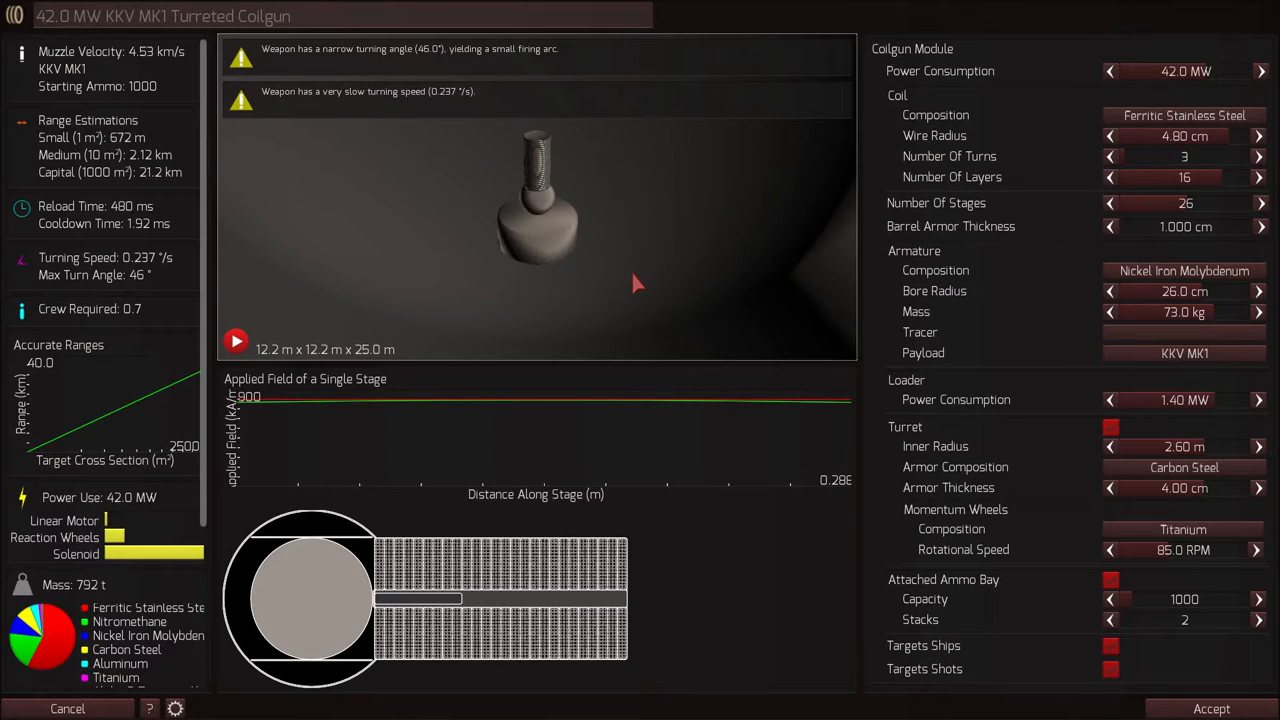
{"action": "mouse_move", "coordinate": [322, 348]}
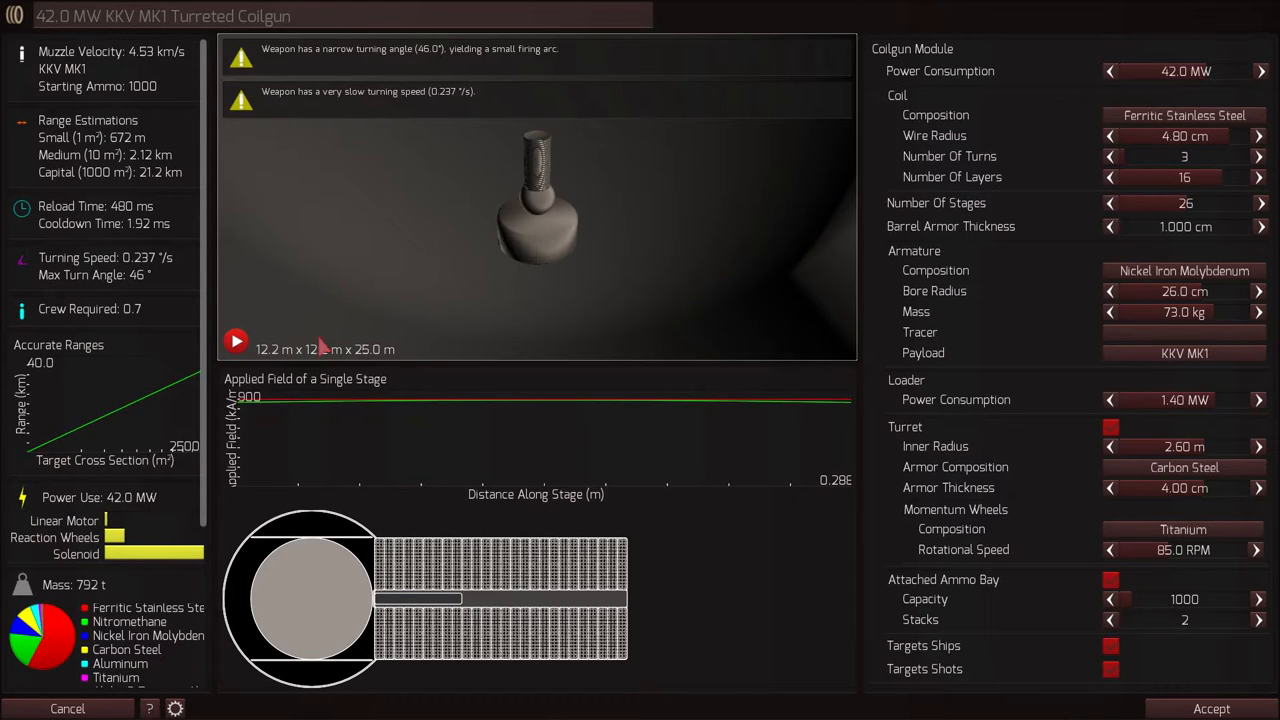
Scroll the coilgun's stats and orbit the KKV MK1 craft in the editor
{"action": "scroll", "scroll_direction": "down", "scroll_amount": 3}
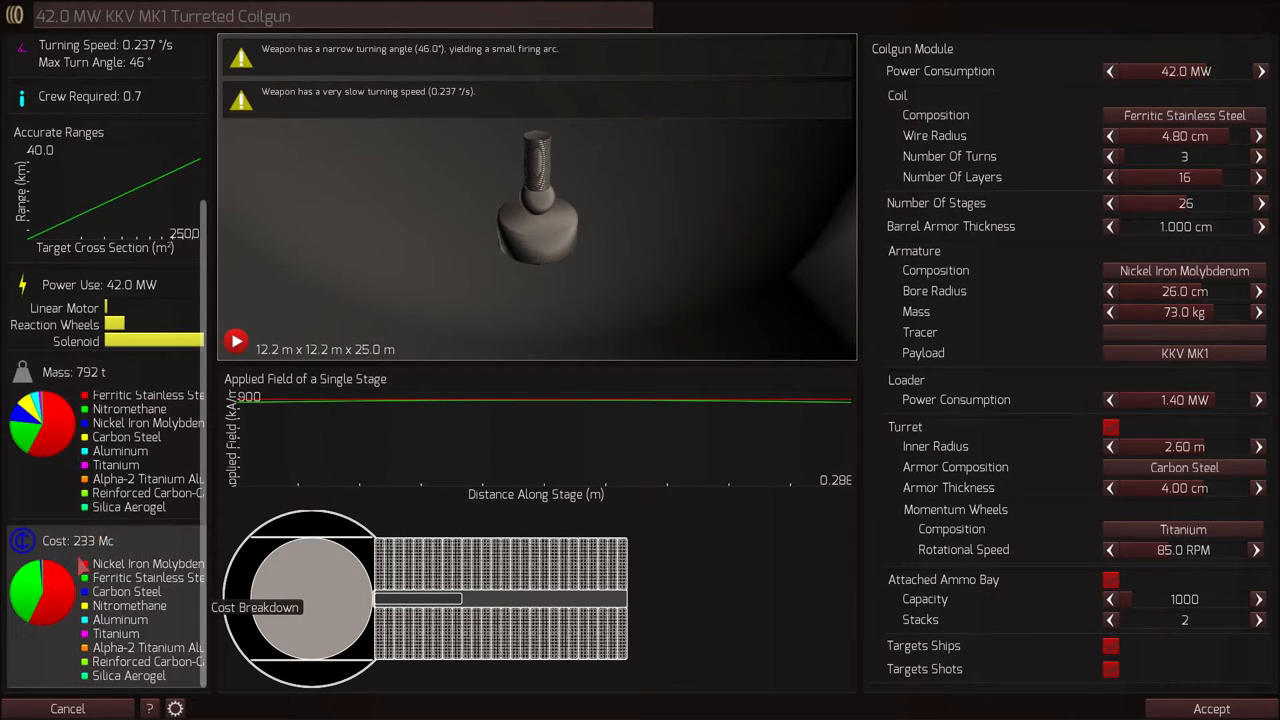
{"action": "mouse_move", "coordinate": [980, 452]}
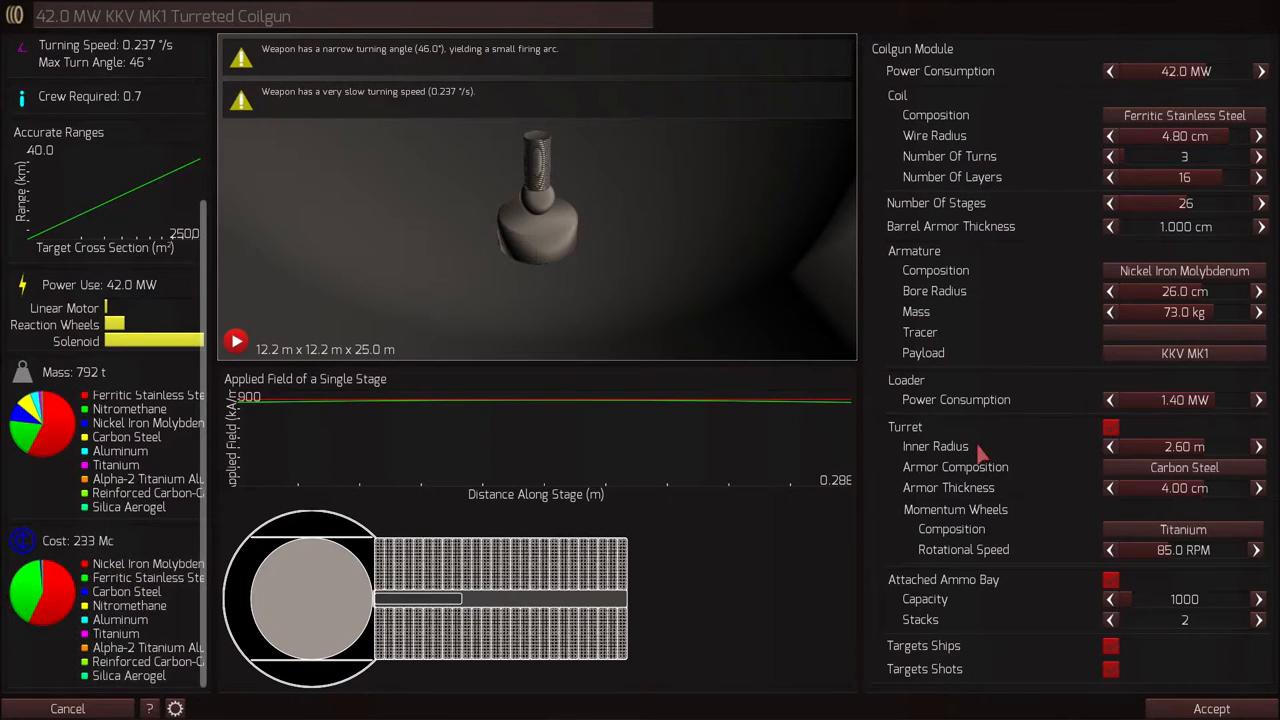
{"action": "mouse_move", "coordinate": [984, 284]}
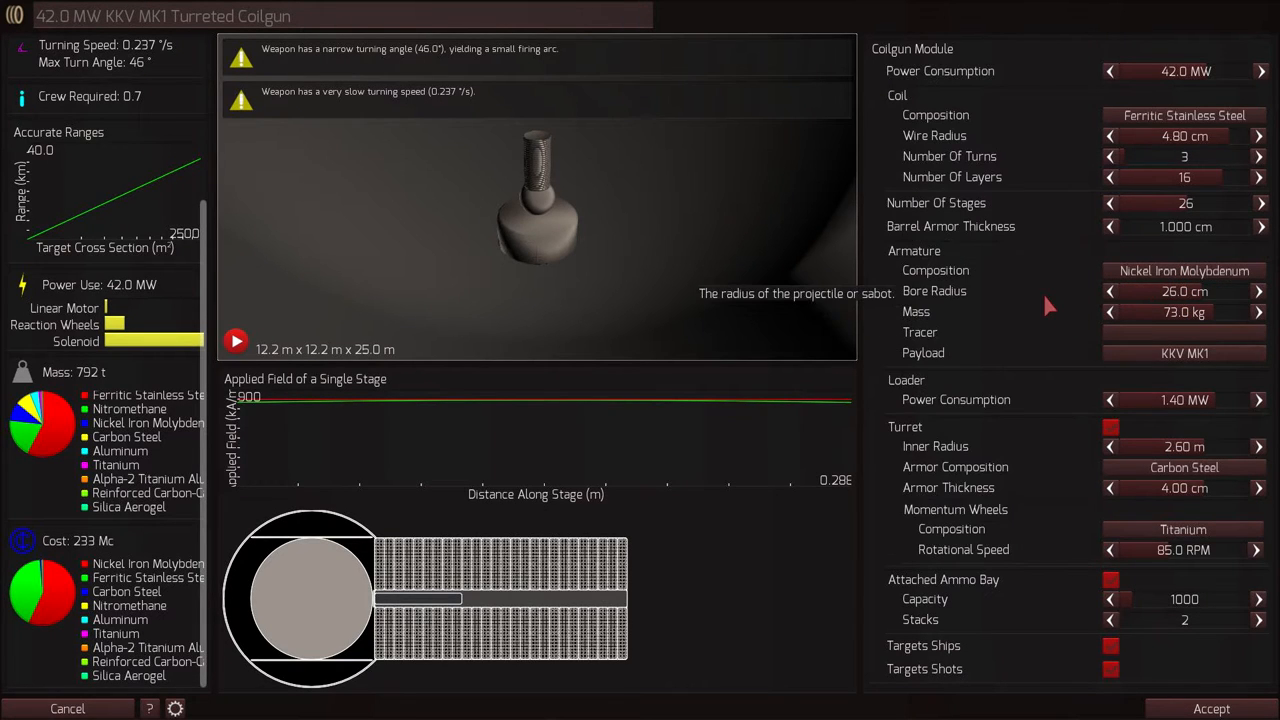
{"action": "mouse_move", "coordinate": [920, 308]}
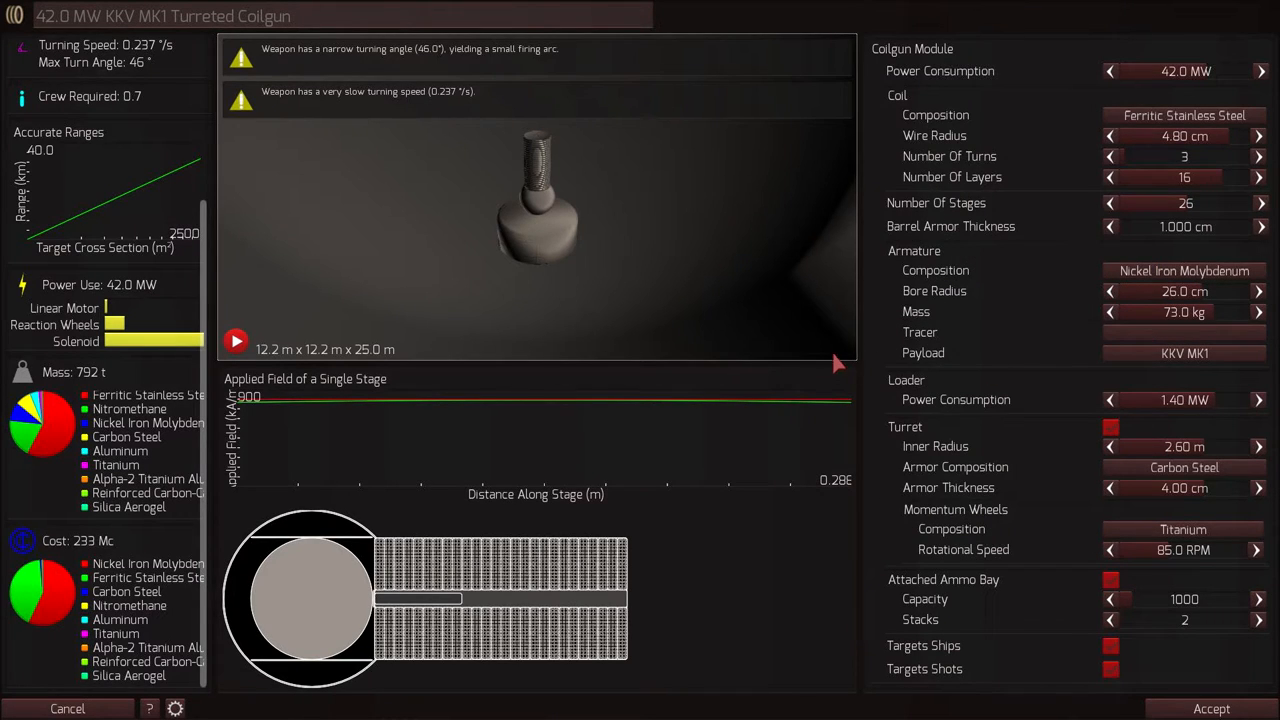
{"action": "mouse_move", "coordinate": [56, 590]}
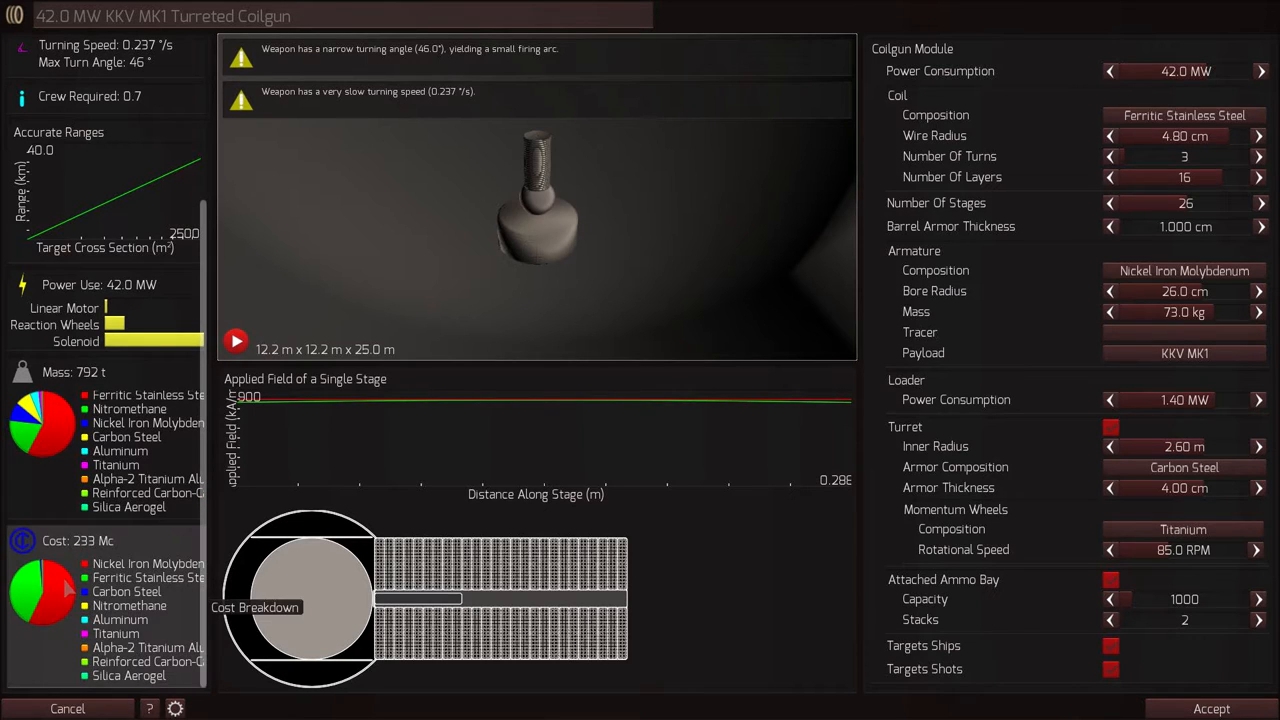
{"action": "mouse_move", "coordinate": [490, 340]}
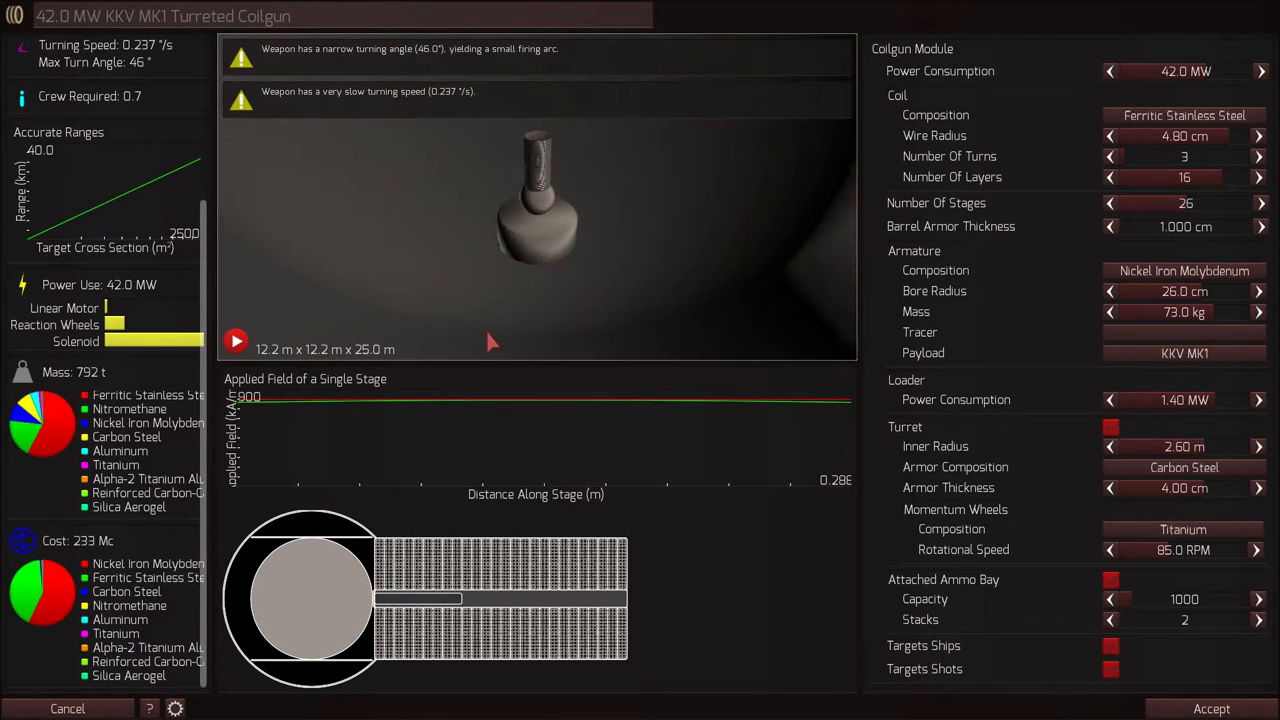
{"action": "mouse_move", "coordinate": [444, 384]}
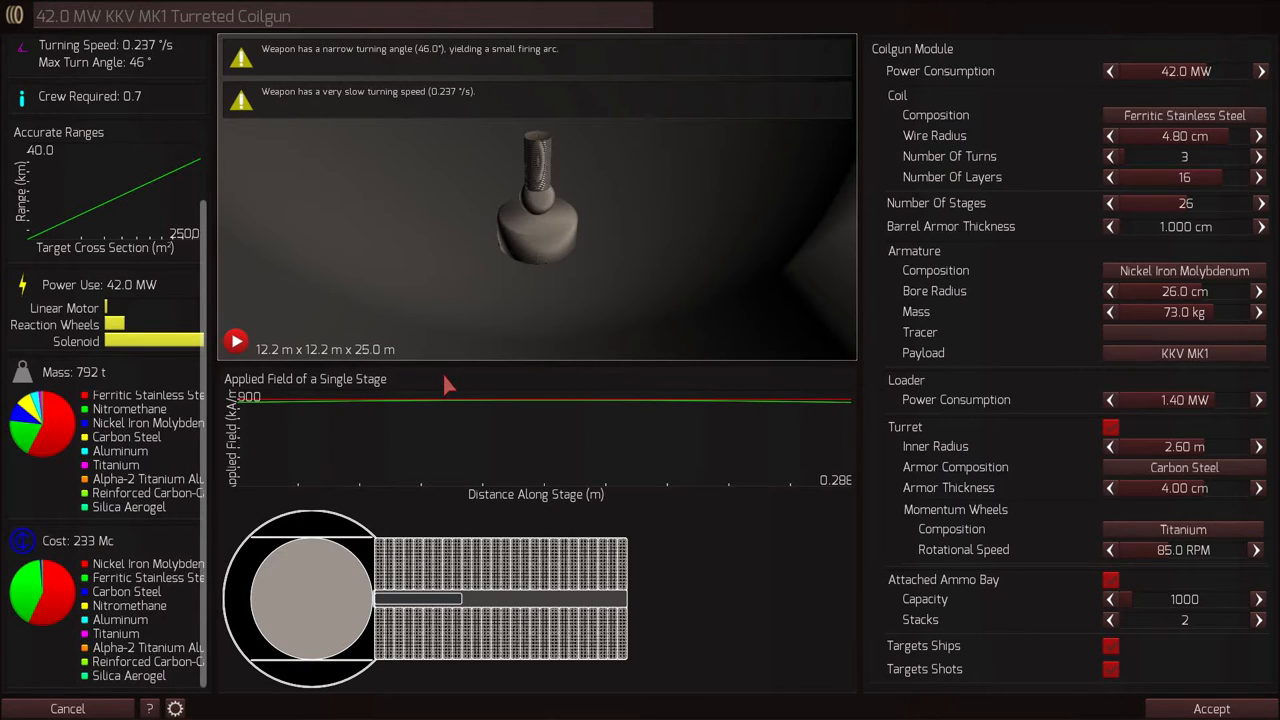
{"action": "mouse_move", "coordinate": [248, 504]}
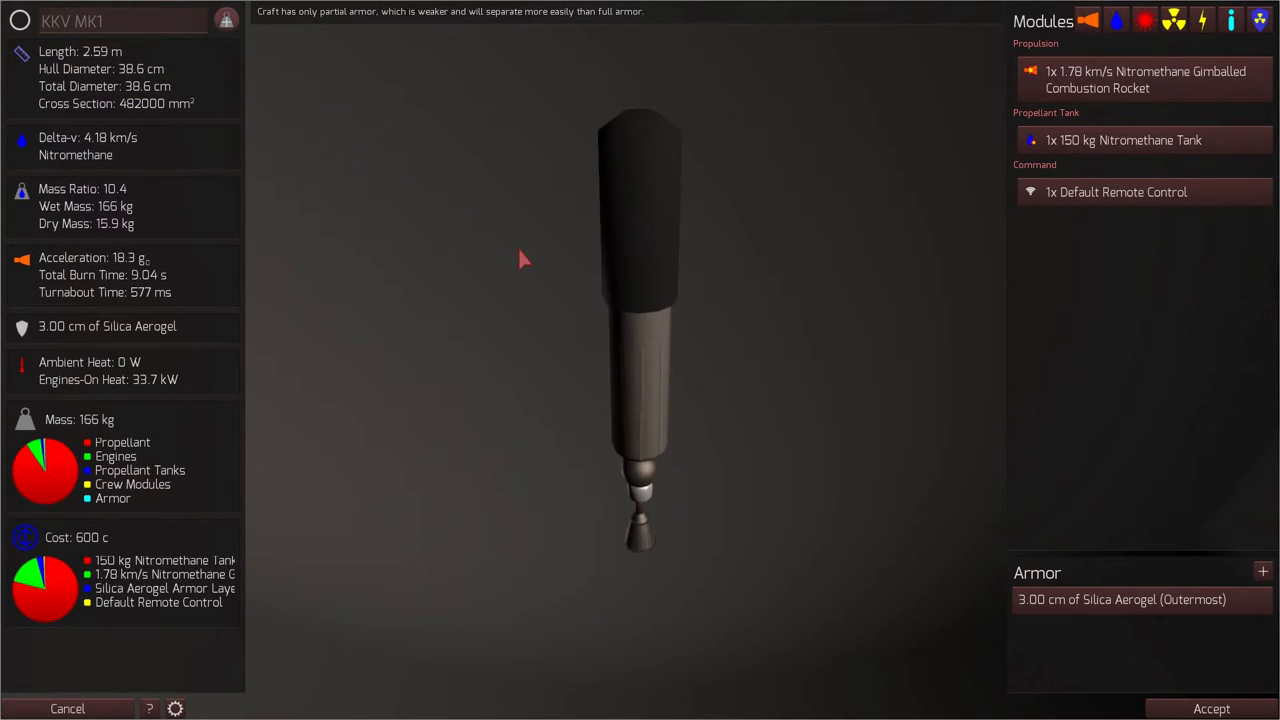
{"action": "left_click_drag", "start_coordinate": [520, 260], "coordinate": [316, 420]}
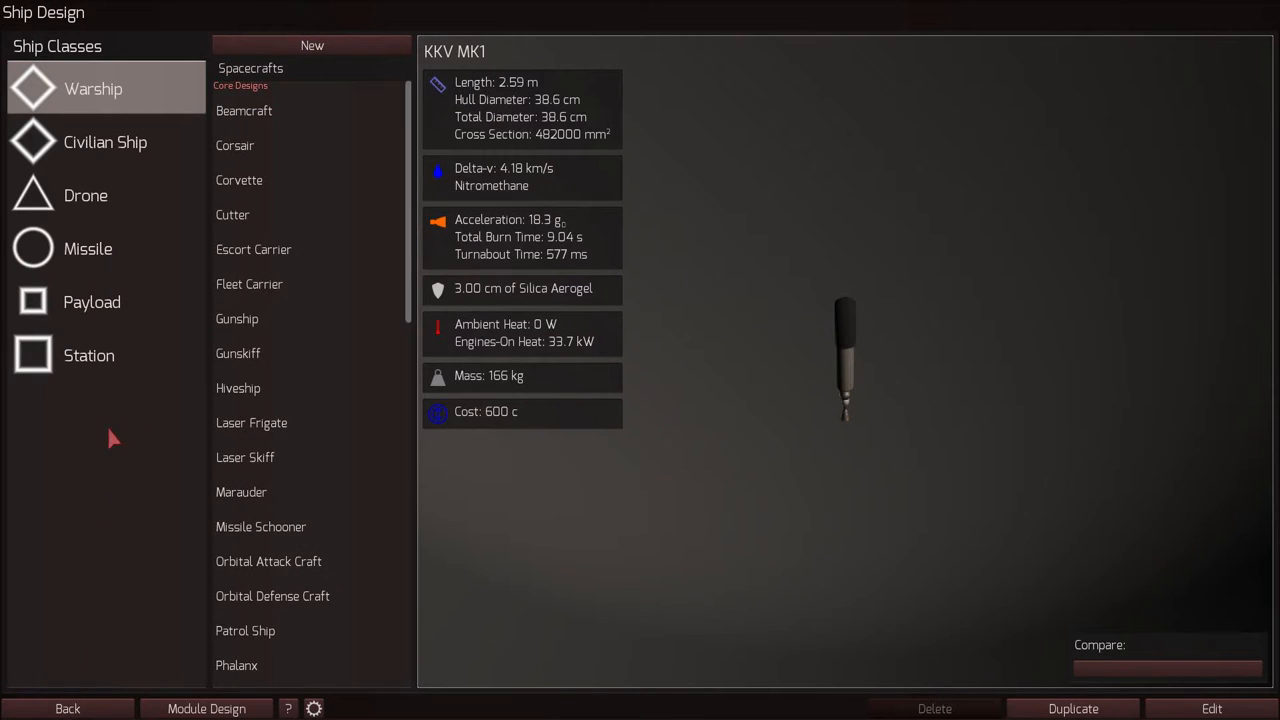
Load the KKV MK II missile in the craft editor and orbit it to view its modules
{"action": "left_click", "coordinate": [88, 248]}
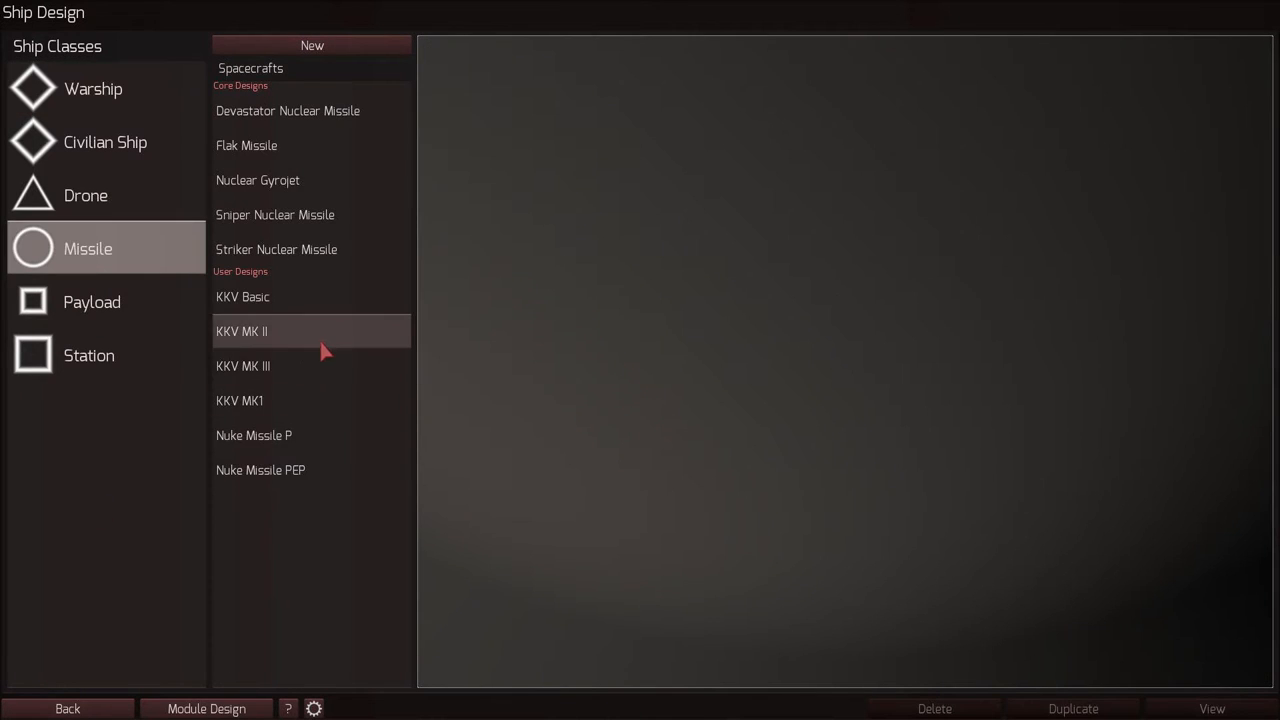
{"action": "left_click", "coordinate": [240, 332]}
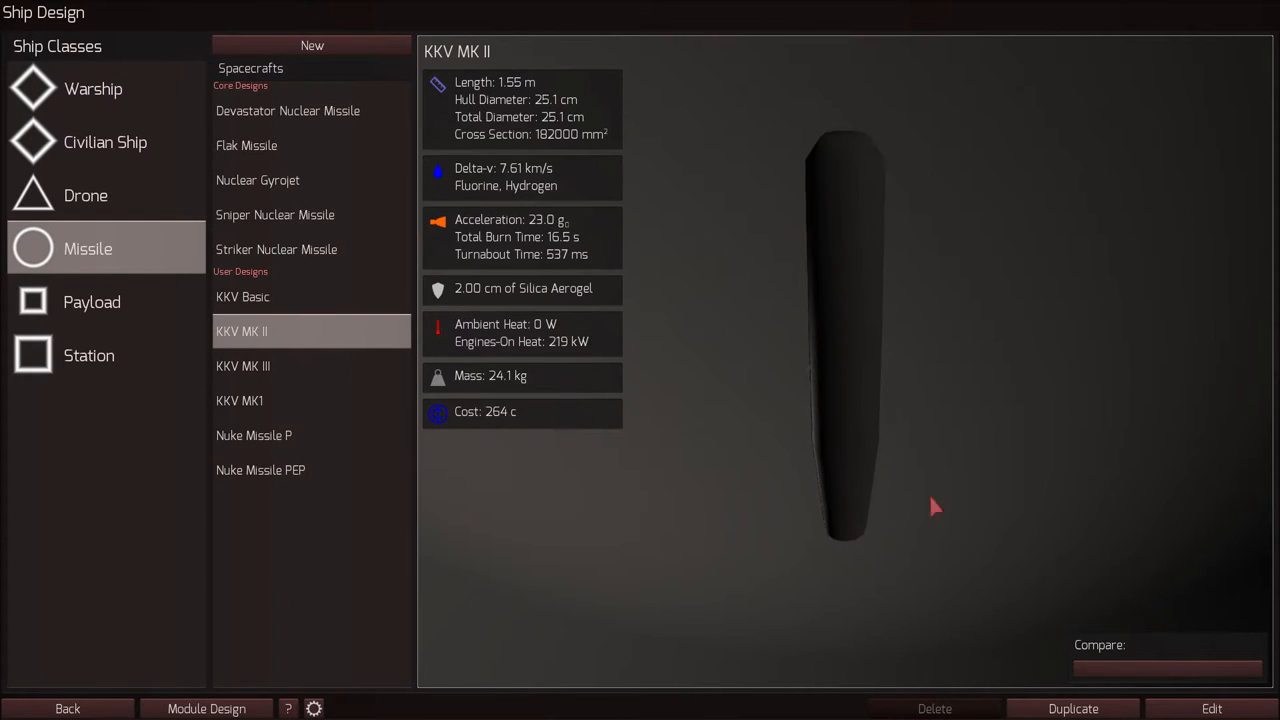
{"action": "left_click", "coordinate": [1212, 708]}
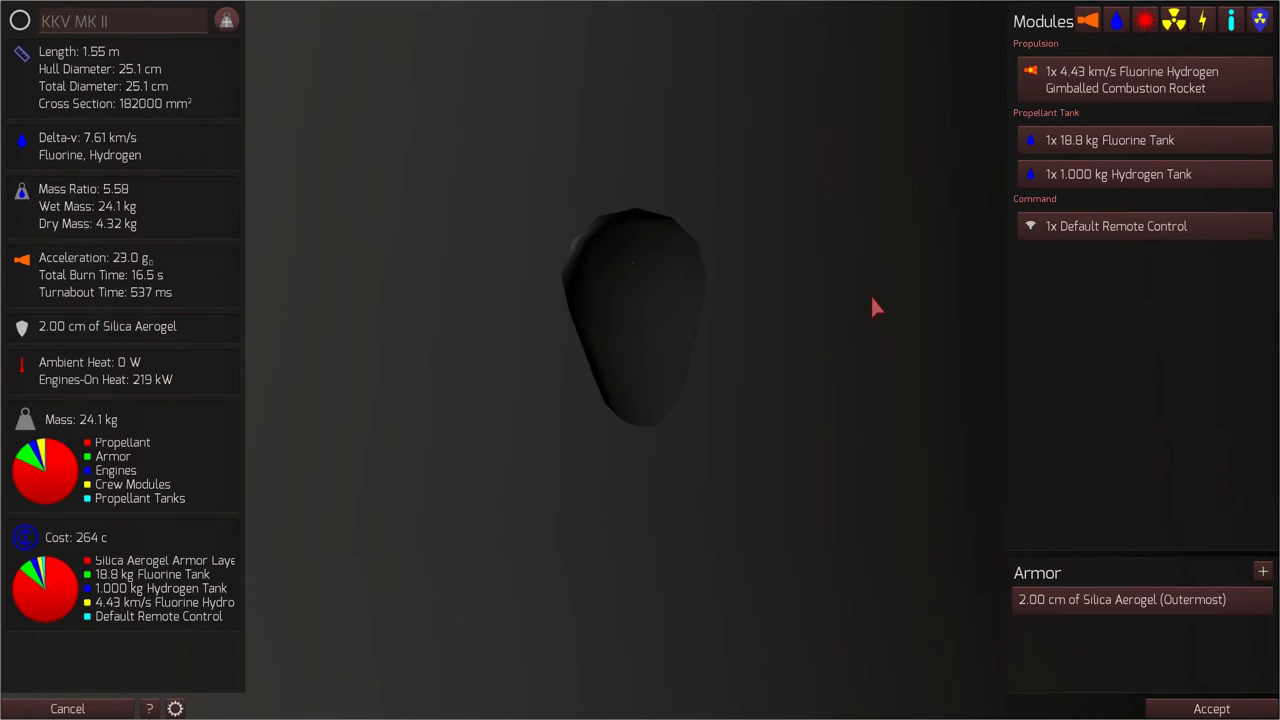
{"action": "left_click_drag", "start_coordinate": [876, 308], "coordinate": [784, 410]}
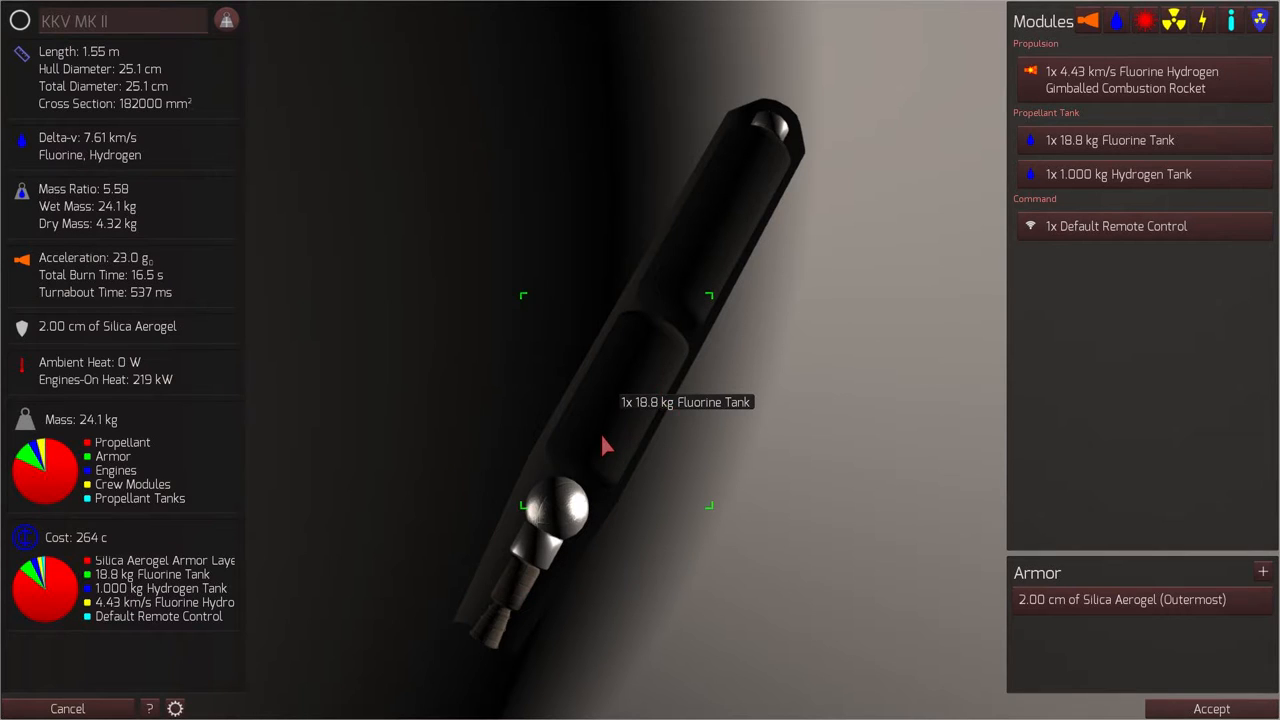
{"action": "mouse_move", "coordinate": [698, 224]}
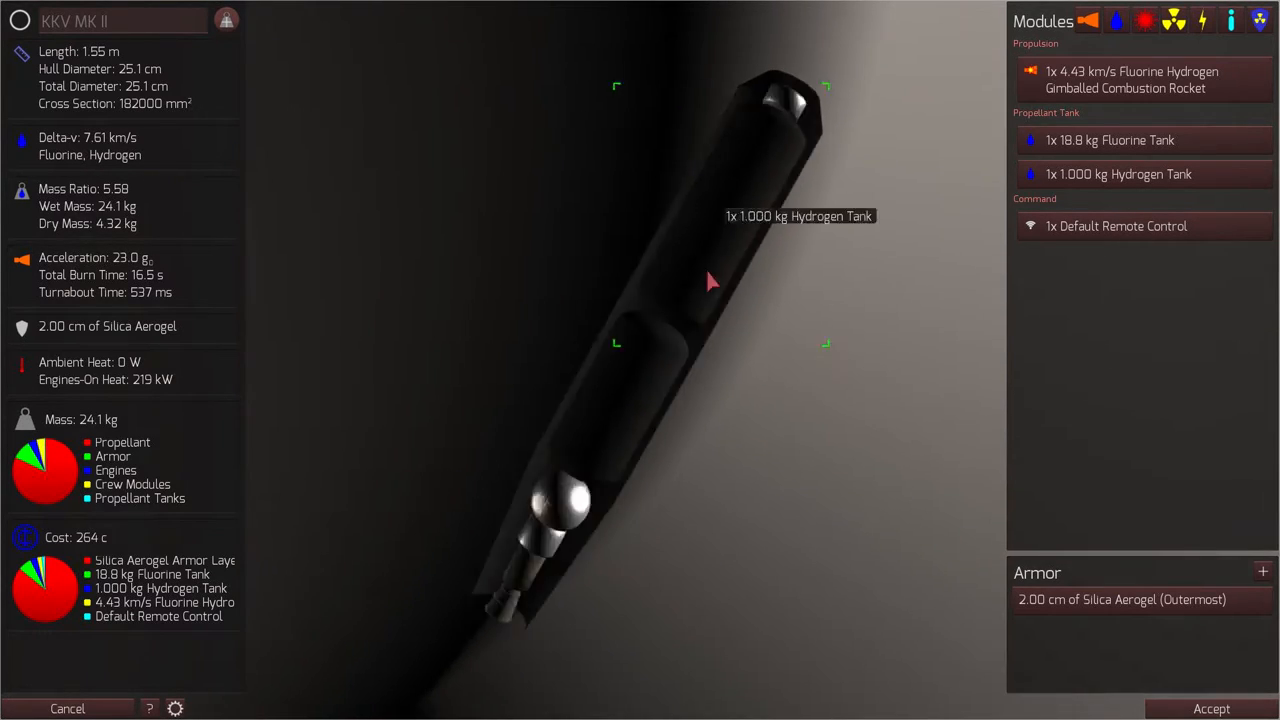
{"action": "mouse_move", "coordinate": [170, 152]}
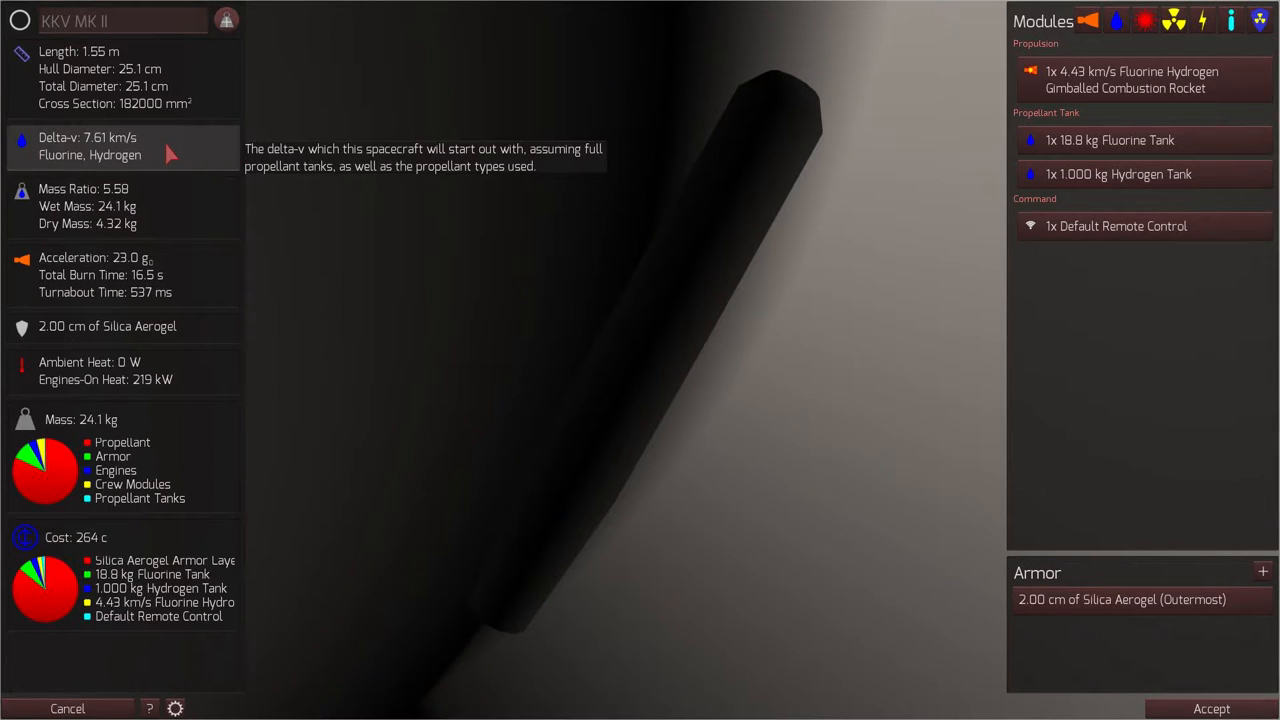
{"action": "mouse_move", "coordinate": [160, 276]}
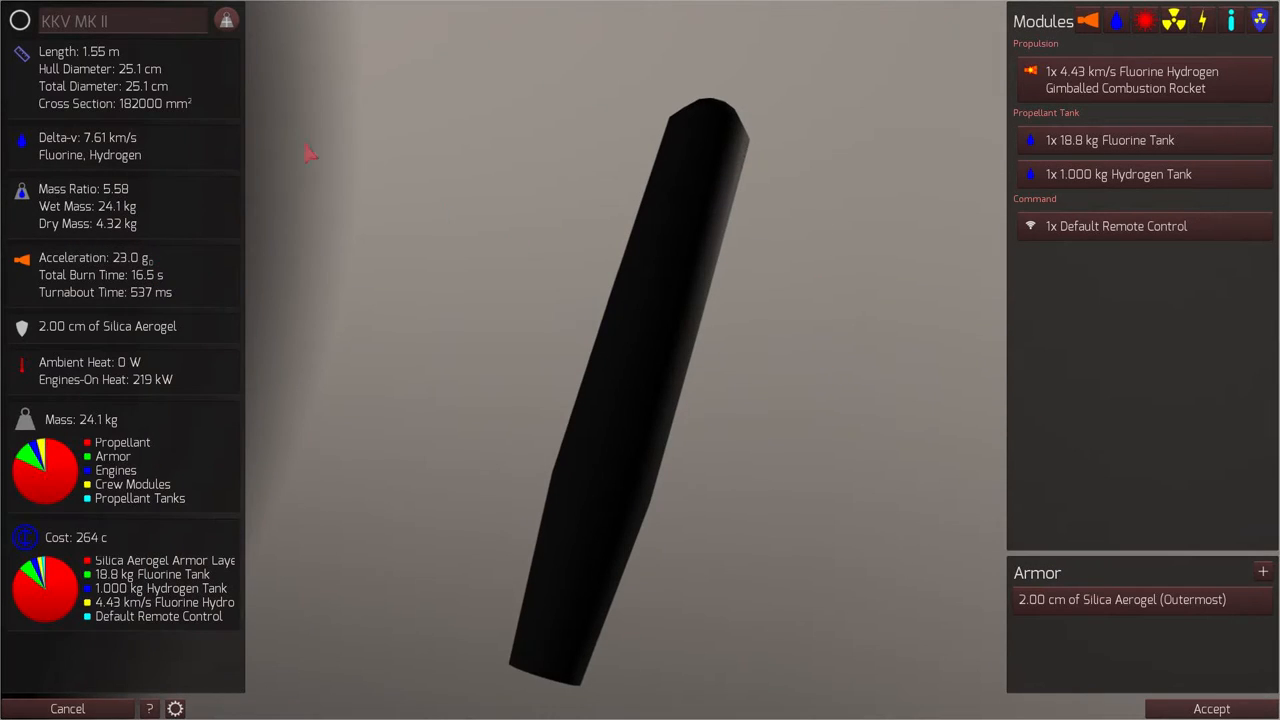
{"action": "mouse_move", "coordinate": [136, 84]}
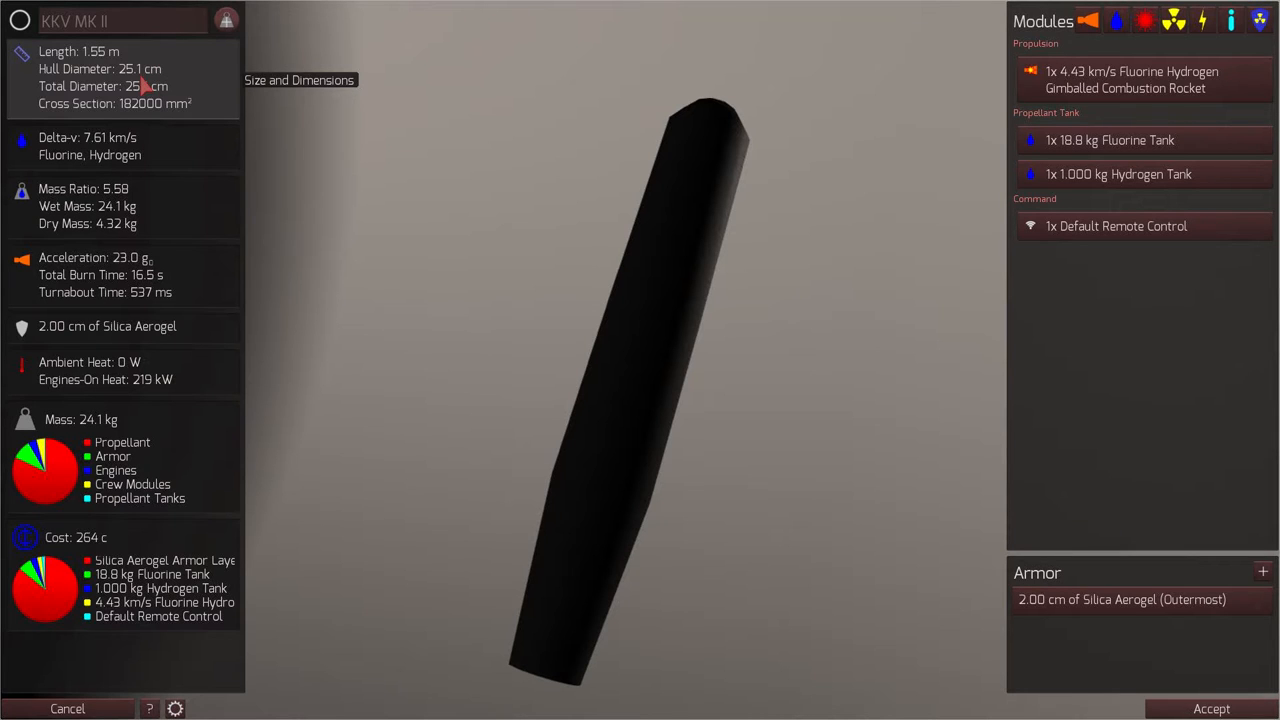
{"action": "mouse_move", "coordinate": [464, 204]}
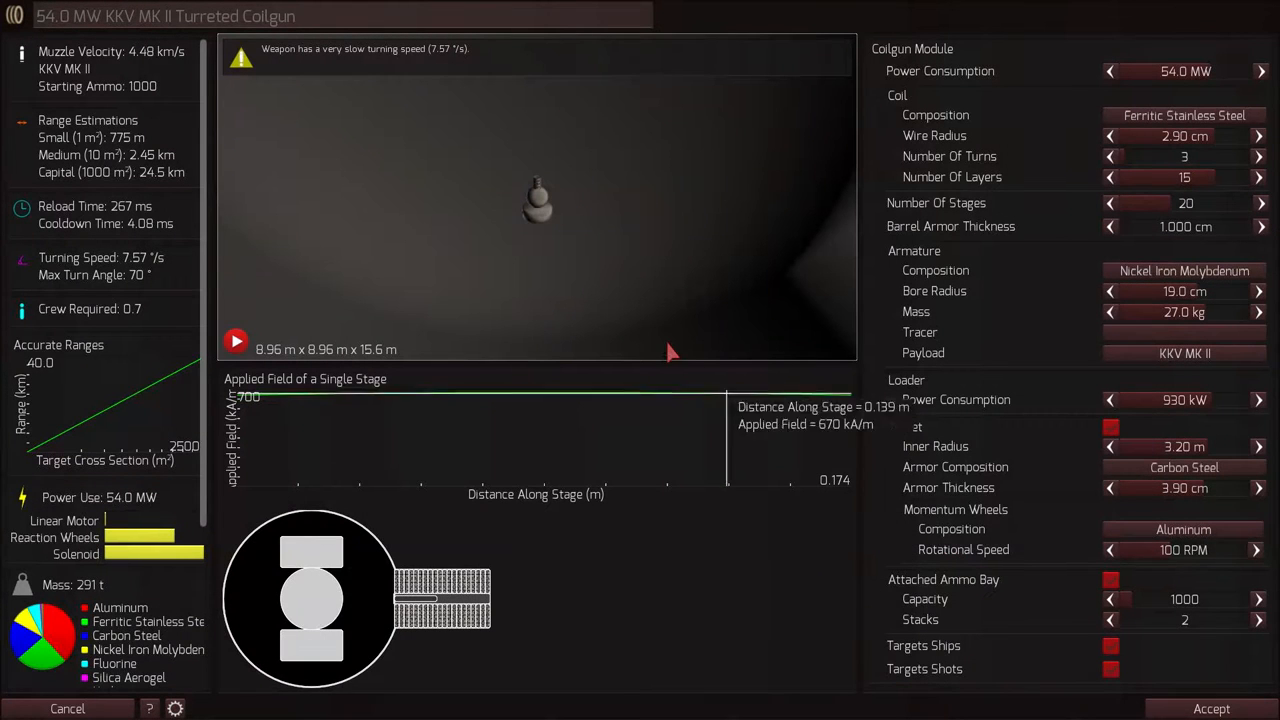
{"action": "mouse_move", "coordinate": [662, 348]}
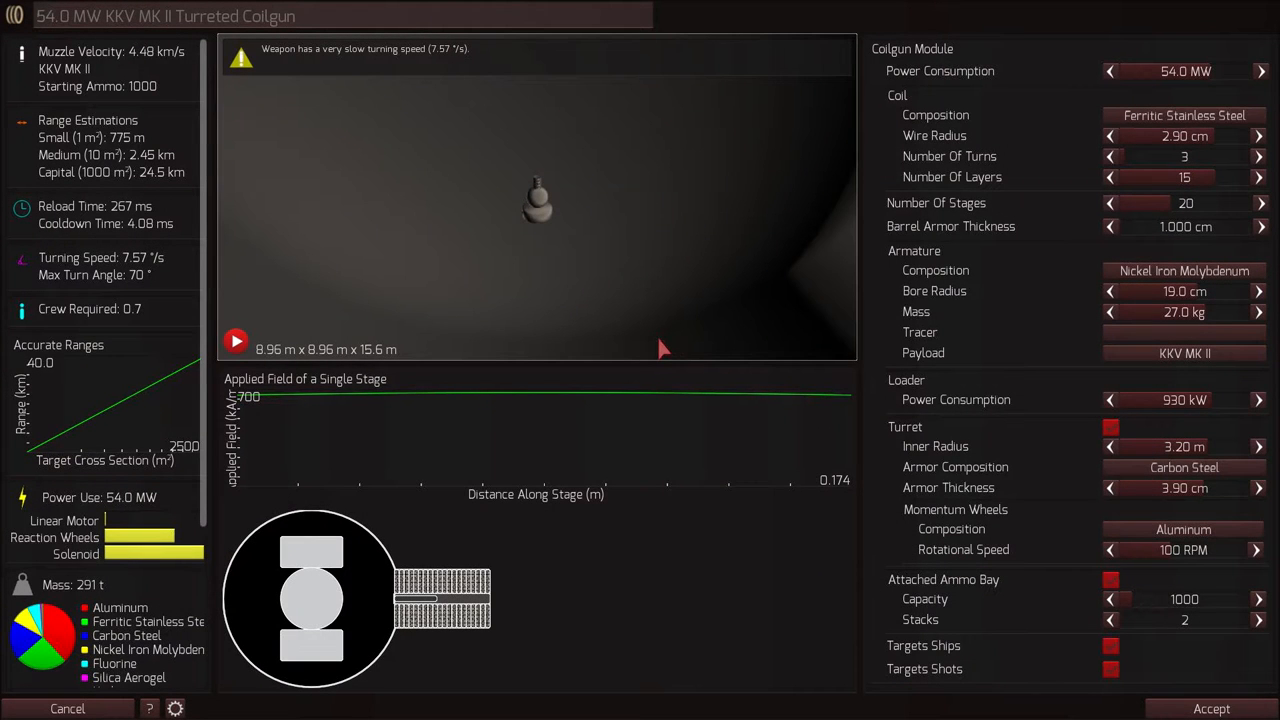
Scroll the 54.0 MW coilgun's stats to Shot Vitals and read its 4.48 km/s muzzle velocity
{"action": "scroll", "scroll_direction": "down", "scroll_amount": 3}
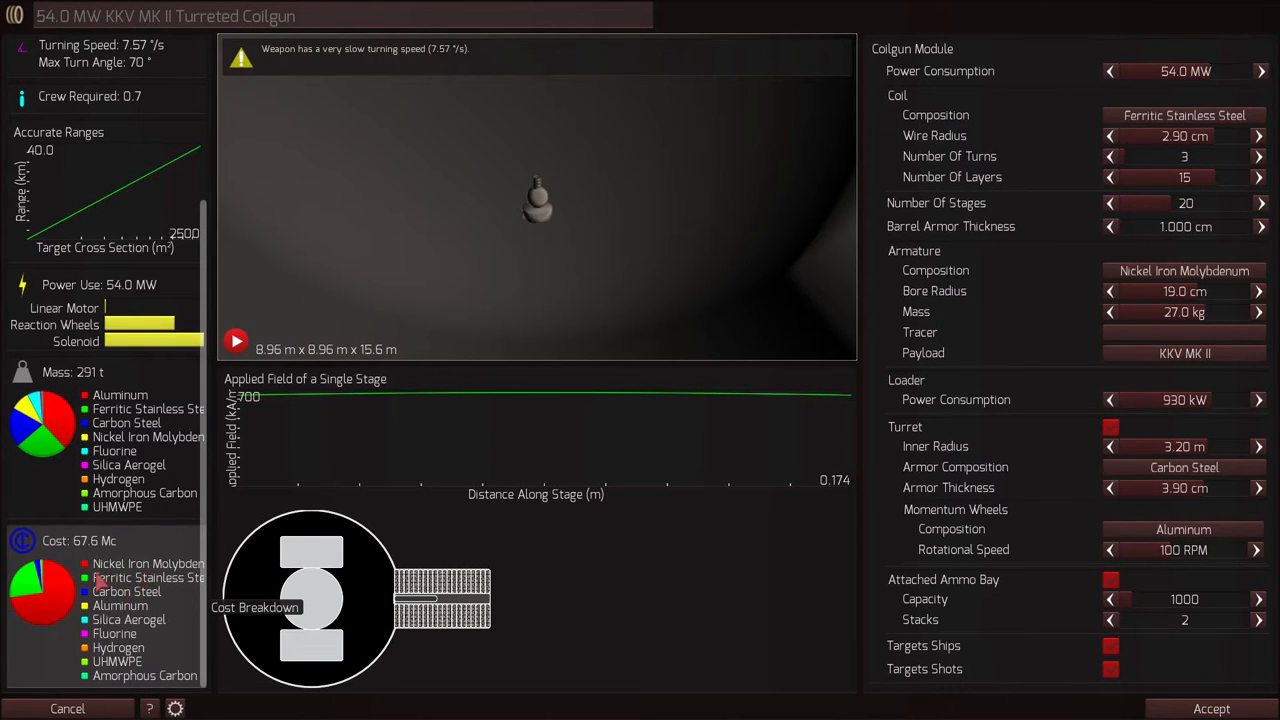
{"action": "mouse_move", "coordinate": [530, 356]}
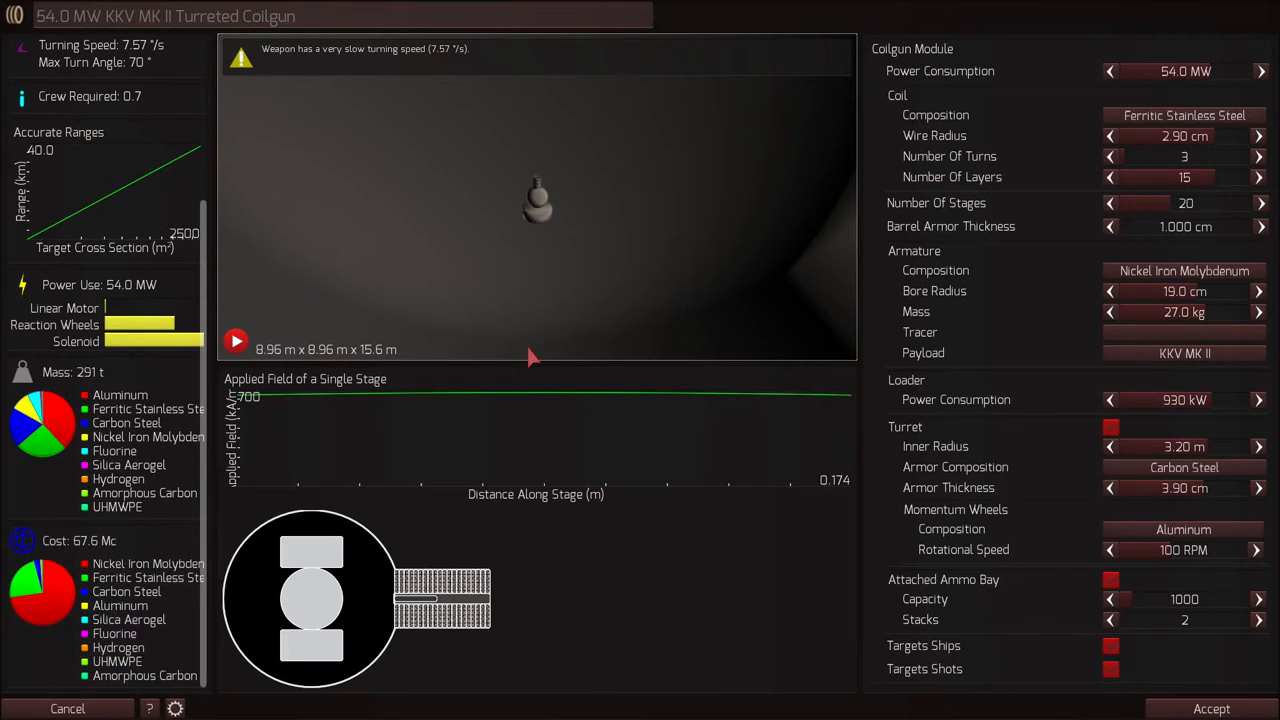
{"action": "mouse_move", "coordinate": [1088, 400]}
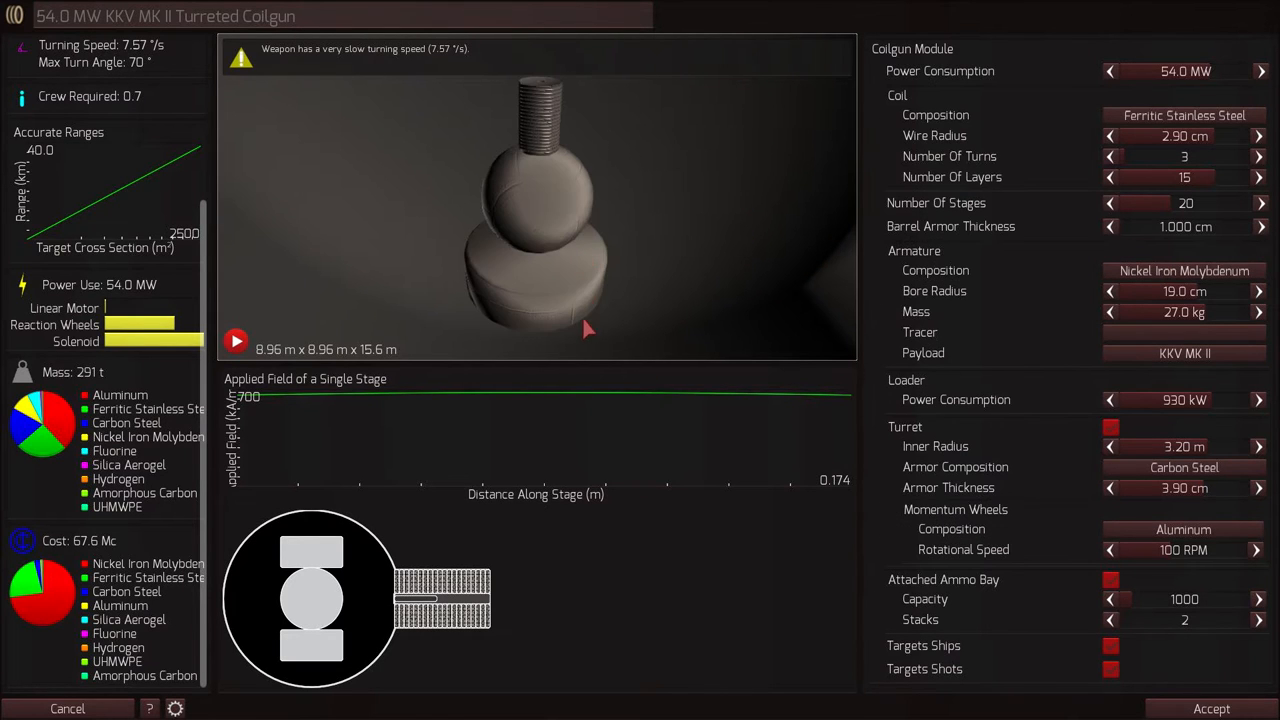
{"action": "scroll", "scroll_direction": "up", "scroll_amount": 3}
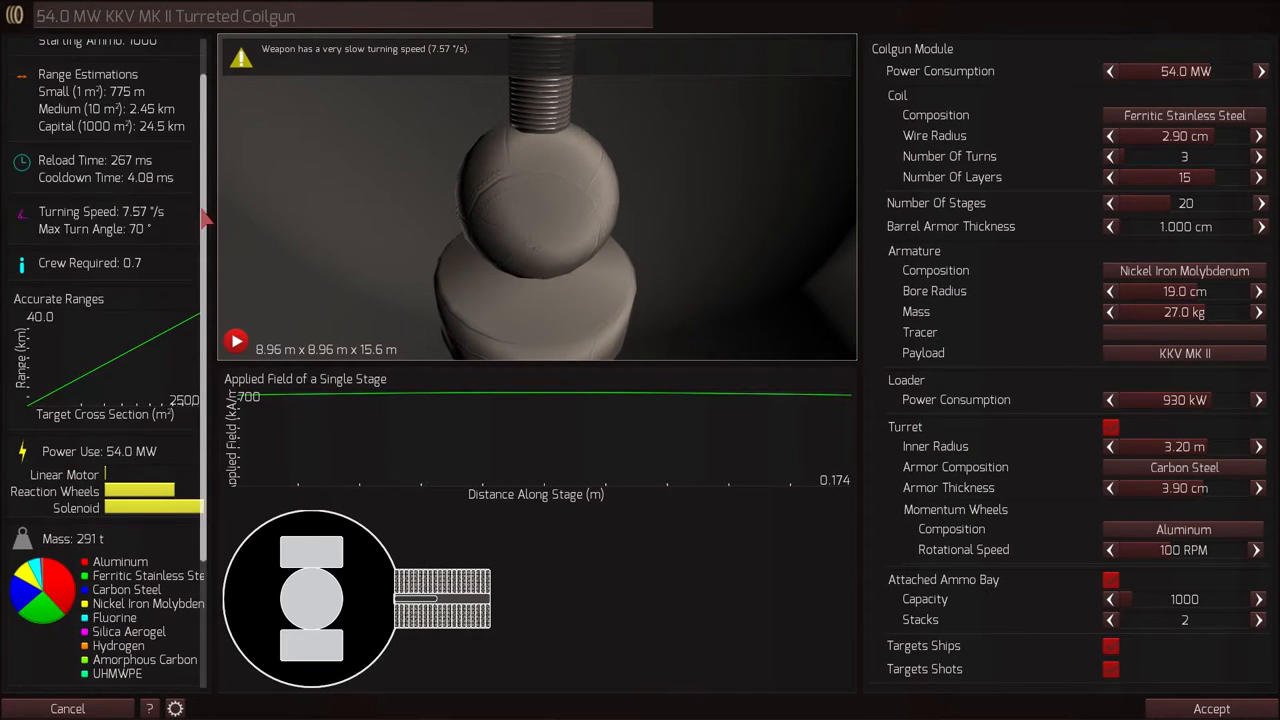
{"action": "scroll", "scroll_direction": "up", "scroll_amount": 3}
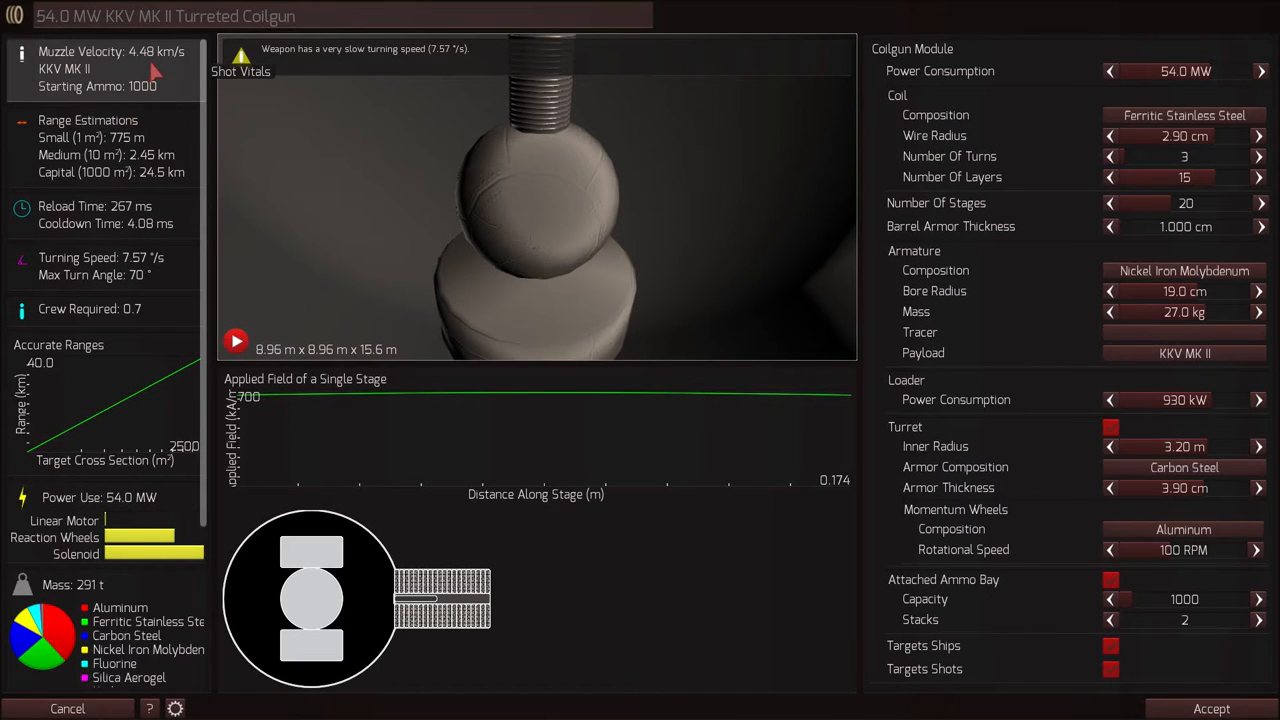
{"action": "mouse_move", "coordinate": [480, 238]}
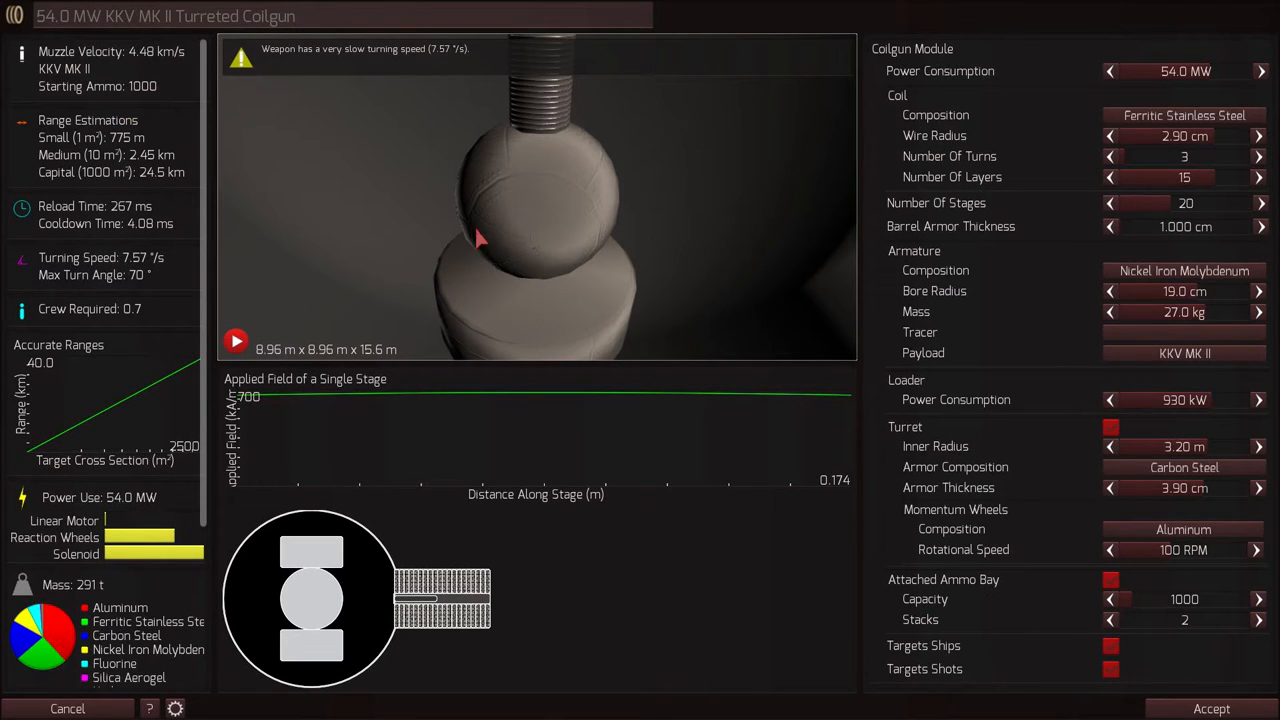
{"action": "left_click_drag", "start_coordinate": [480, 238], "coordinate": [500, 196]}
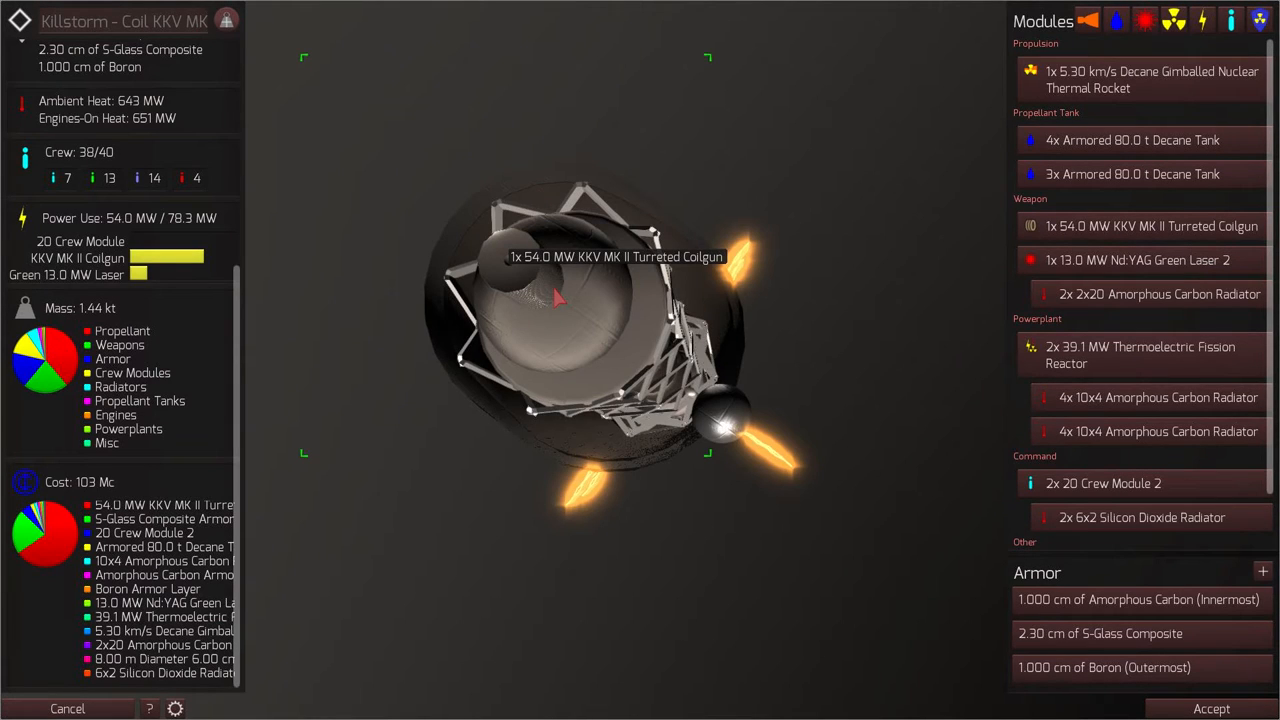
{"action": "mouse_move", "coordinate": [550, 318]}
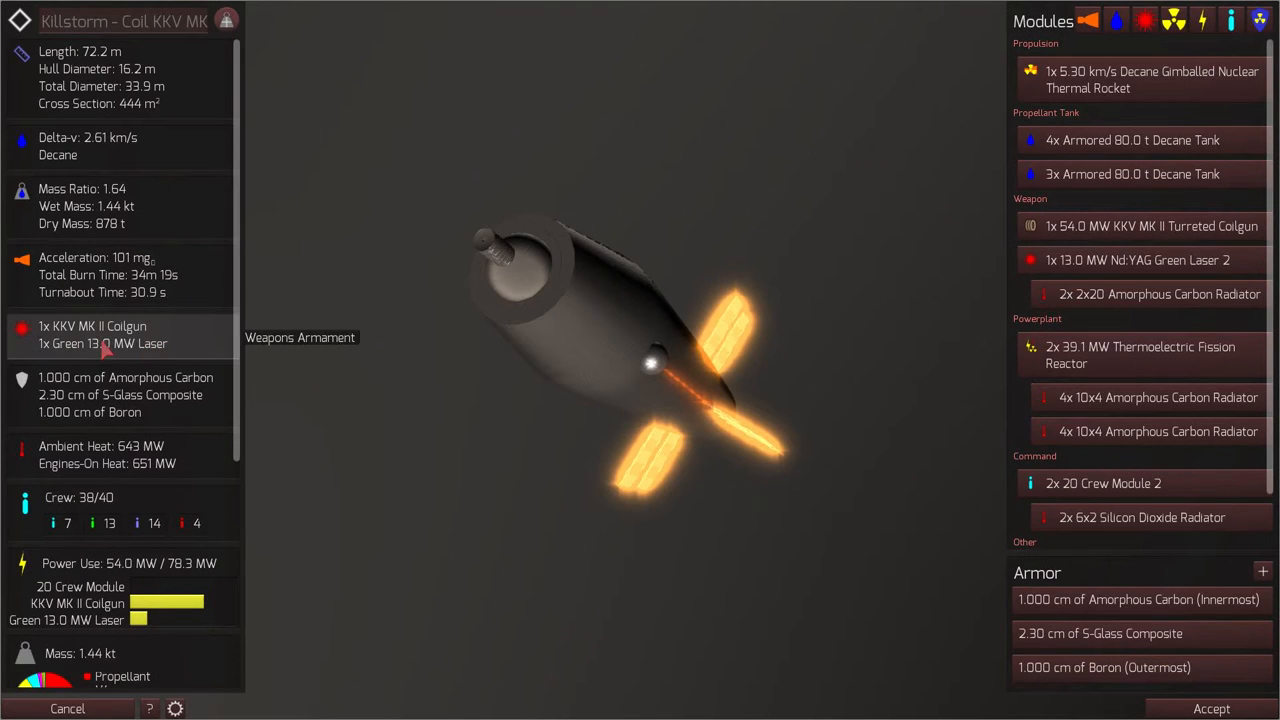
{"action": "mouse_move", "coordinate": [490, 408]}
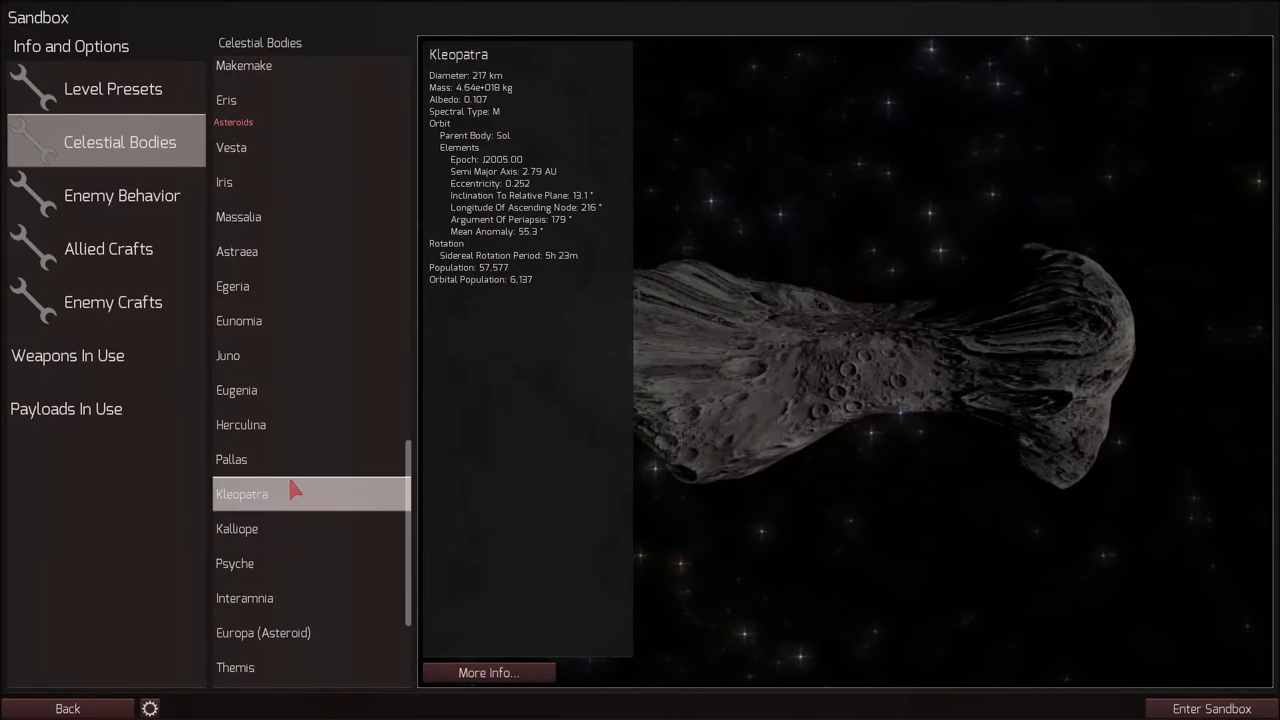
Browse celestial bodies (Herculina, Astraea), enemy behavior and allied crafts lists
{"action": "left_click", "coordinate": [240, 424]}
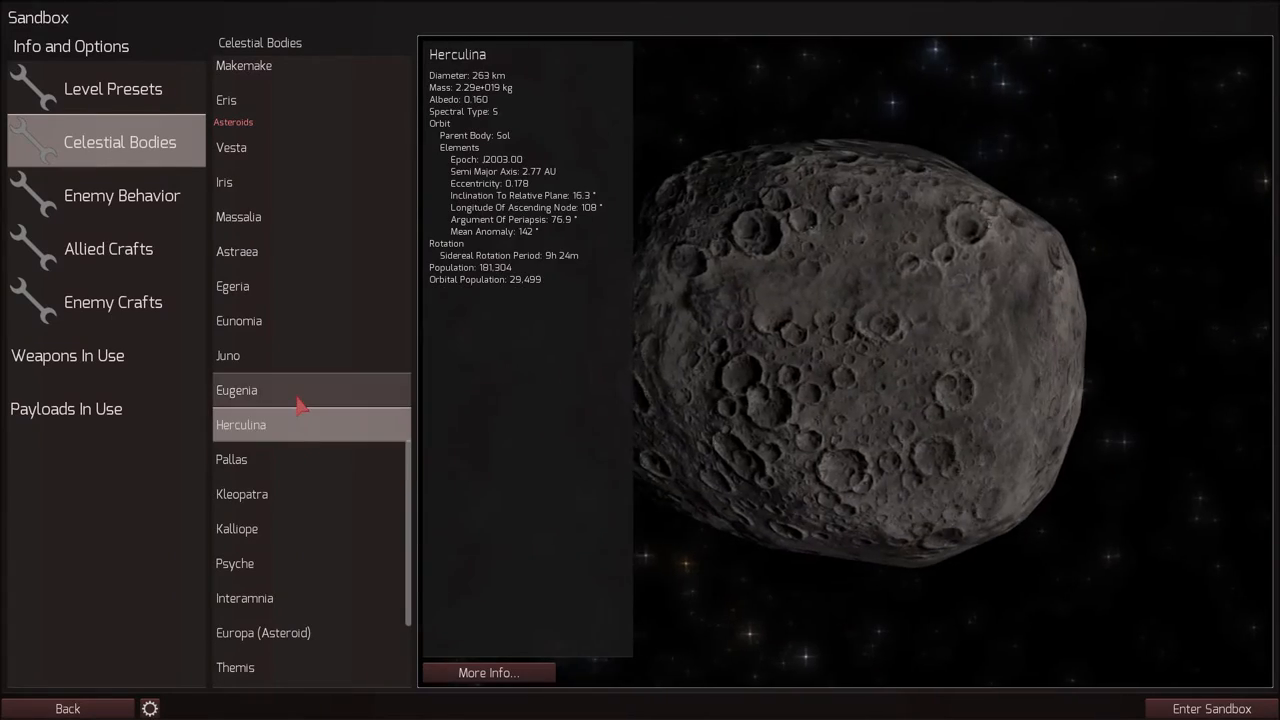
{"action": "left_click", "coordinate": [236, 252]}
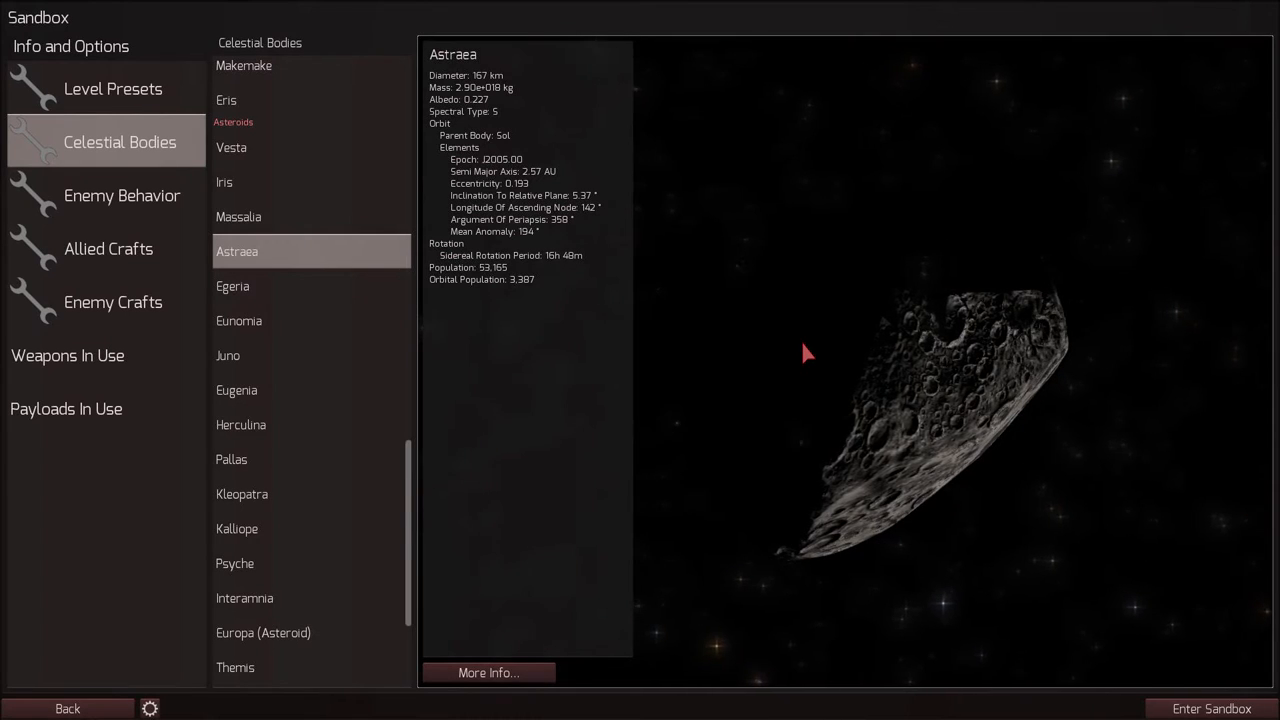
{"action": "left_click", "coordinate": [122, 196]}
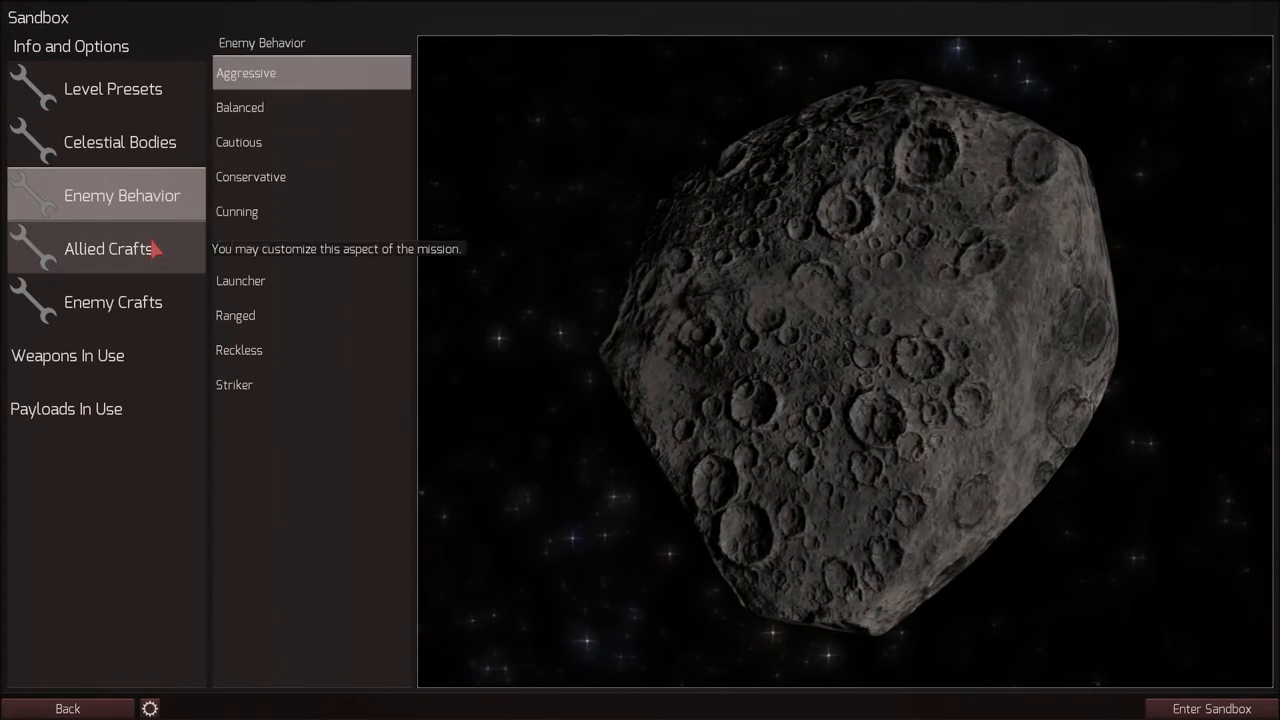
{"action": "left_click", "coordinate": [108, 248]}
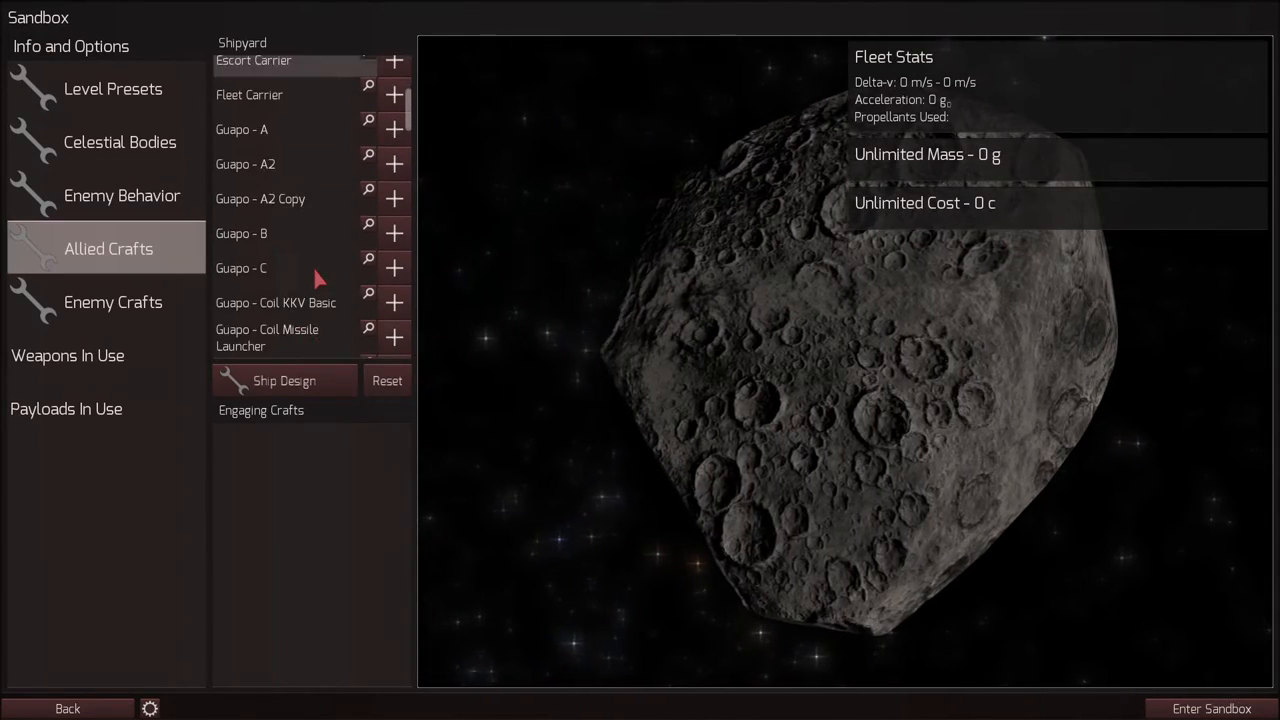
{"action": "scroll", "scroll_direction": "down", "scroll_amount": 3}
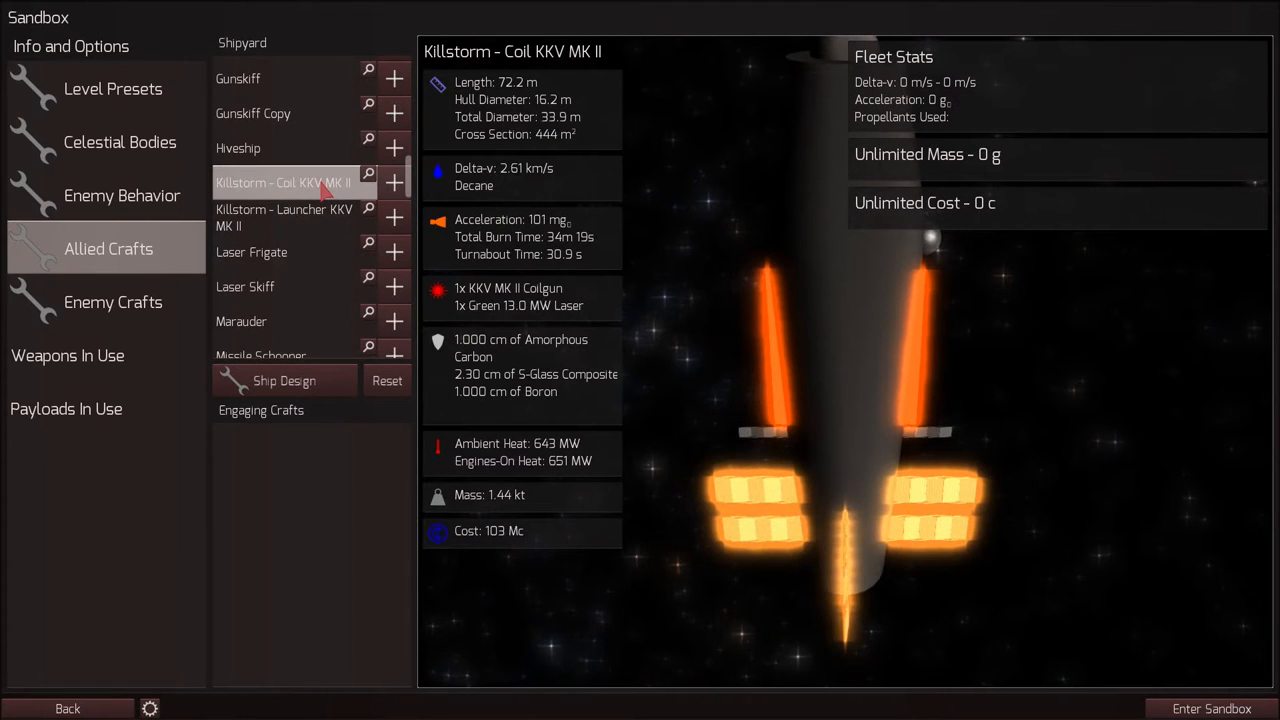
Add one Gunship to the enemy fleet and enter the sandbox battle
{"action": "left_click", "coordinate": [112, 302]}
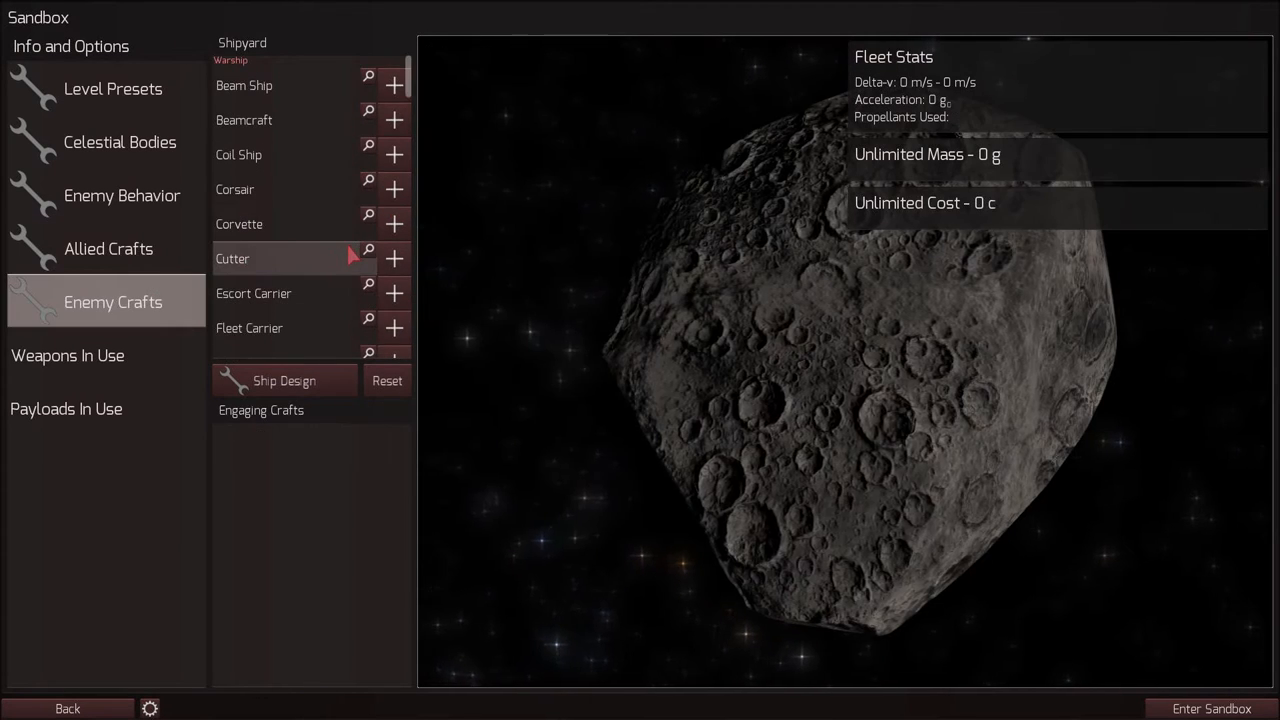
{"action": "scroll", "scroll_direction": "down", "scroll_amount": 3}
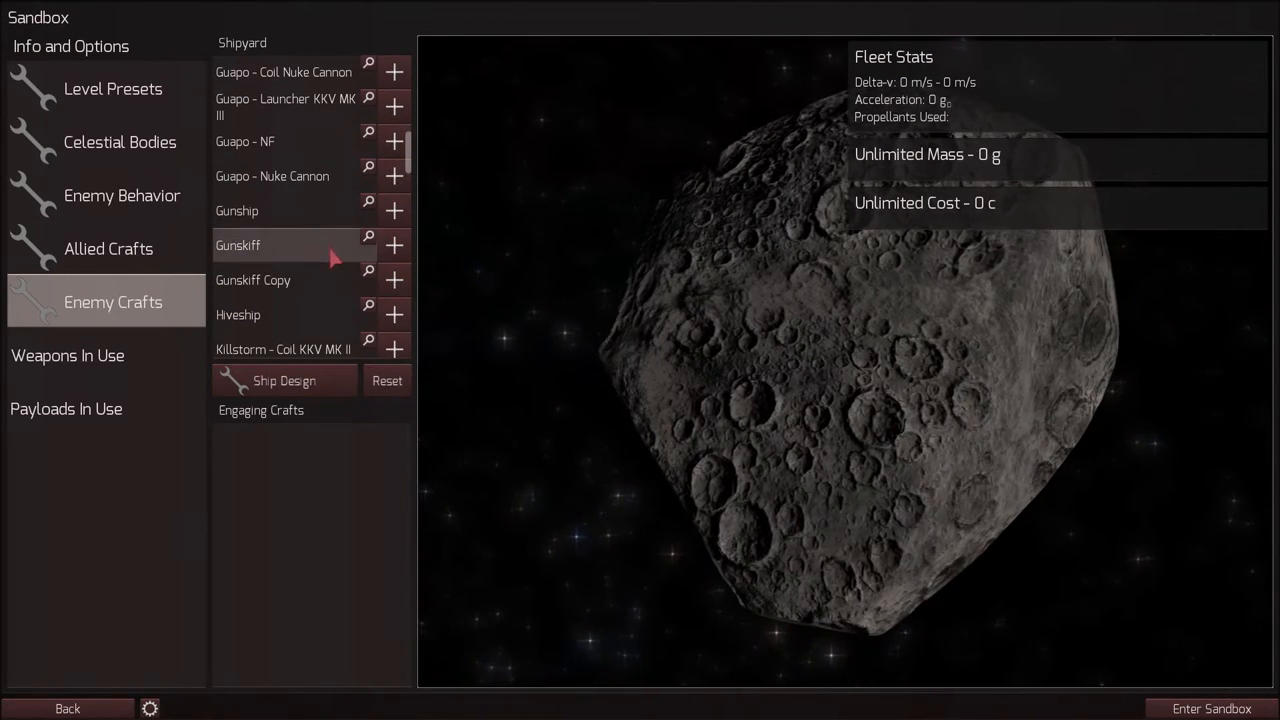
{"action": "left_click", "coordinate": [392, 210]}
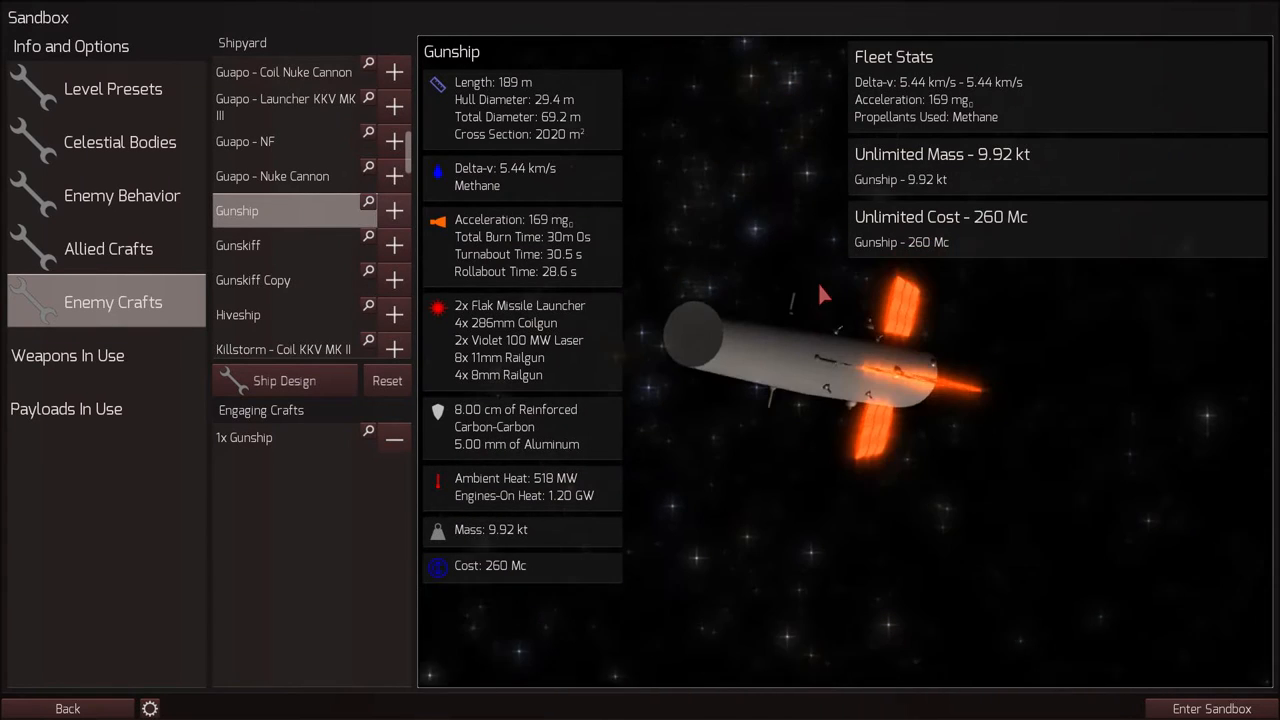
{"action": "left_click_drag", "start_coordinate": [820, 294], "coordinate": [896, 436]}
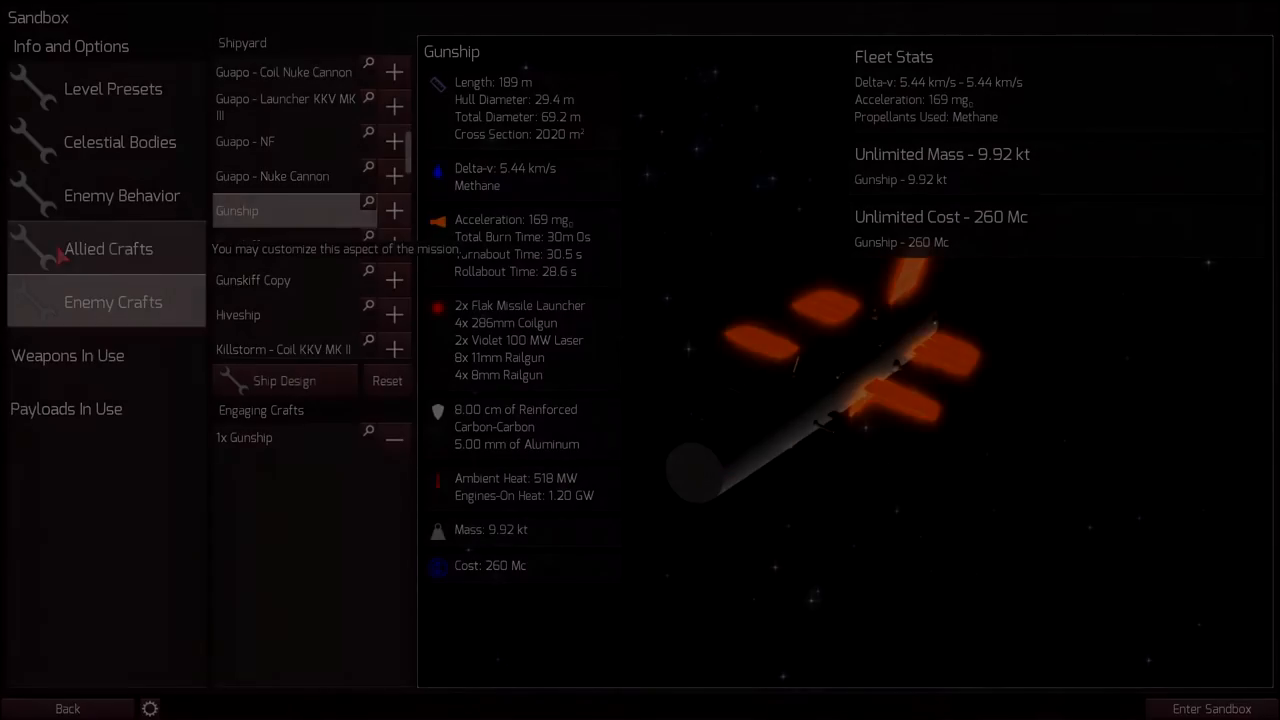
{"action": "left_click", "coordinate": [1212, 708]}
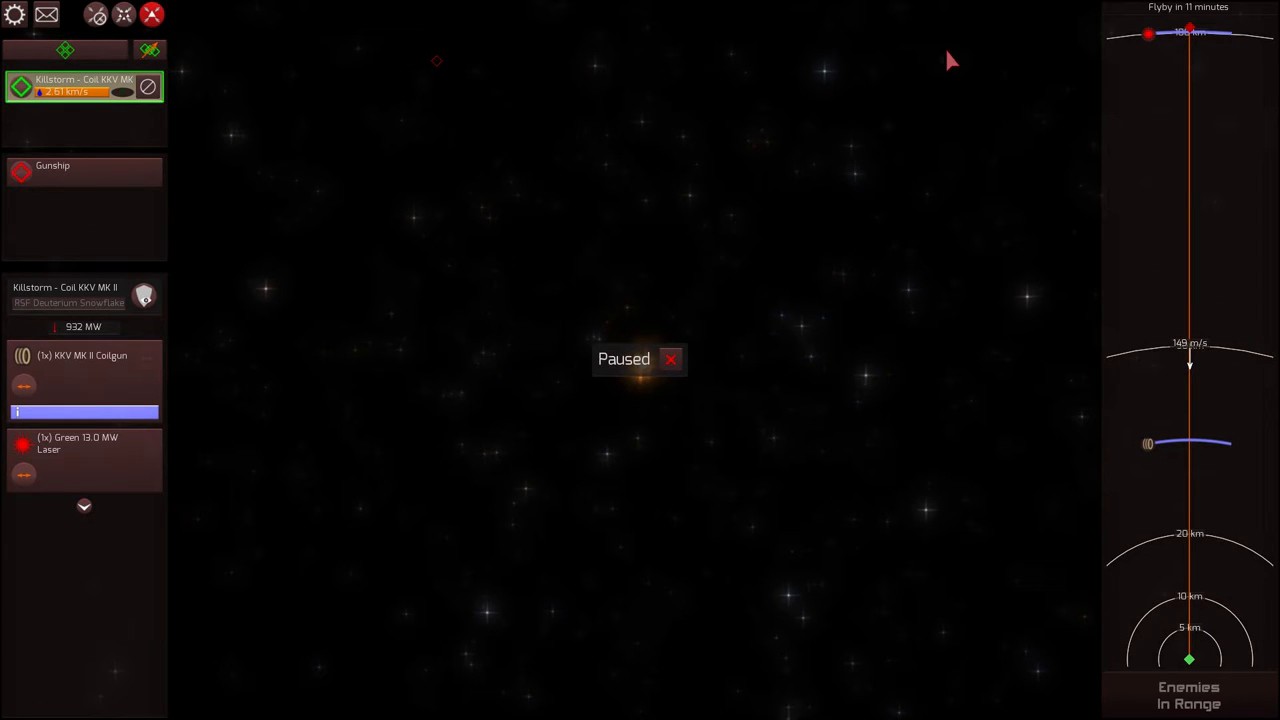
{"action": "mouse_move", "coordinate": [900, 222]}
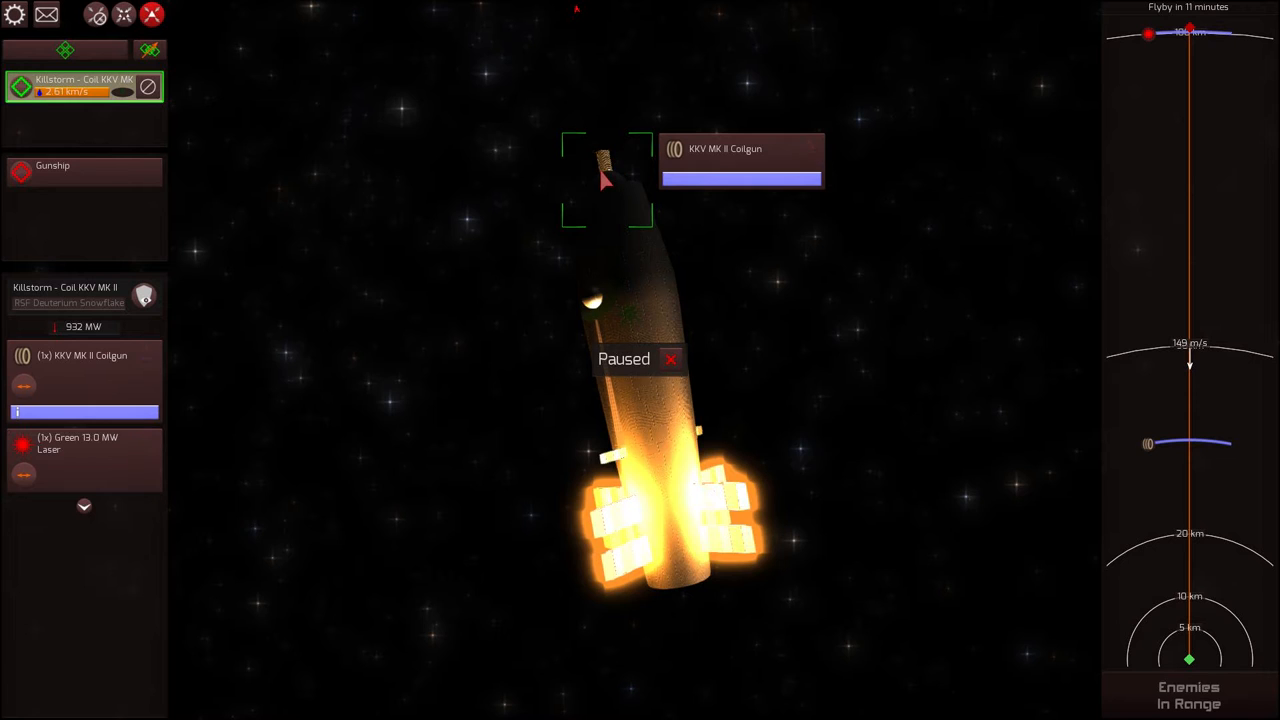
{"action": "mouse_move", "coordinate": [24, 386]}
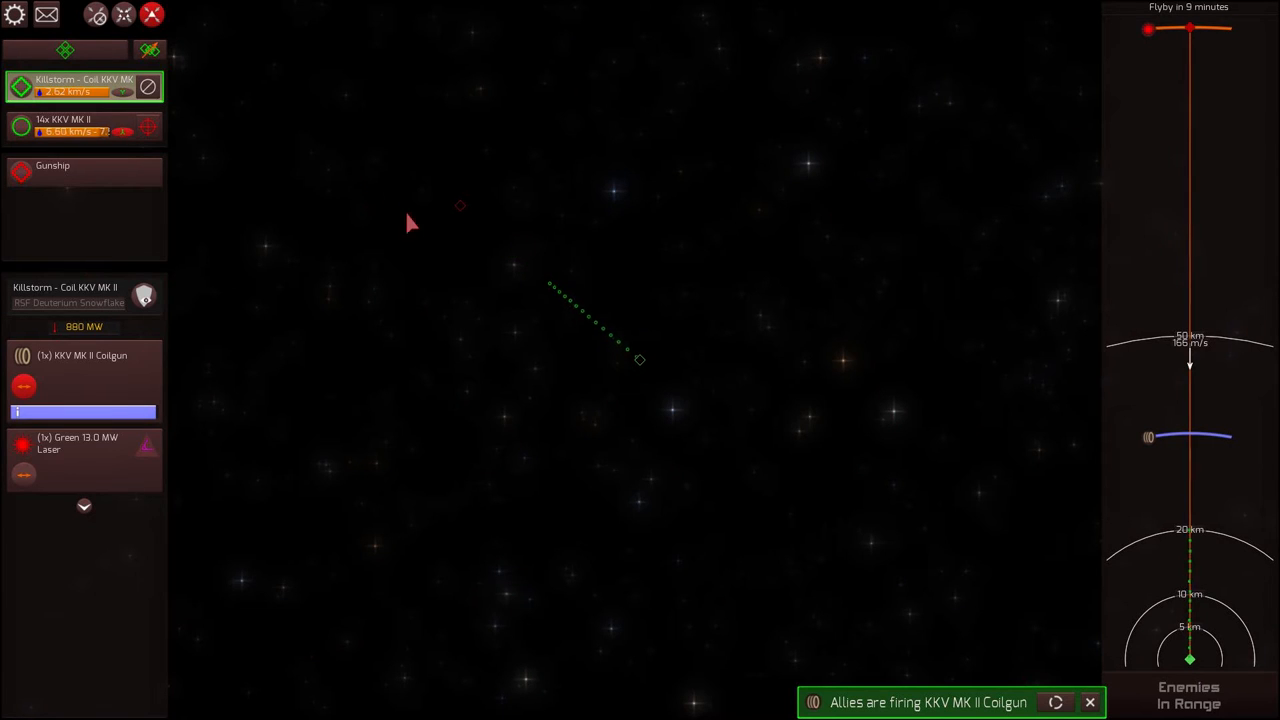
Unpause and let the KKV MK II coilgun fire its payloads at the Gunship
{"action": "left_click", "coordinate": [84, 124]}
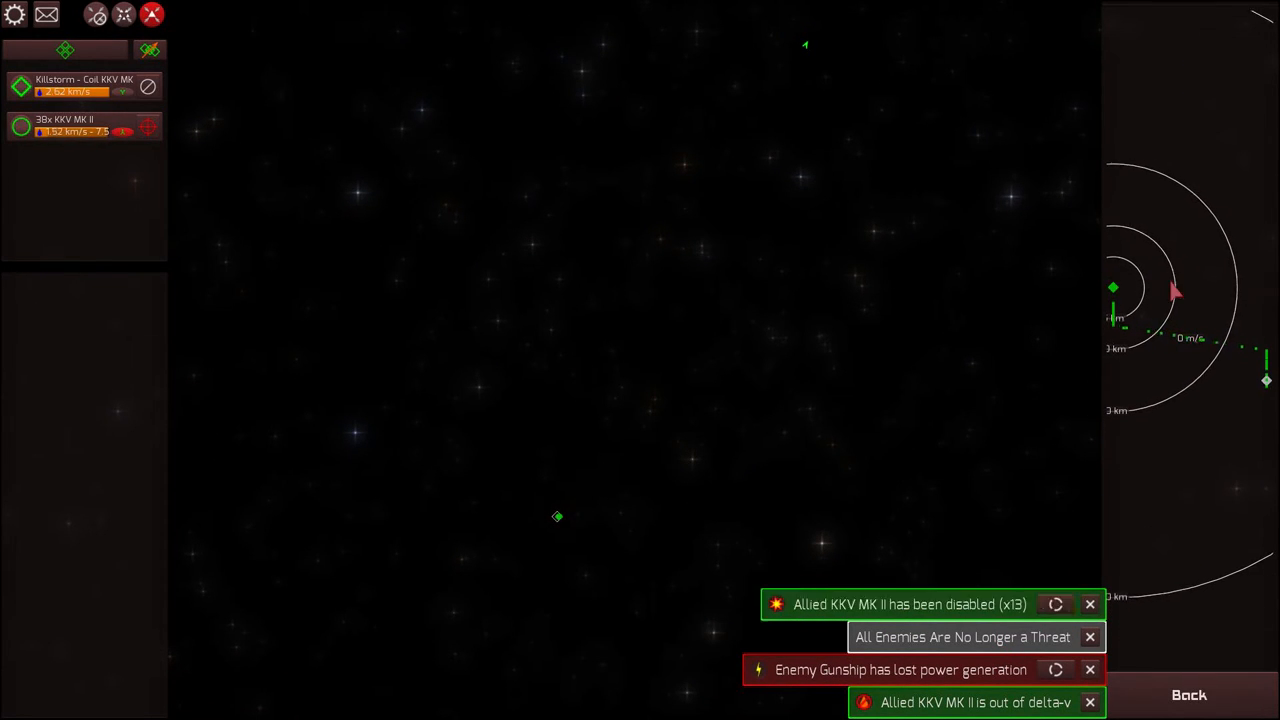
Select the KKV group and view the Gunship's hull damage, then restart the battle
{"action": "left_click", "coordinate": [84, 124]}
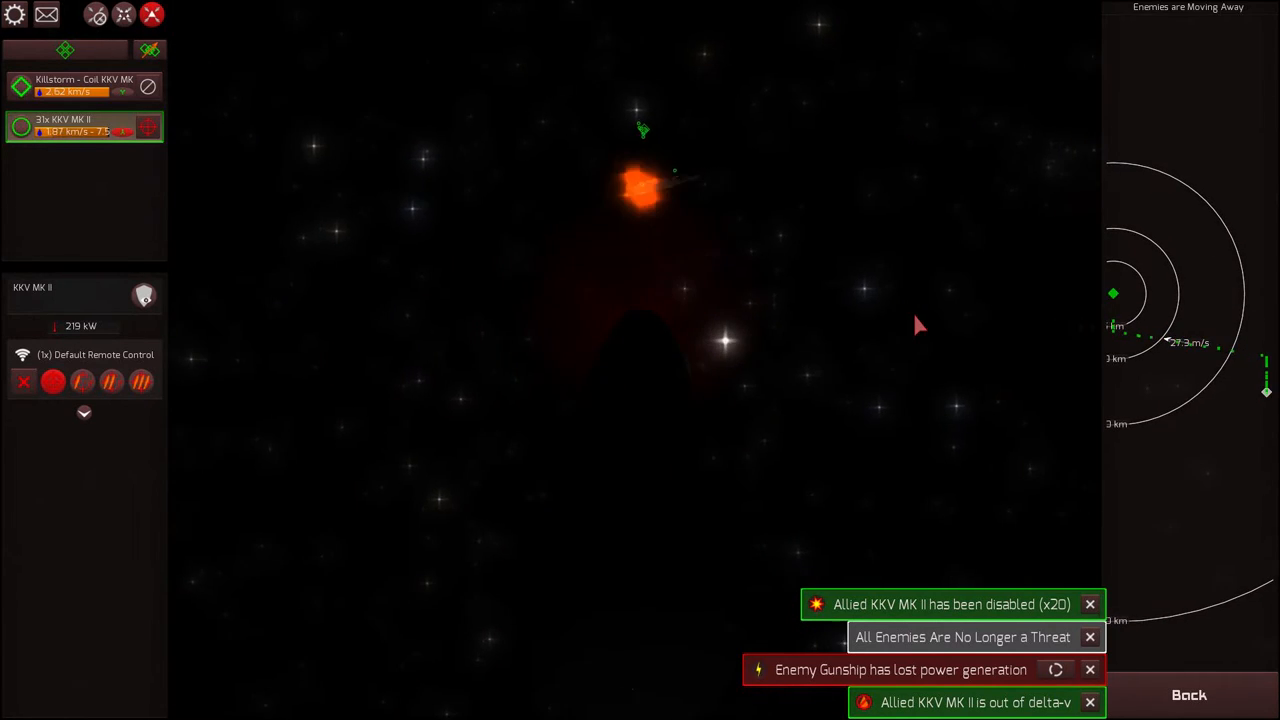
{"action": "left_click", "coordinate": [84, 86]}
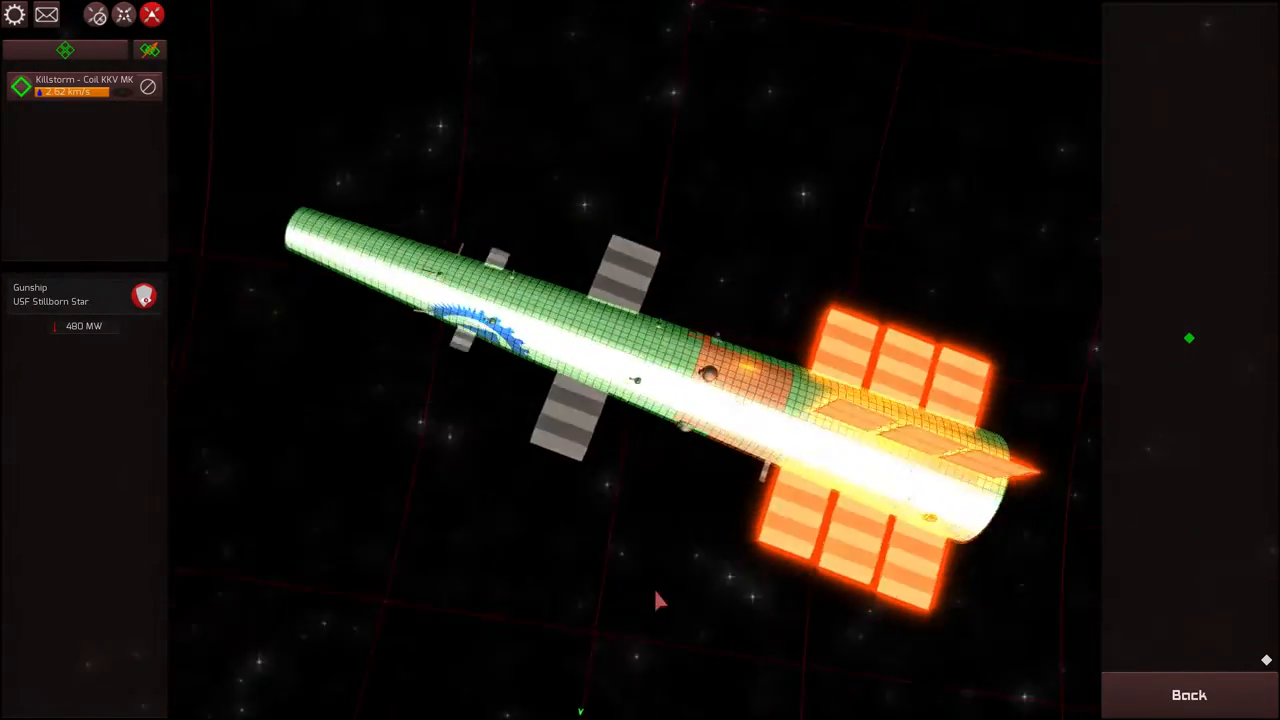
{"action": "scroll", "scroll_direction": "up", "scroll_amount": 3}
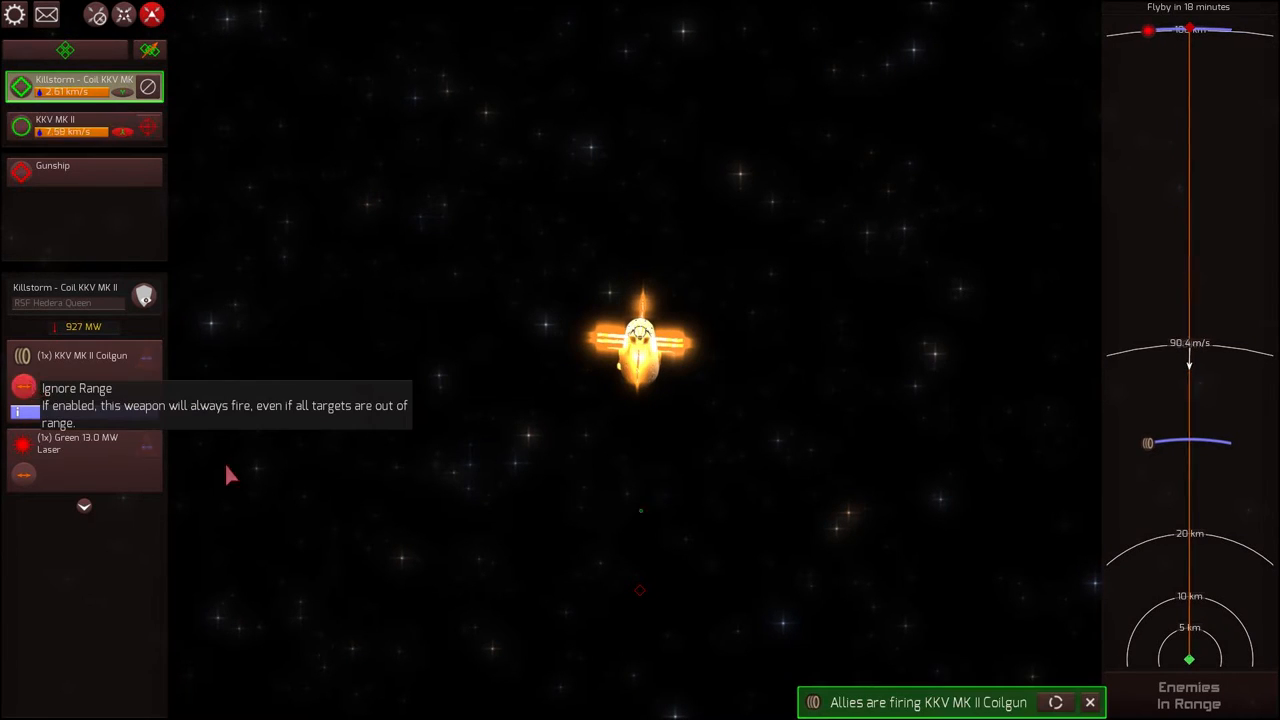
Enable Ignore Range on the KKV MK II coilgun and restart the sandbox after the volley hits
{"action": "left_click", "coordinate": [84, 172]}
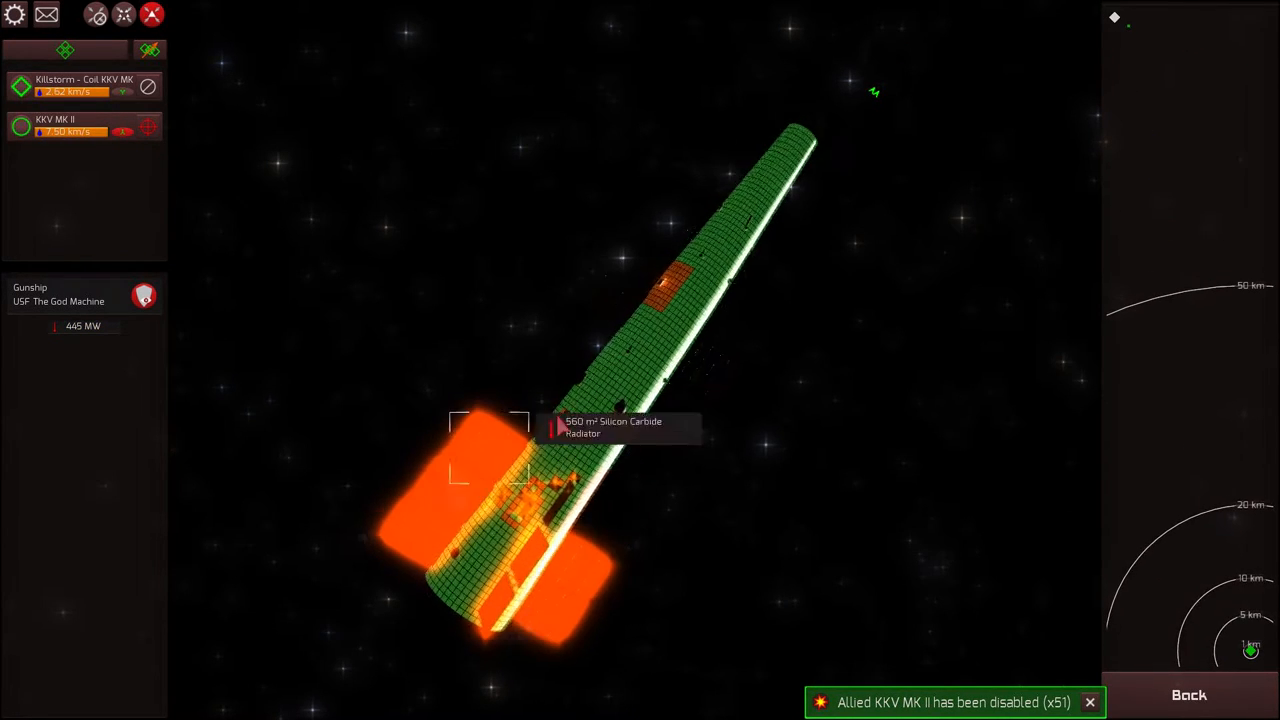
{"action": "left_click", "coordinate": [1188, 694]}
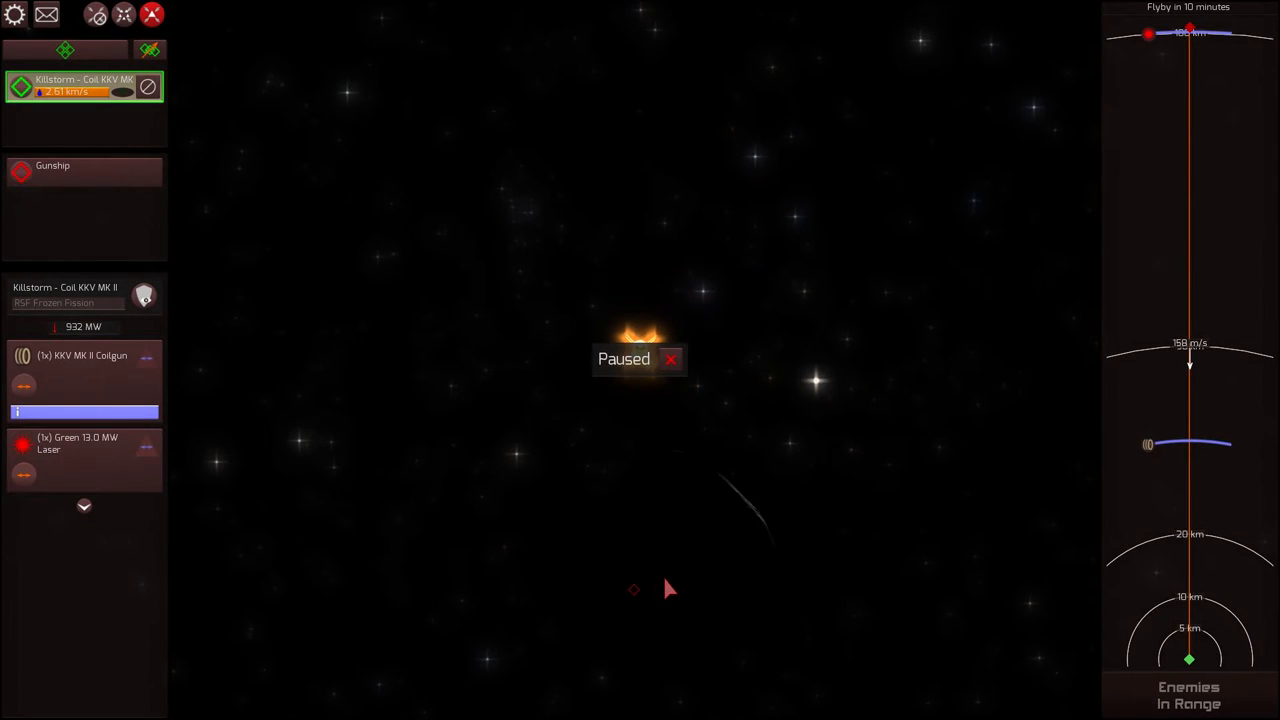
Resume the battle and keep the coilgun firing a 50x KKV MK II salvo at the Gunship
{"action": "left_click", "coordinate": [84, 172]}
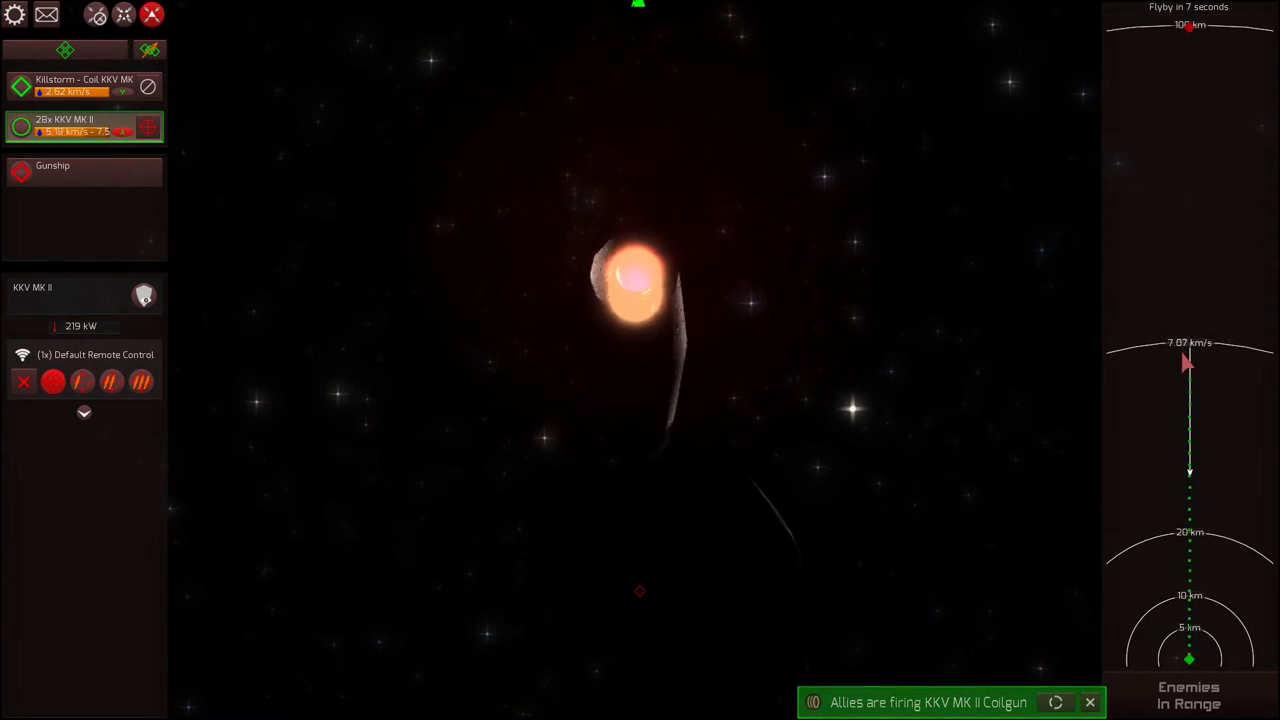
{"action": "left_click", "coordinate": [84, 172]}
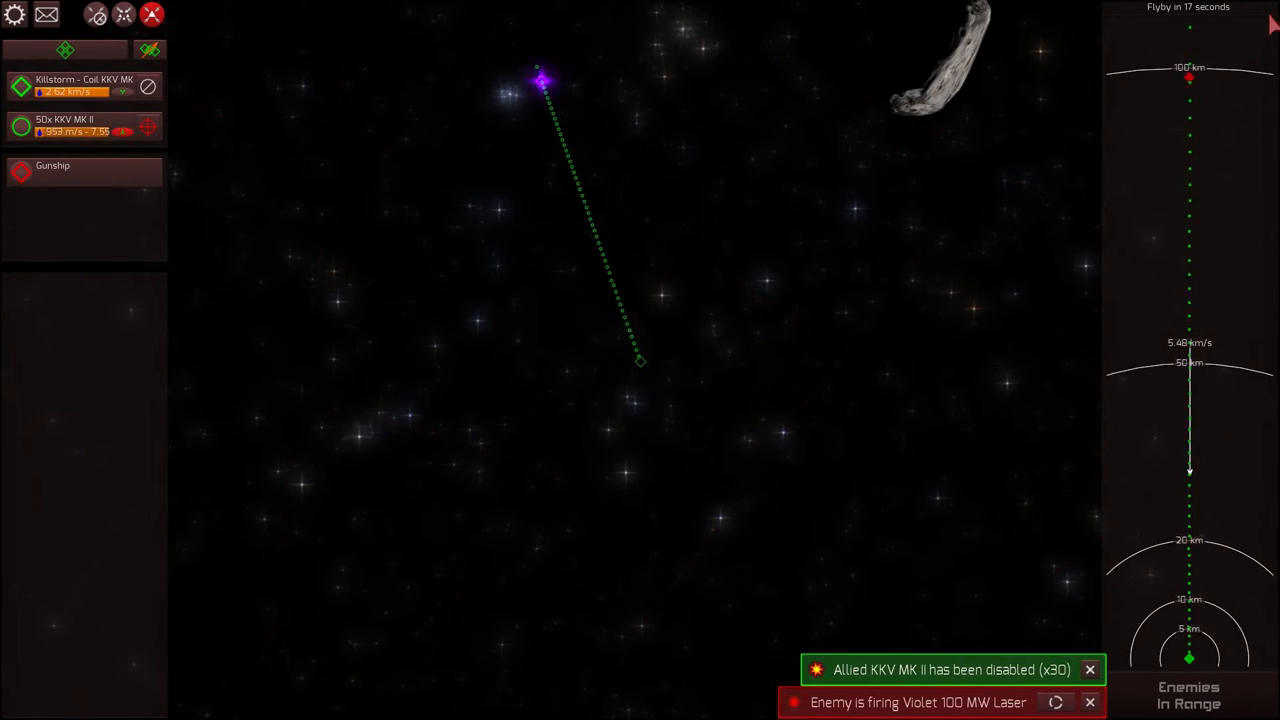
Inspect the enemy Gunship's remaining systems, then restart the sandbox battle
{"action": "left_click", "coordinate": [52, 164]}
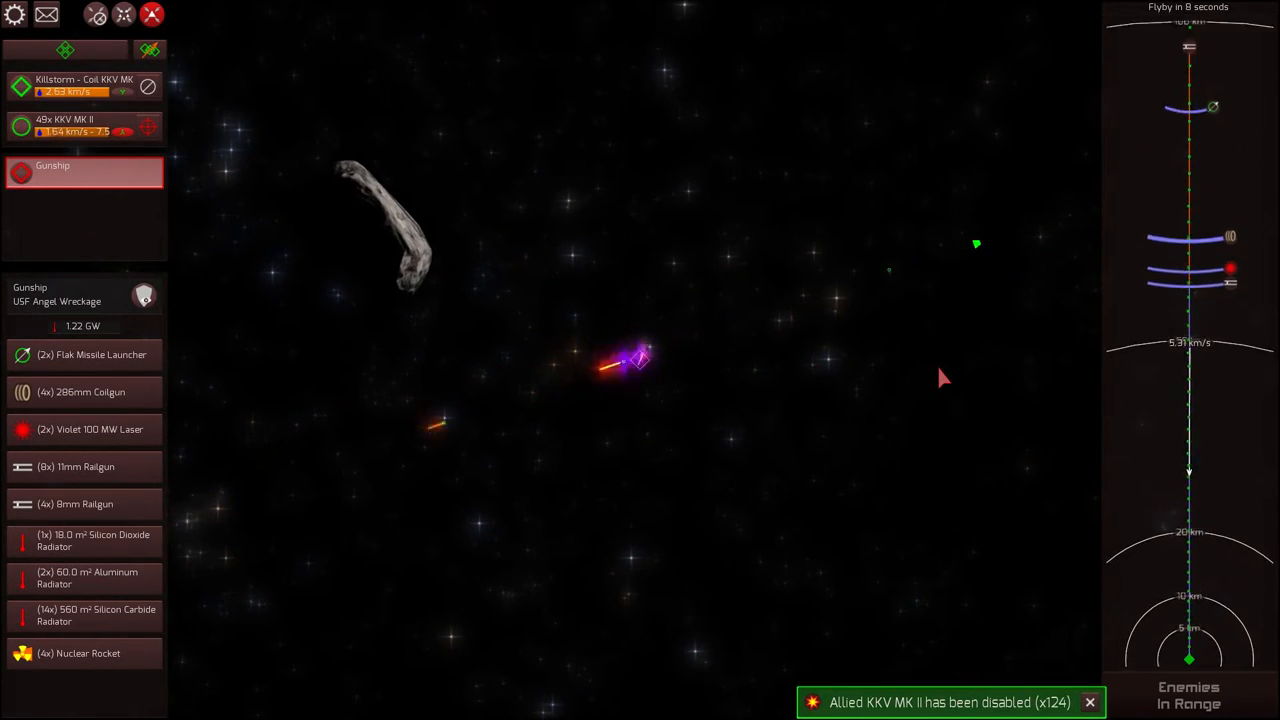
{"action": "left_click", "coordinate": [84, 84]}
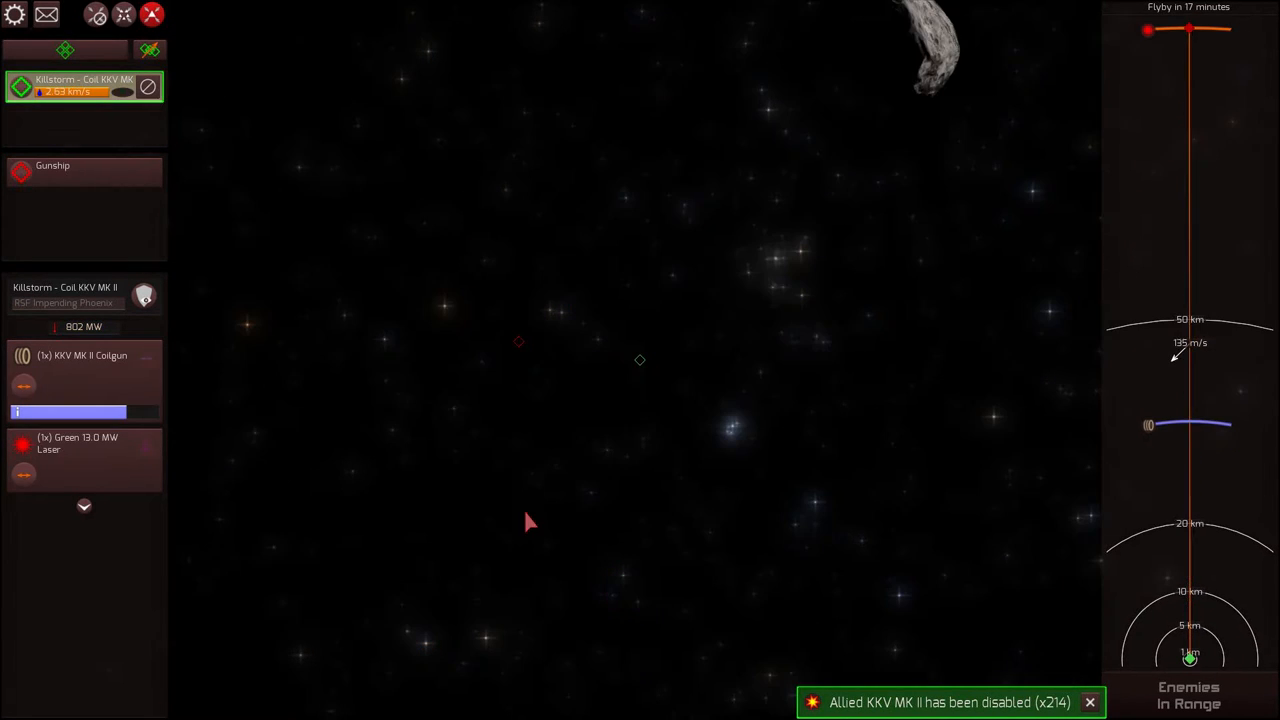
Watch the KKV volley strike the Gunship, then pause into the mission menu with Escape
{"action": "left_click", "coordinate": [84, 172]}
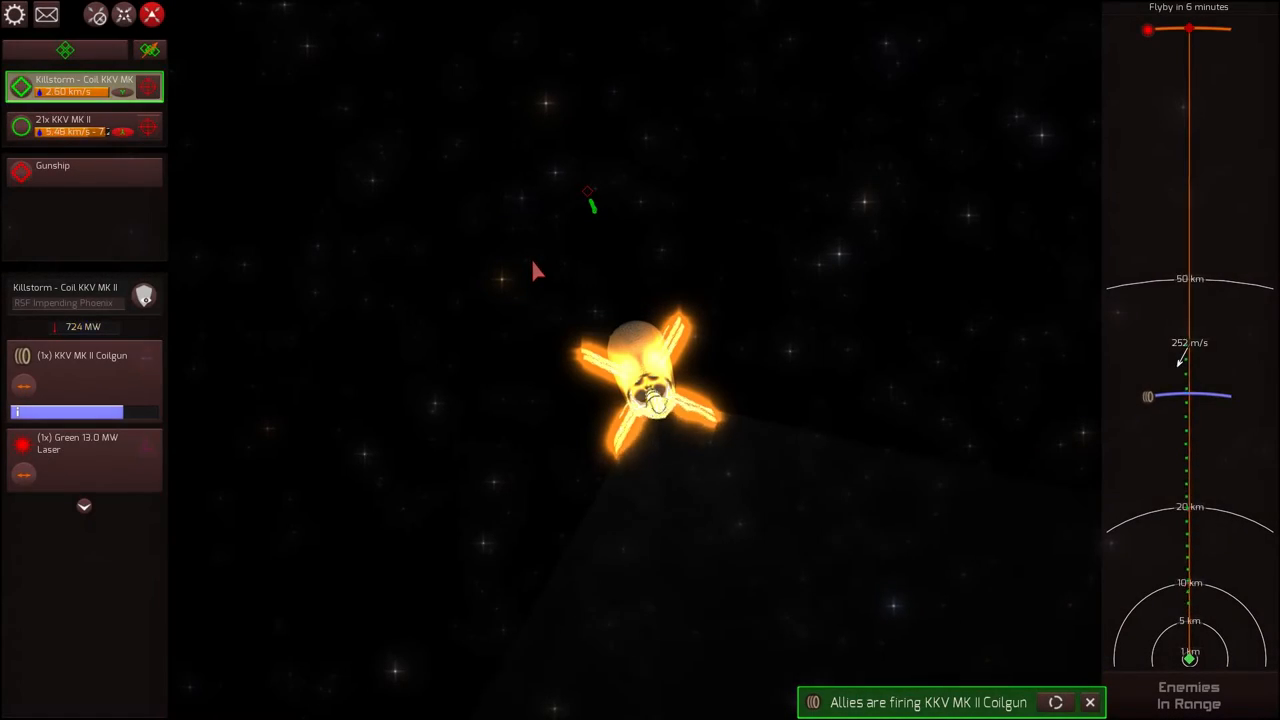
{"action": "left_click", "coordinate": [84, 124]}
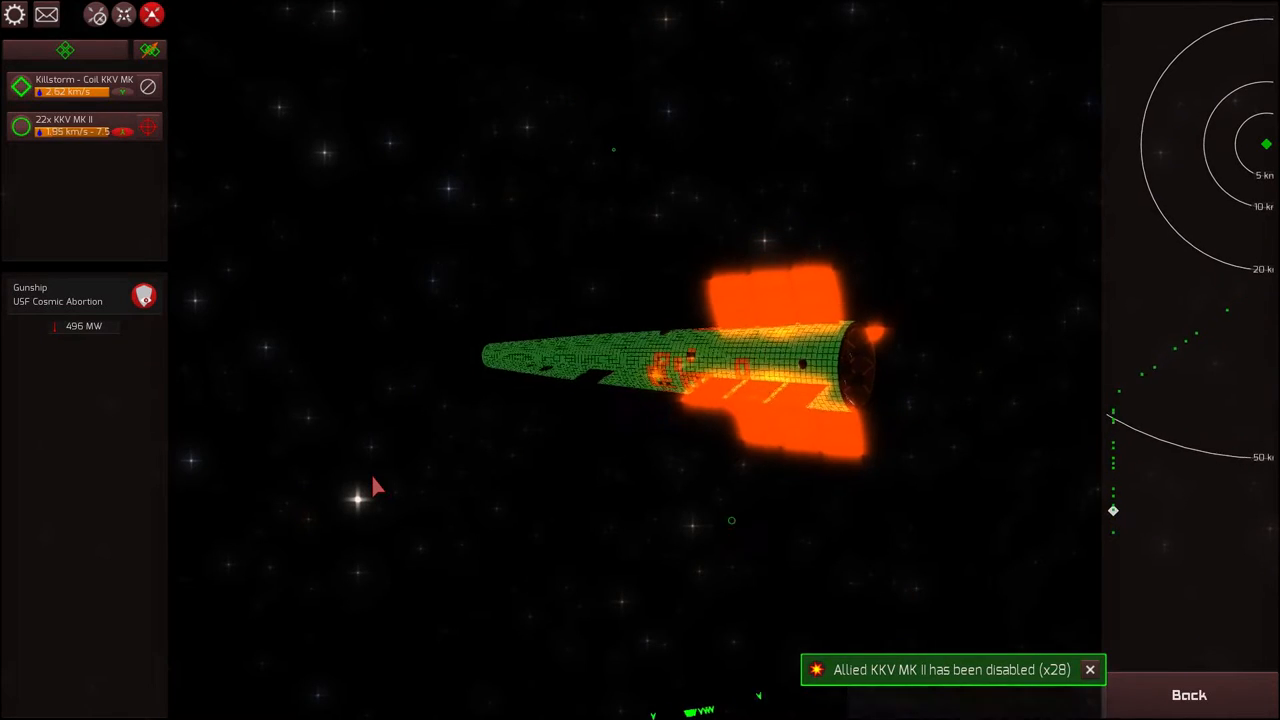
{"action": "key", "text": "Escape"}
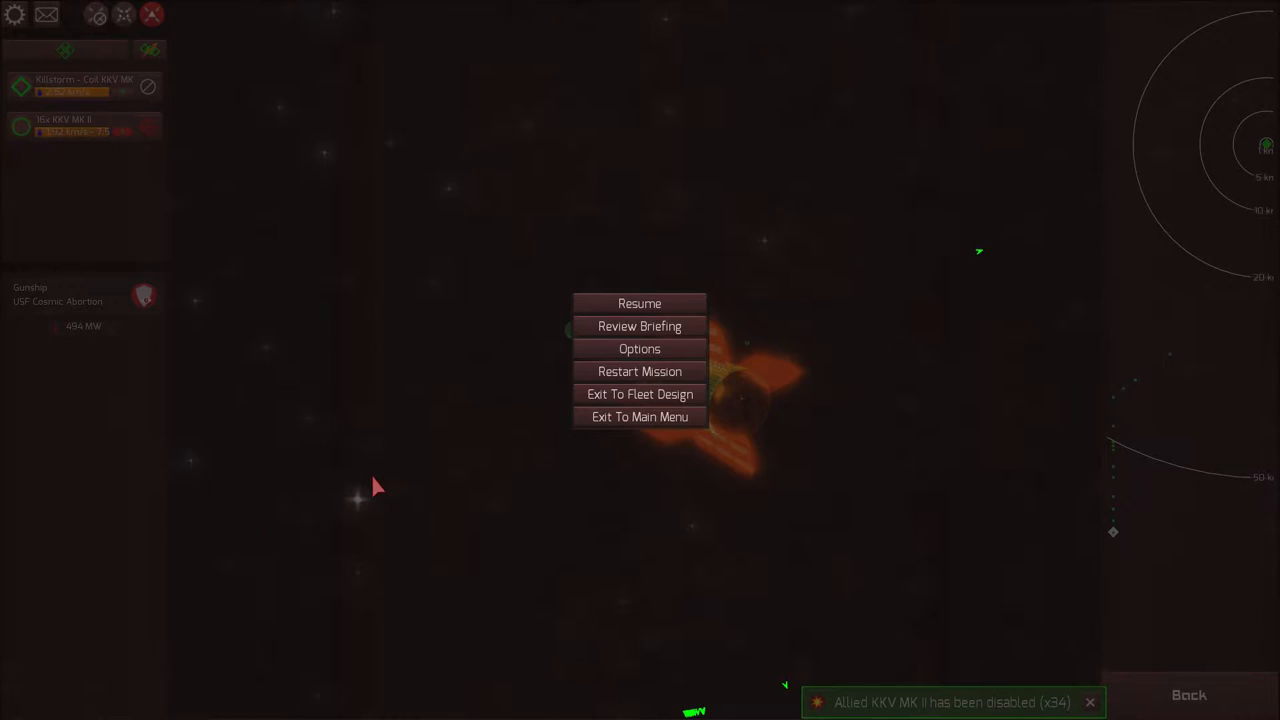
Build the enemy fleet as three Gunships plus one Gunskiff in Enemy Crafts
{"action": "left_click", "coordinate": [640, 392]}
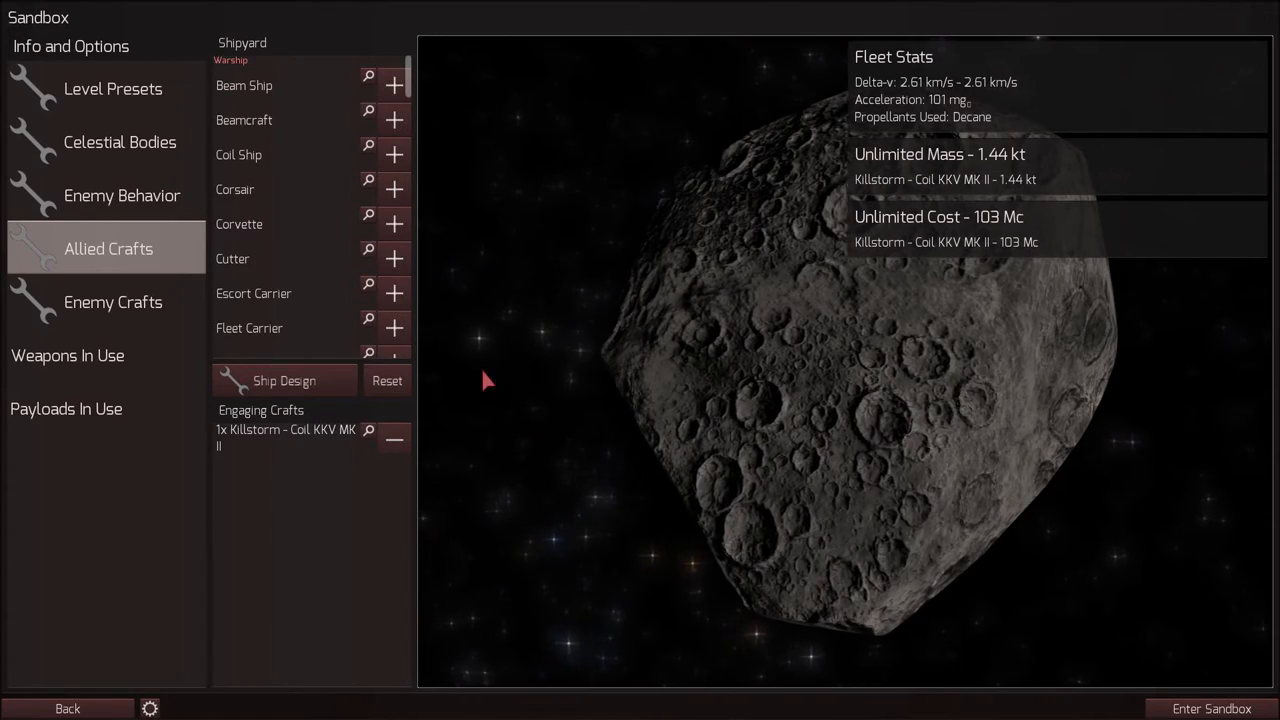
{"action": "left_click", "coordinate": [112, 302]}
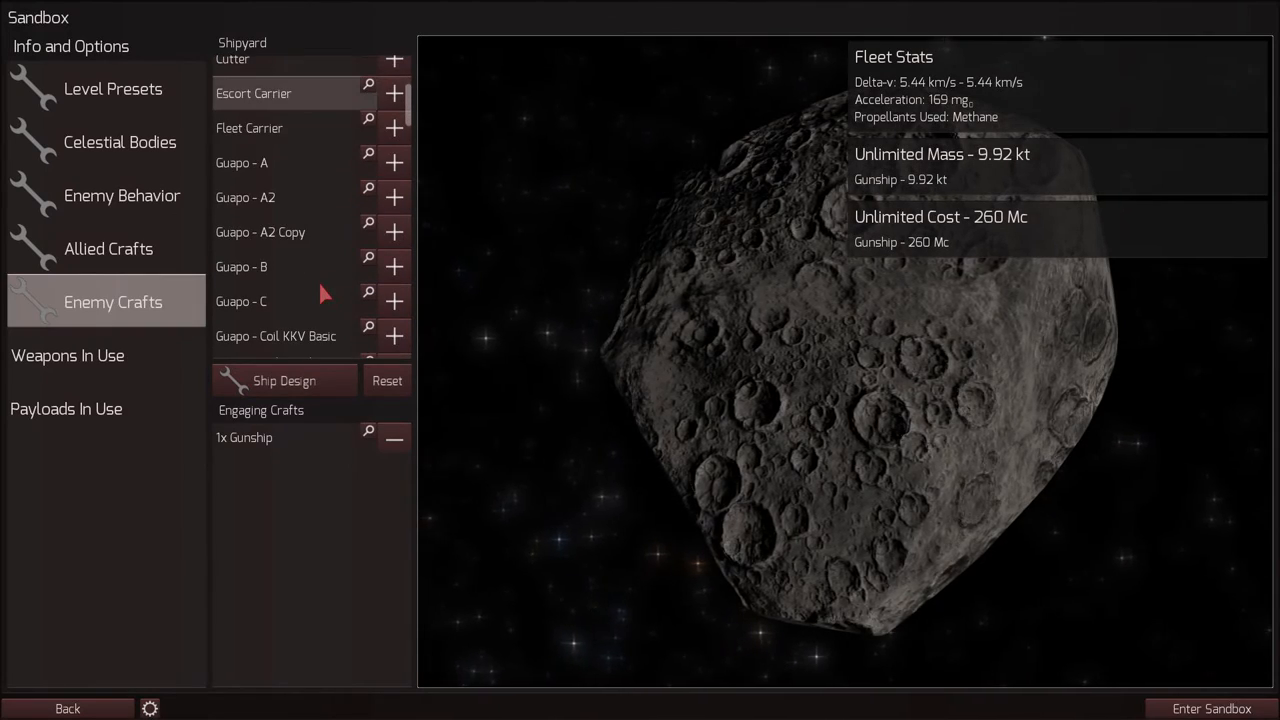
{"action": "scroll", "scroll_direction": "down", "scroll_amount": 3}
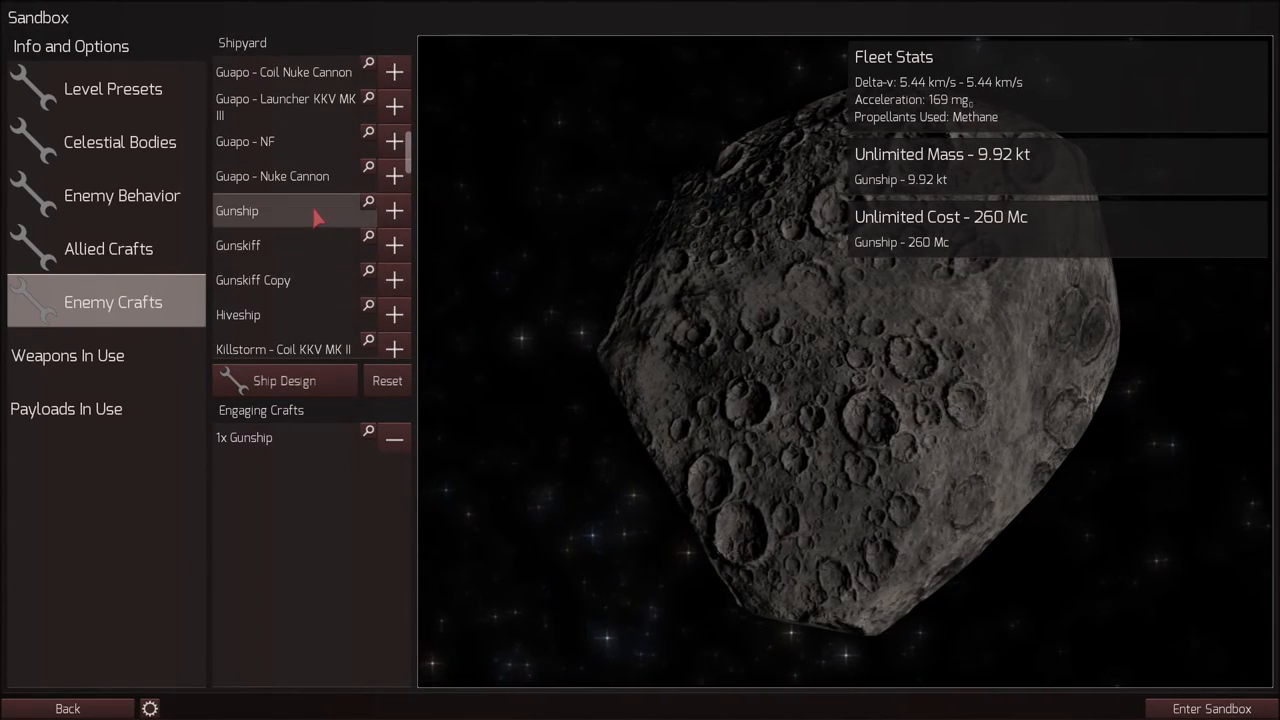
{"action": "left_click", "coordinate": [394, 210]}
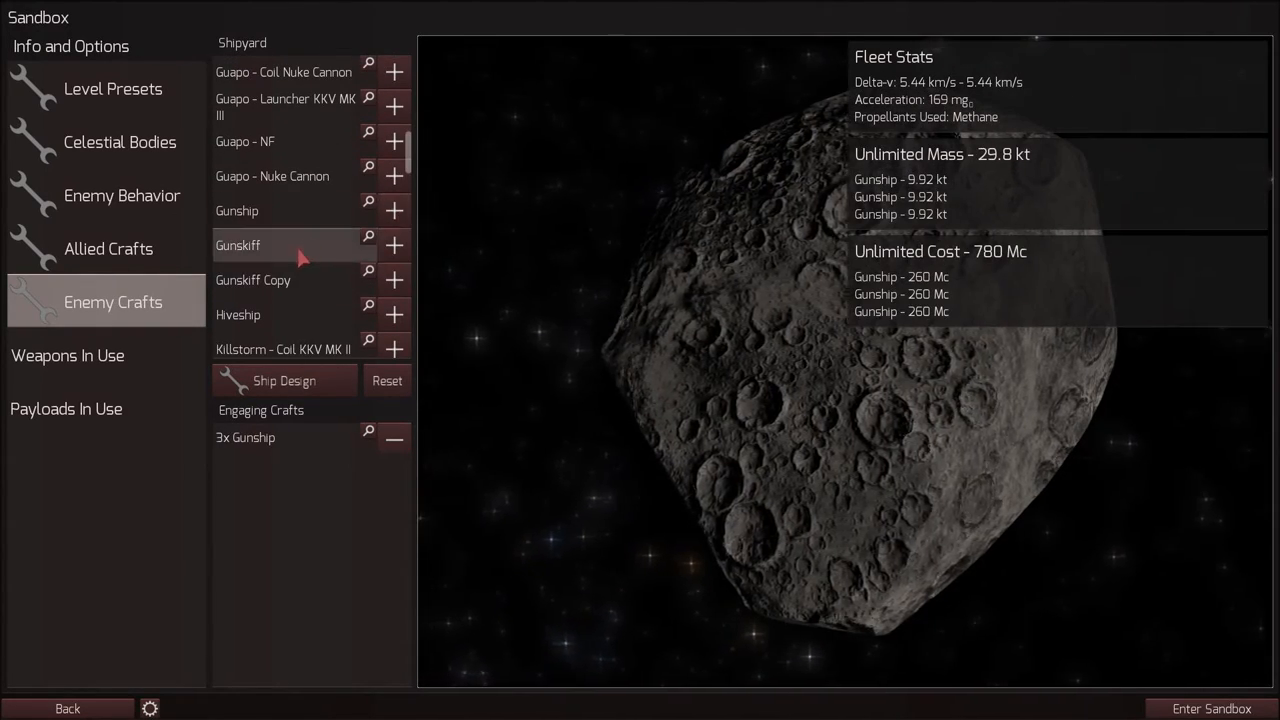
{"action": "left_click", "coordinate": [394, 244]}
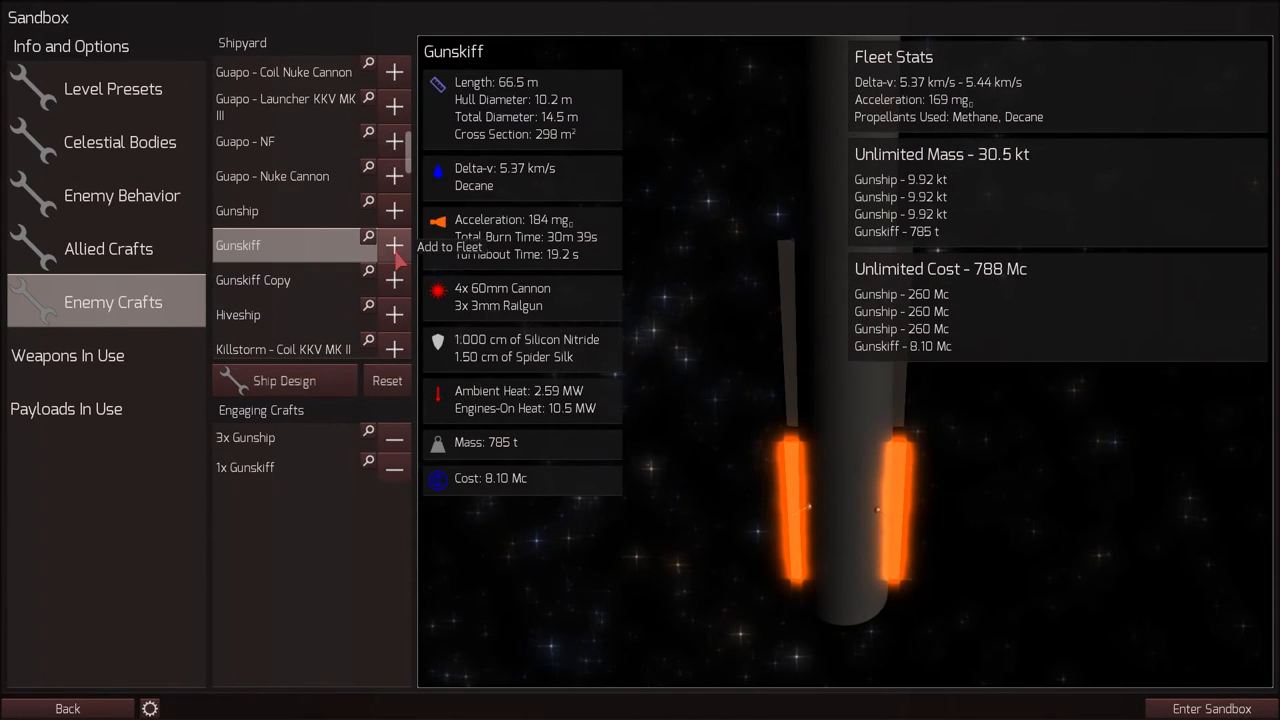
Enter the sandbox and activate the KKV MK II Coilgun against the enemy fleet
{"action": "left_click", "coordinate": [1212, 708]}
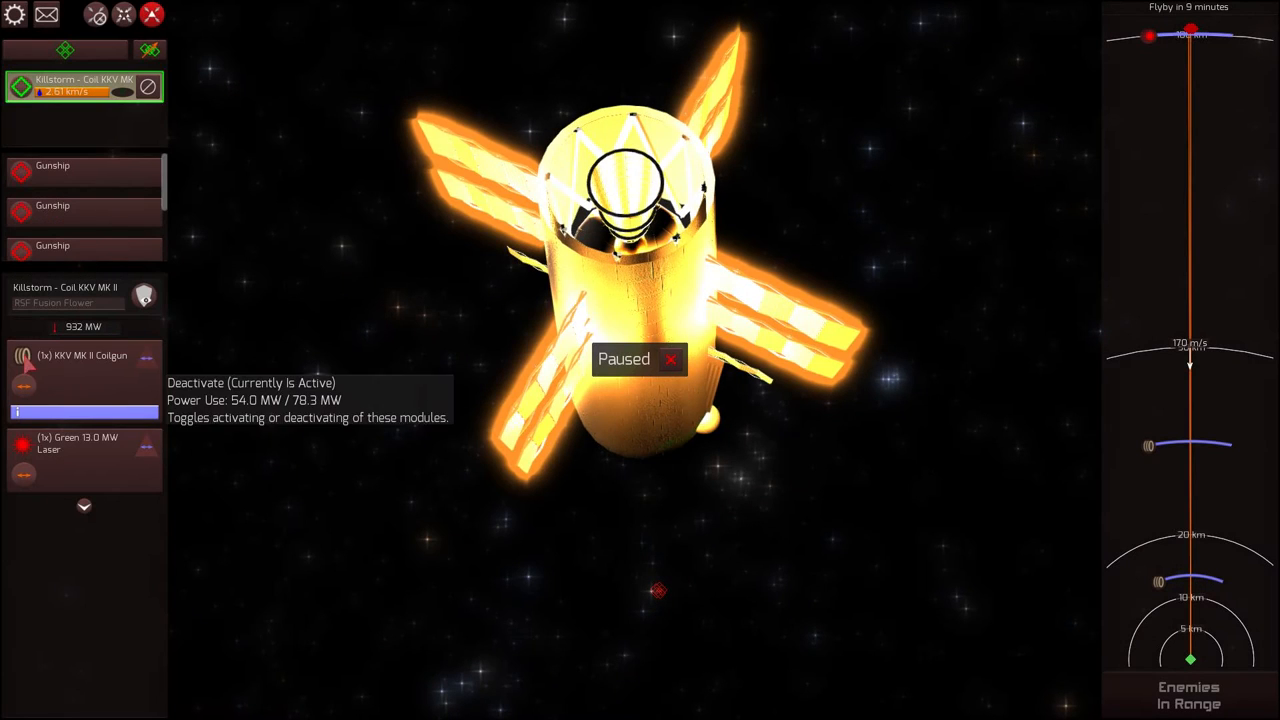
{"action": "mouse_move", "coordinate": [670, 360]}
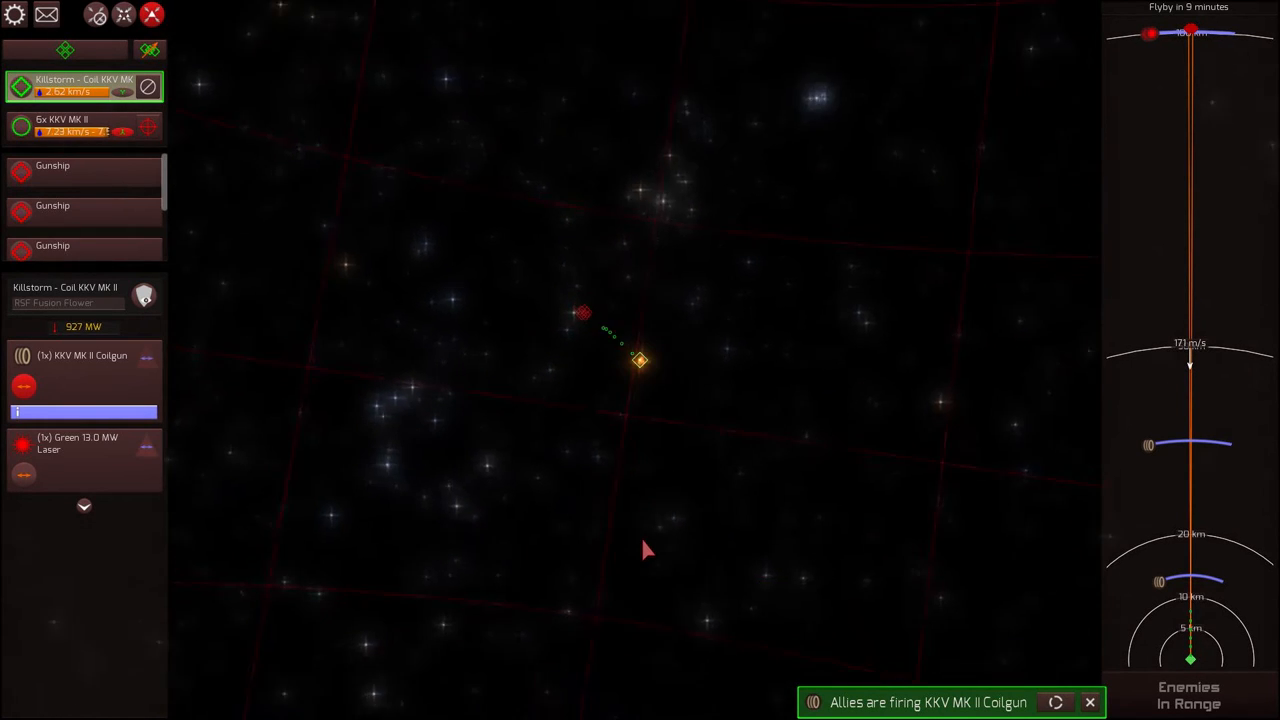
{"action": "left_click", "coordinate": [84, 124]}
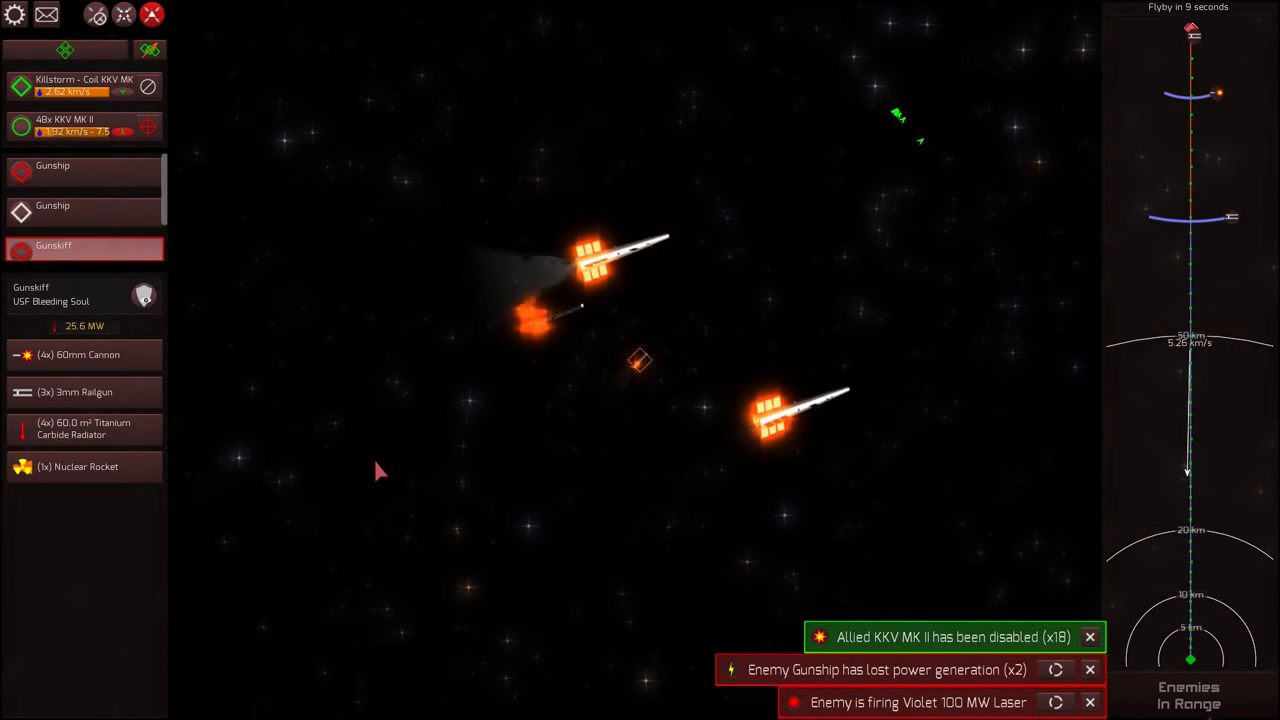
{"action": "mouse_move", "coordinate": [144, 296]}
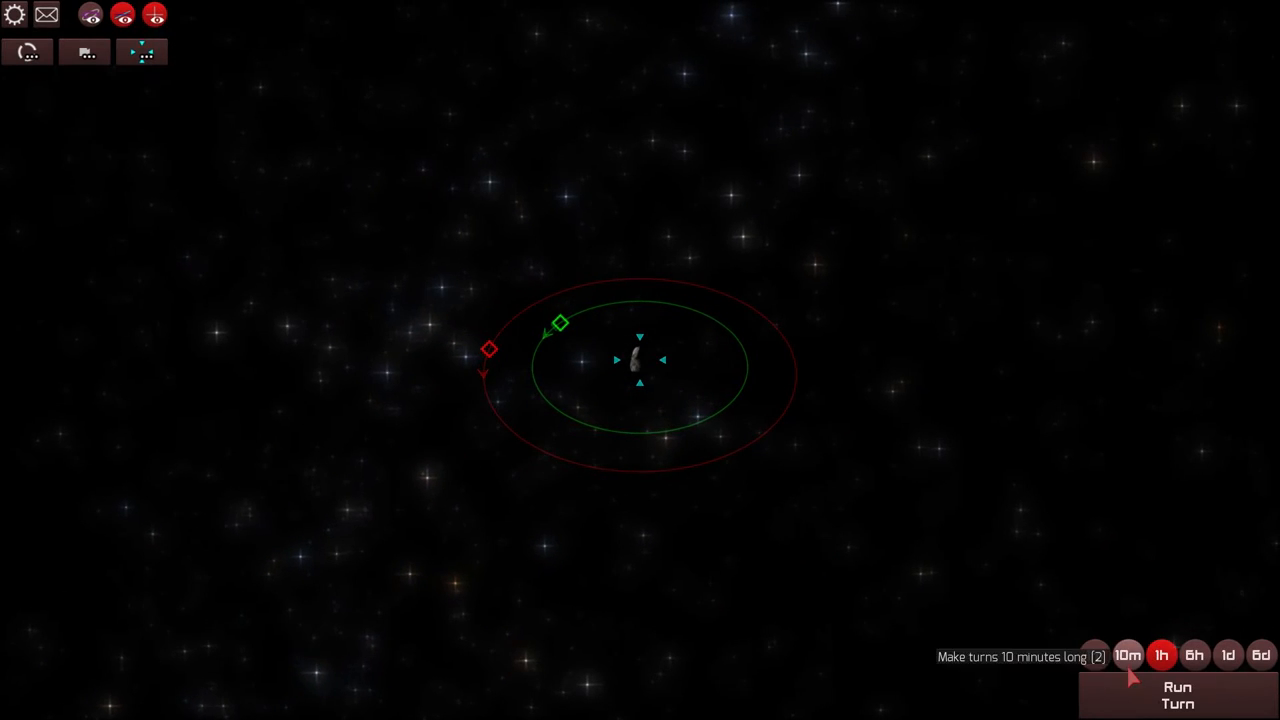
Run the turn, inspect the wrecked Gunskiff, and go Back to sandbox setup
{"action": "left_click", "coordinate": [1176, 696]}
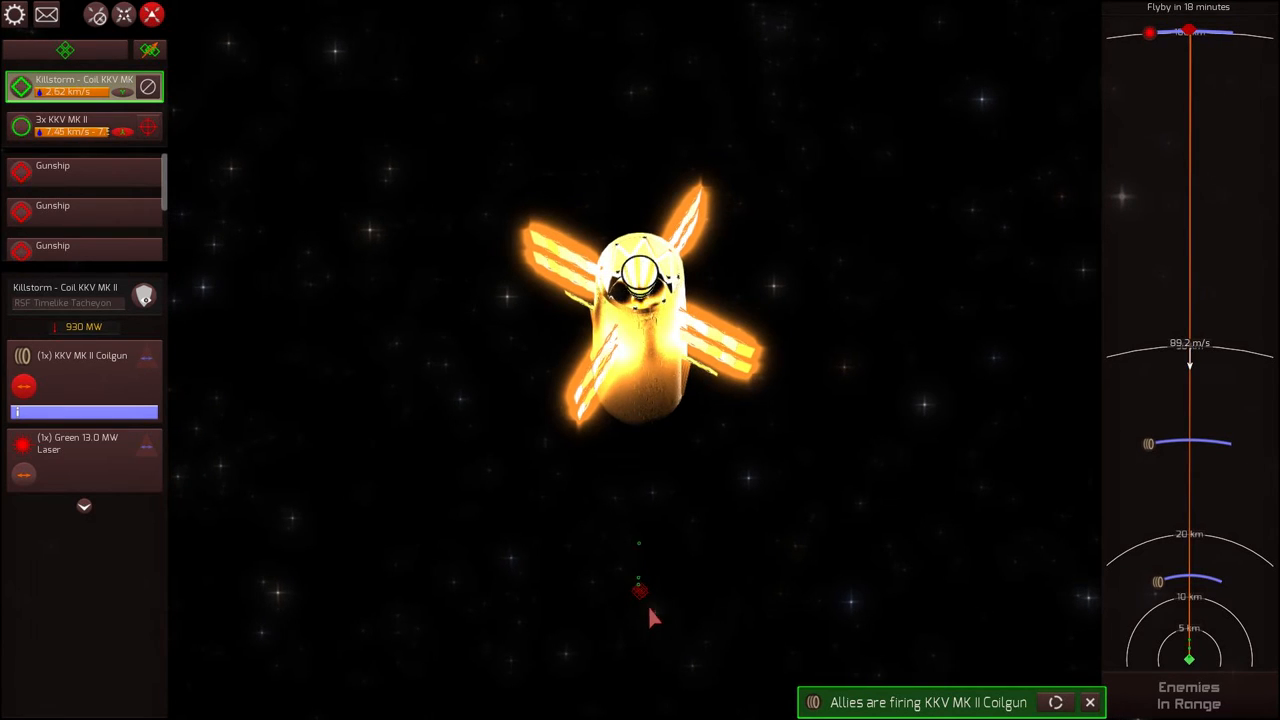
{"action": "left_click", "coordinate": [52, 164]}
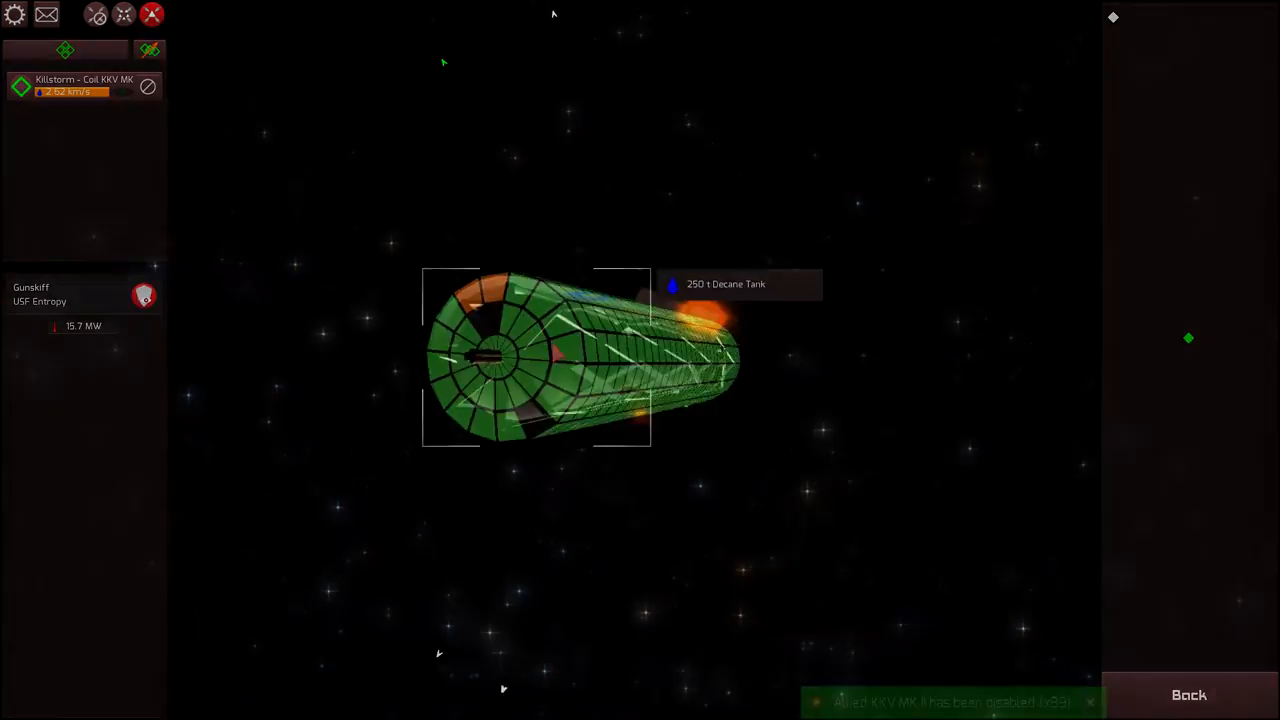
{"action": "left_click", "coordinate": [1188, 696]}
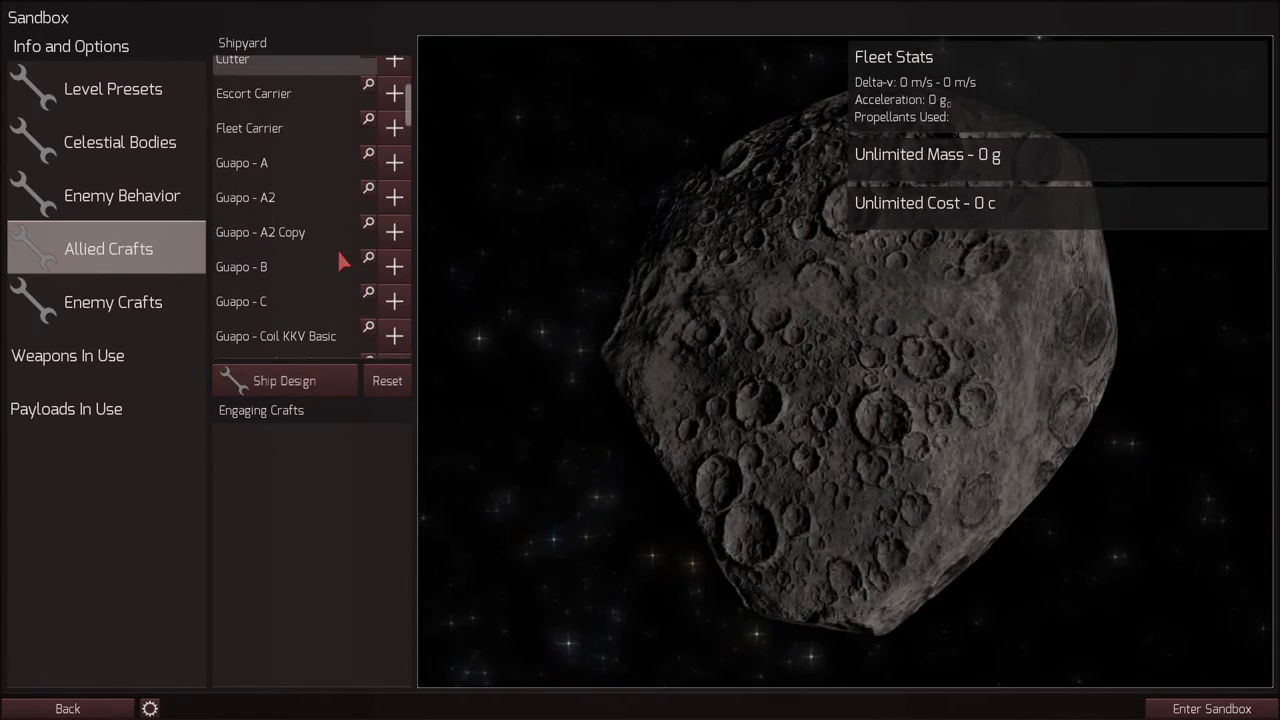
Scroll Allied Crafts to Killstorm - Launcher KKV MK II and view its design
{"action": "scroll", "scroll_direction": "down", "scroll_amount": 3}
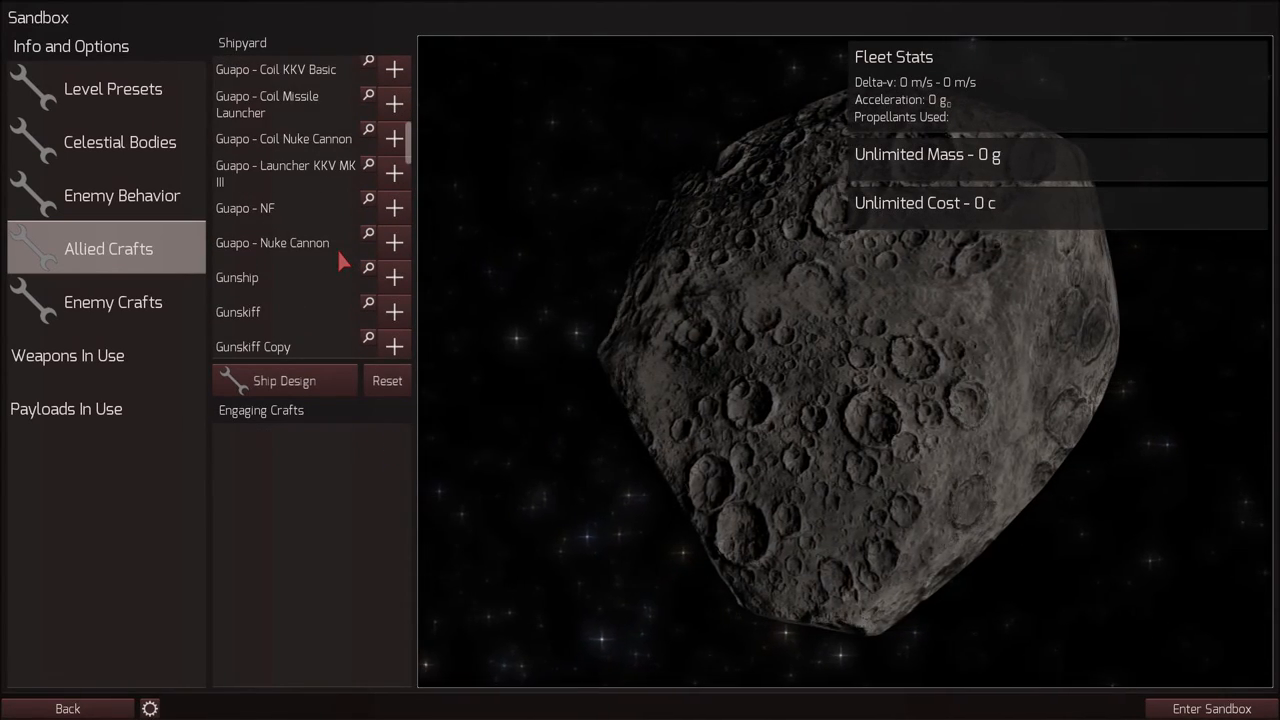
{"action": "scroll", "scroll_direction": "down", "scroll_amount": 3}
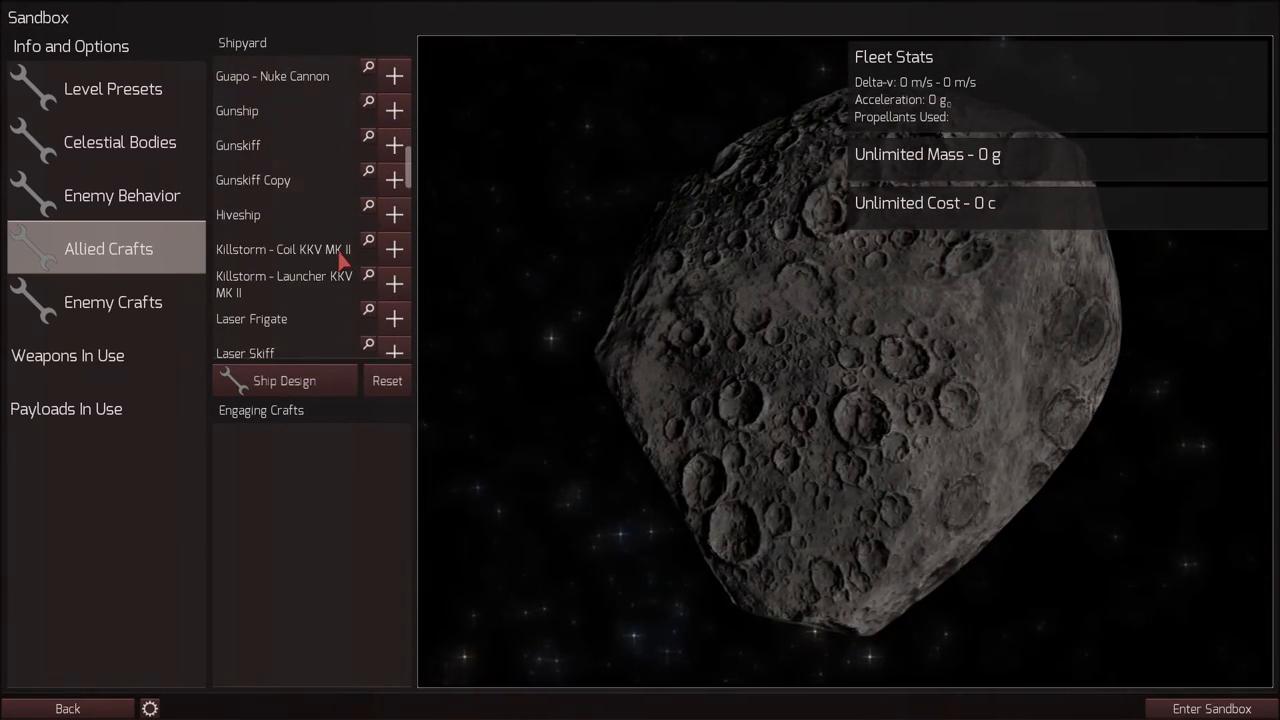
{"action": "left_click", "coordinate": [368, 284]}
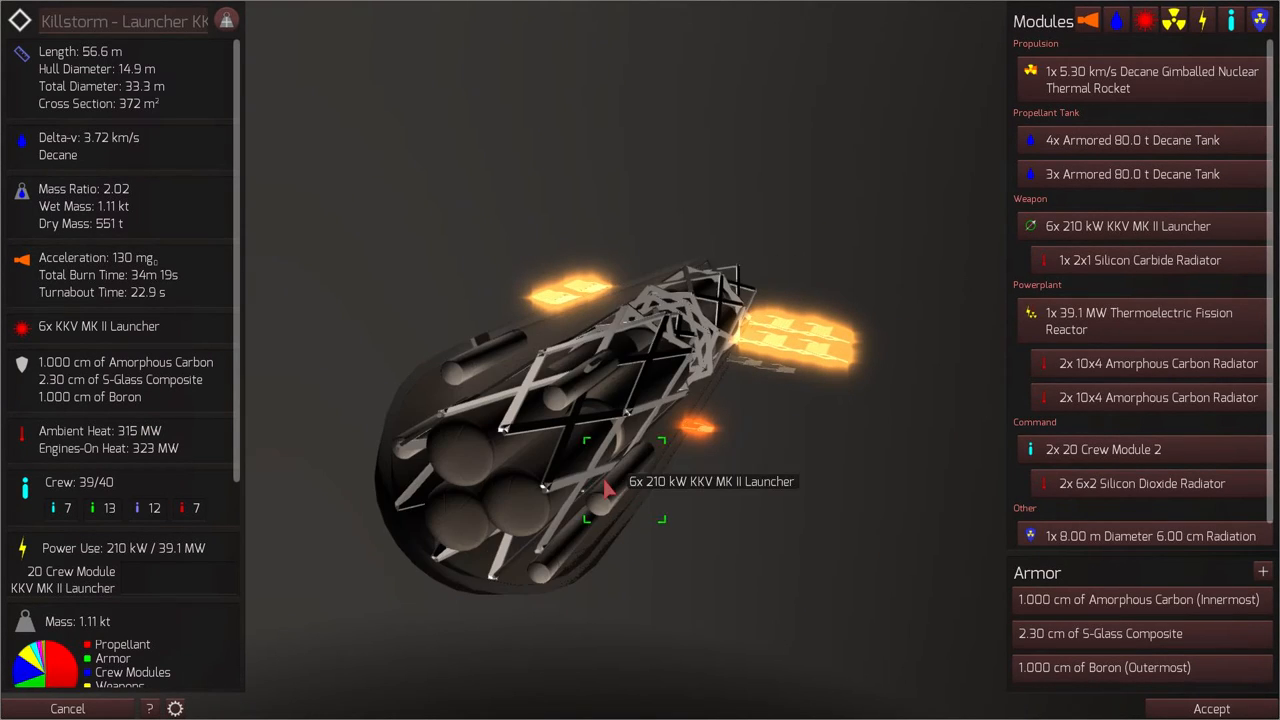
{"action": "mouse_move", "coordinate": [616, 490]}
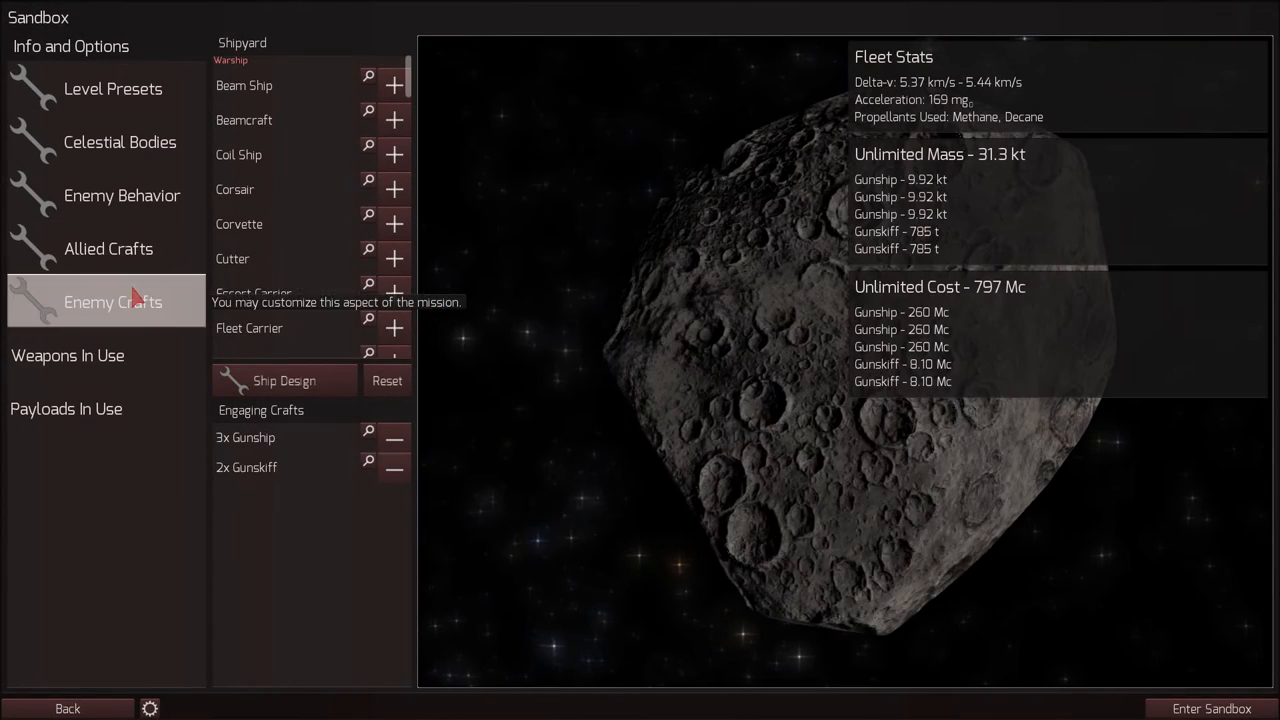
Cut the enemy fleet to Gunships only, enter the sandbox and run the first turn
{"action": "left_click", "coordinate": [394, 436]}
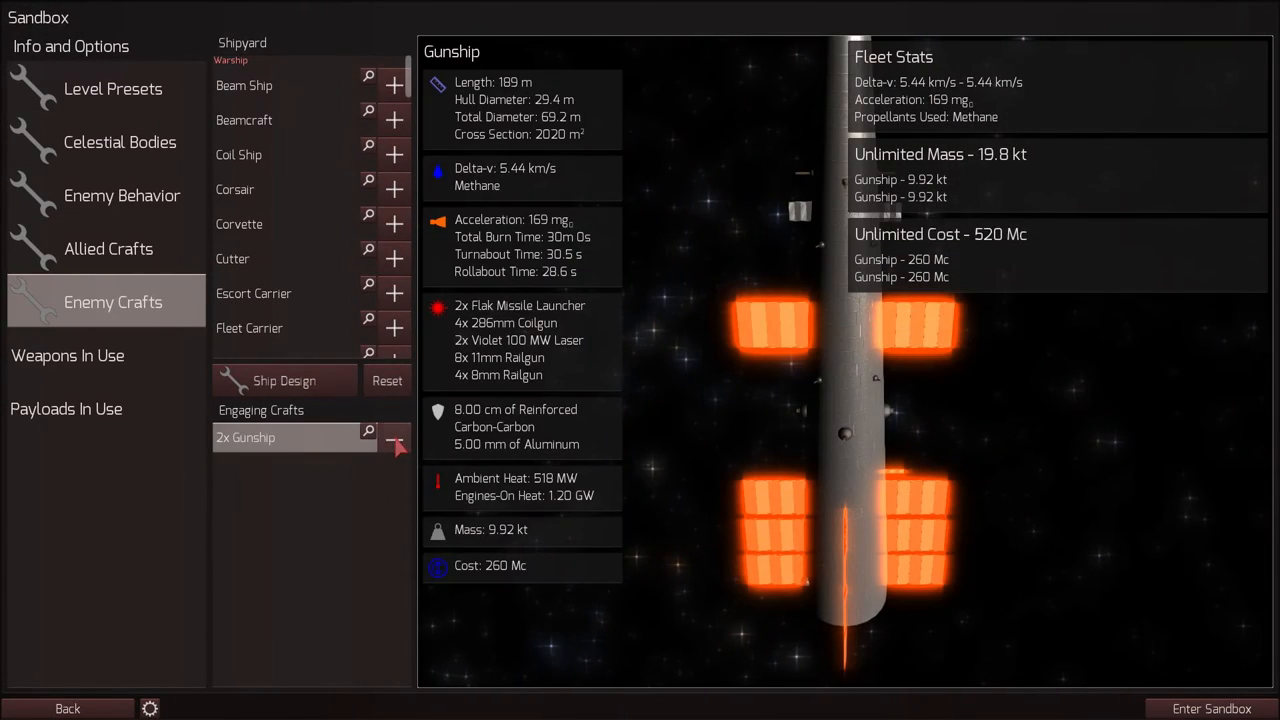
{"action": "left_click", "coordinate": [1212, 708]}
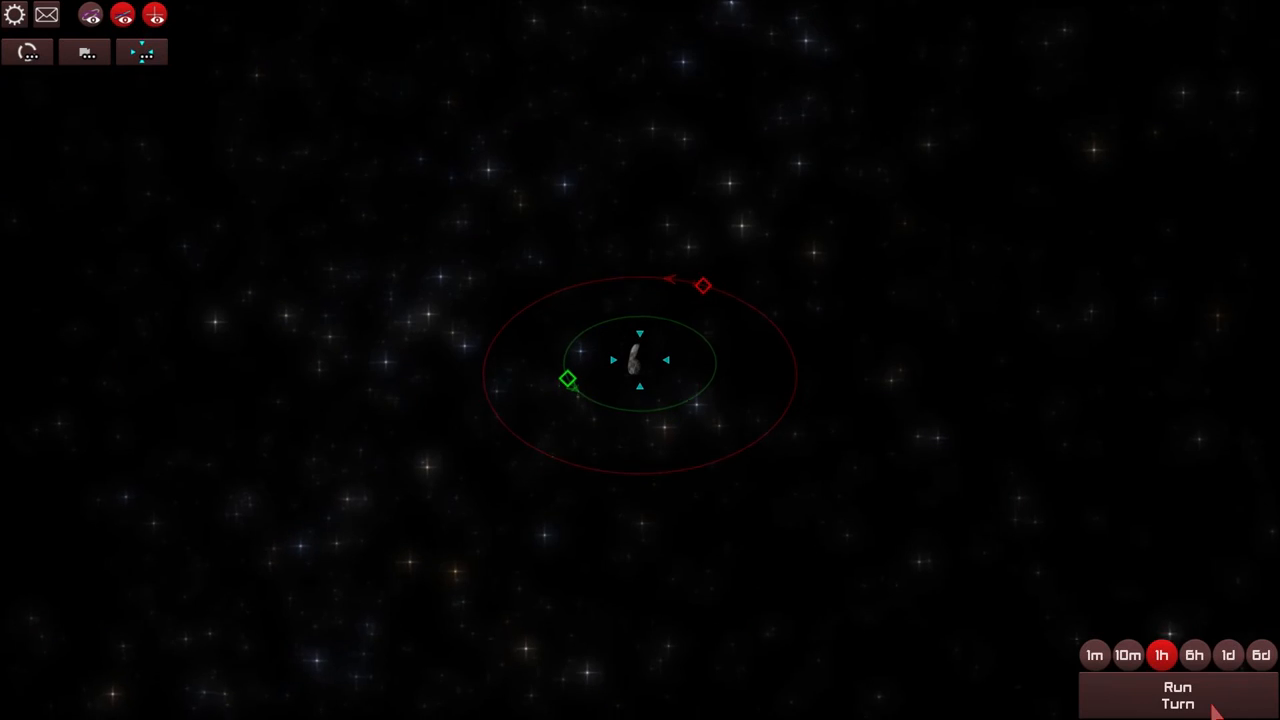
{"action": "left_click", "coordinate": [1176, 696]}
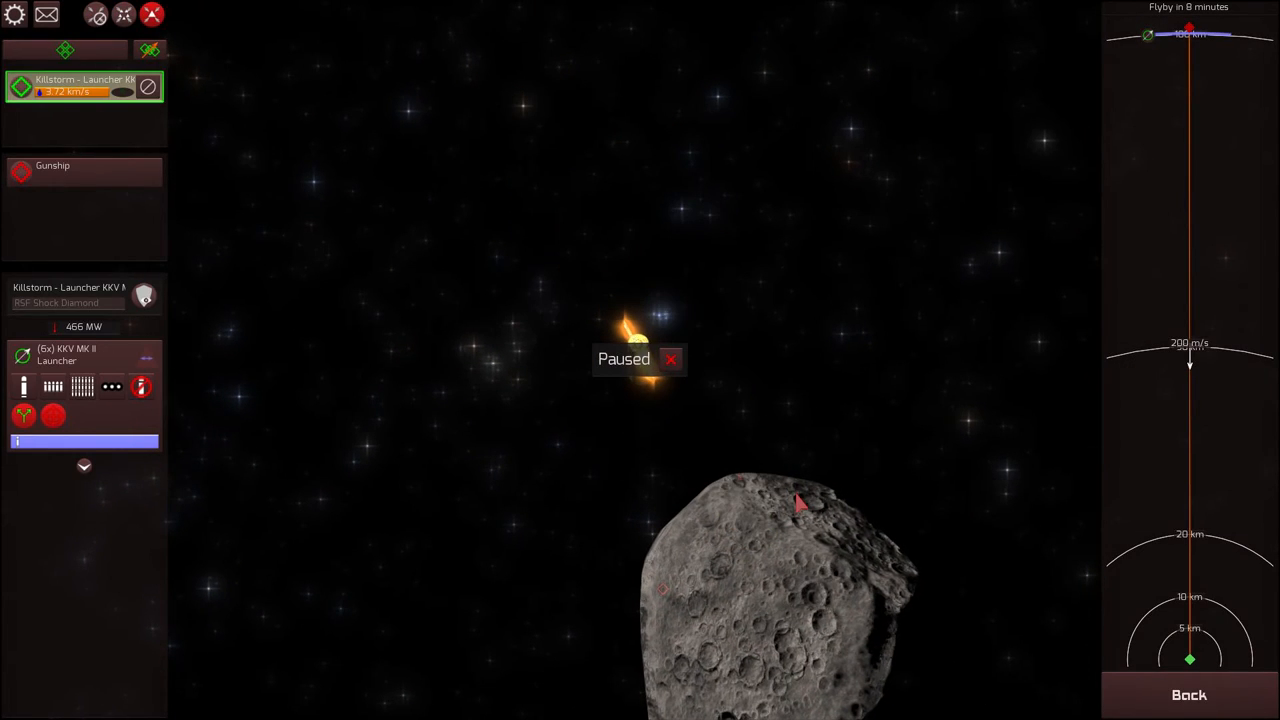
{"action": "mouse_move", "coordinate": [1150, 40]}
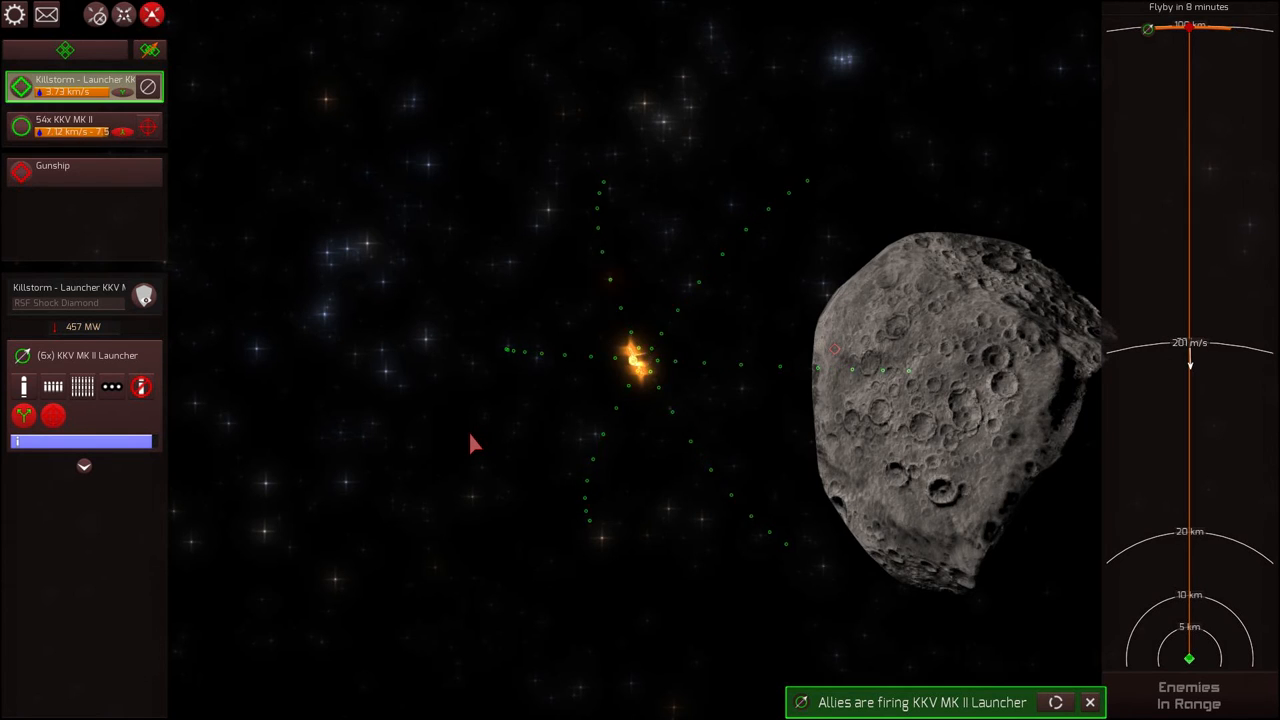
{"action": "mouse_move", "coordinate": [24, 386]}
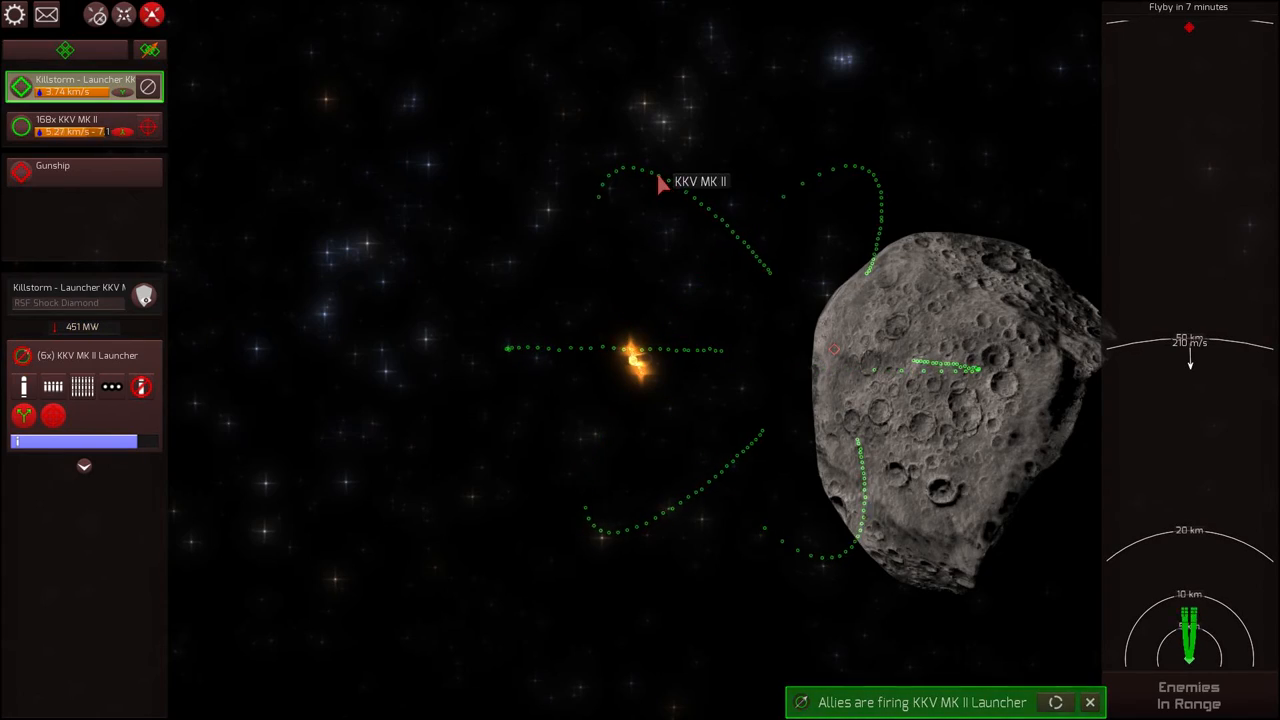
Fire launcher KKV salvos, check the Gunship, and reselect the Killstorm to keep firing
{"action": "left_click", "coordinate": [84, 126]}
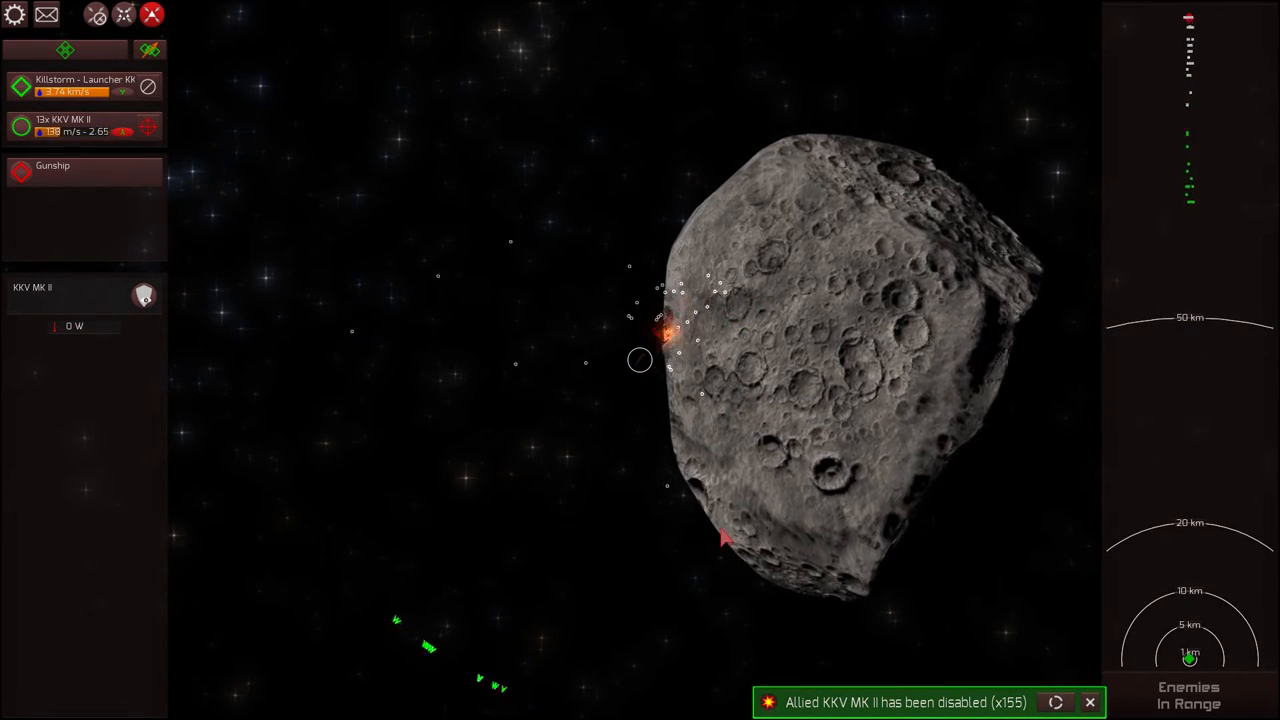
{"action": "left_click", "coordinate": [84, 172]}
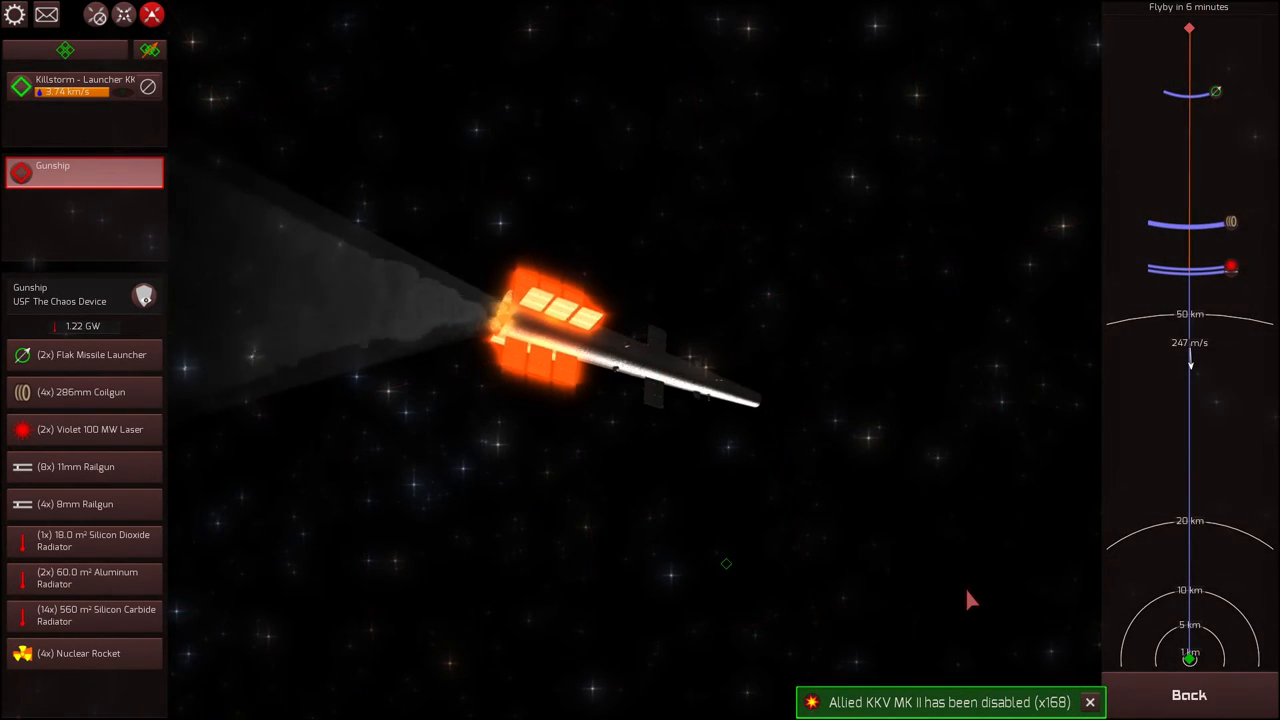
{"action": "left_click", "coordinate": [84, 86]}
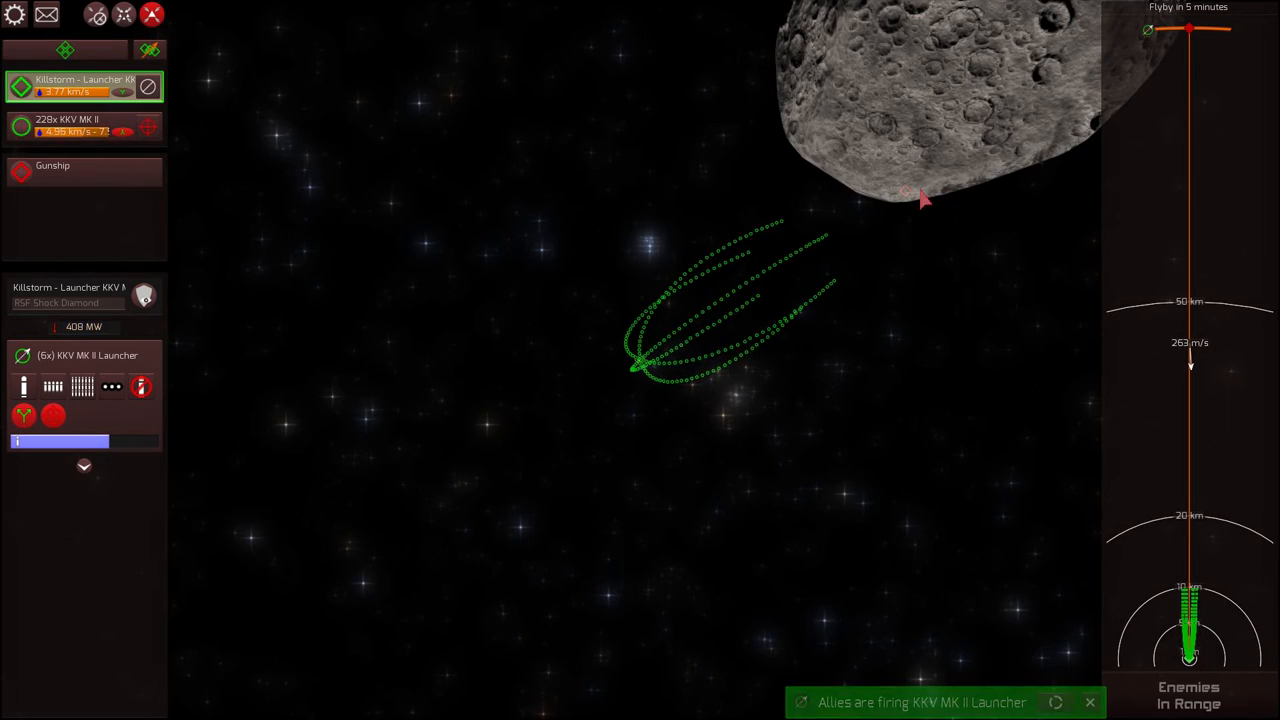
Select the enemy Gunship to examine its hull damage, then return to the Launcher Killstorm
{"action": "left_click", "coordinate": [84, 172]}
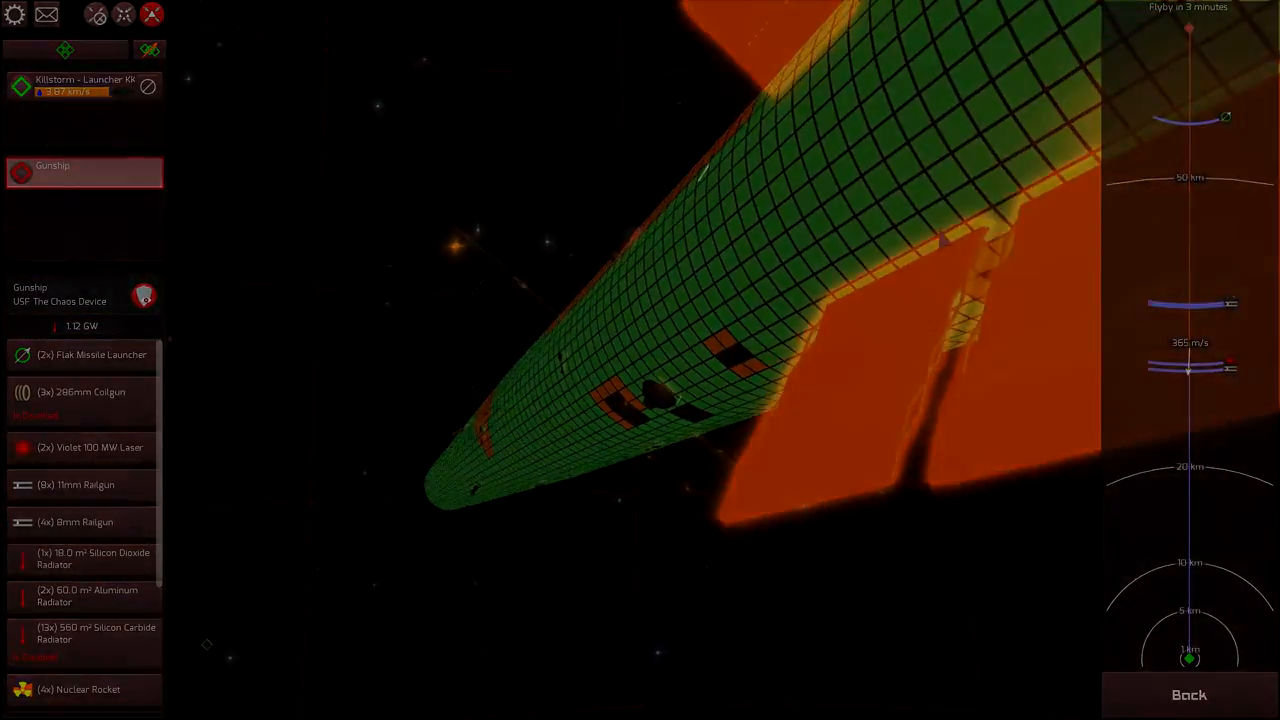
{"action": "left_click", "coordinate": [1188, 694]}
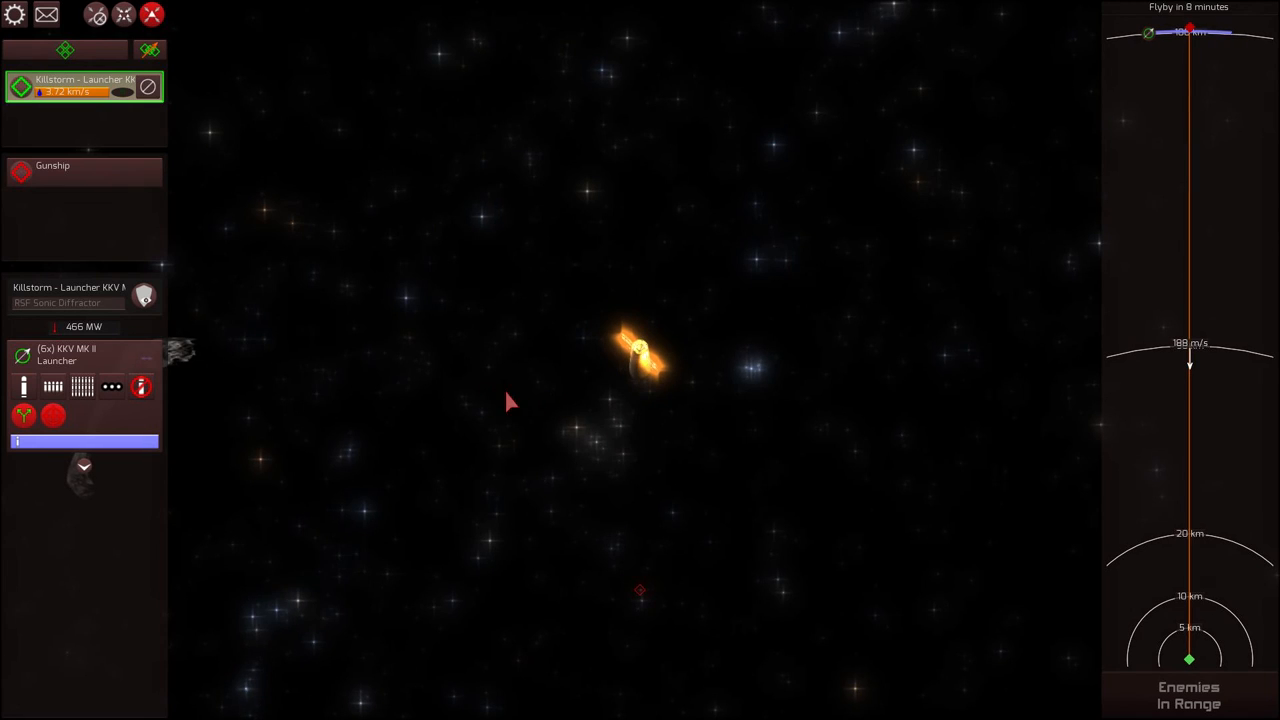
{"action": "mouse_move", "coordinate": [84, 328]}
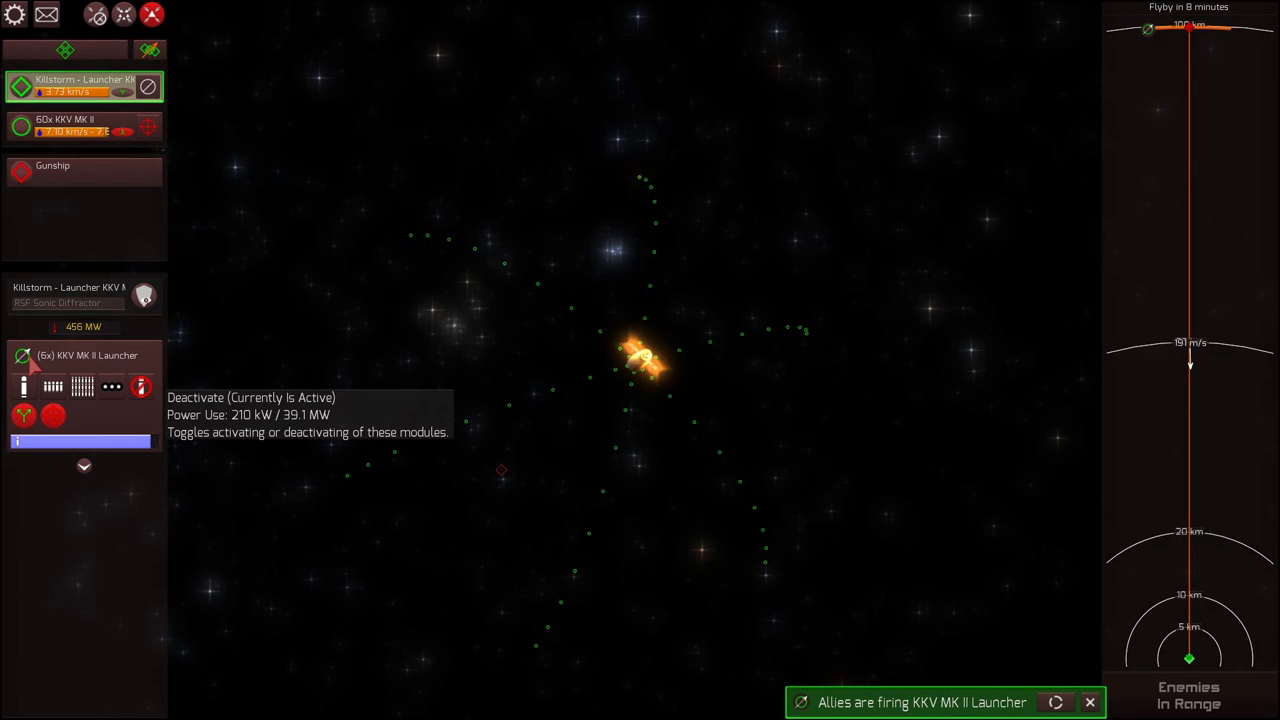
Launch one more KKV salvo, view the Gunship, and exit to the main menu
{"action": "left_click", "coordinate": [84, 124]}
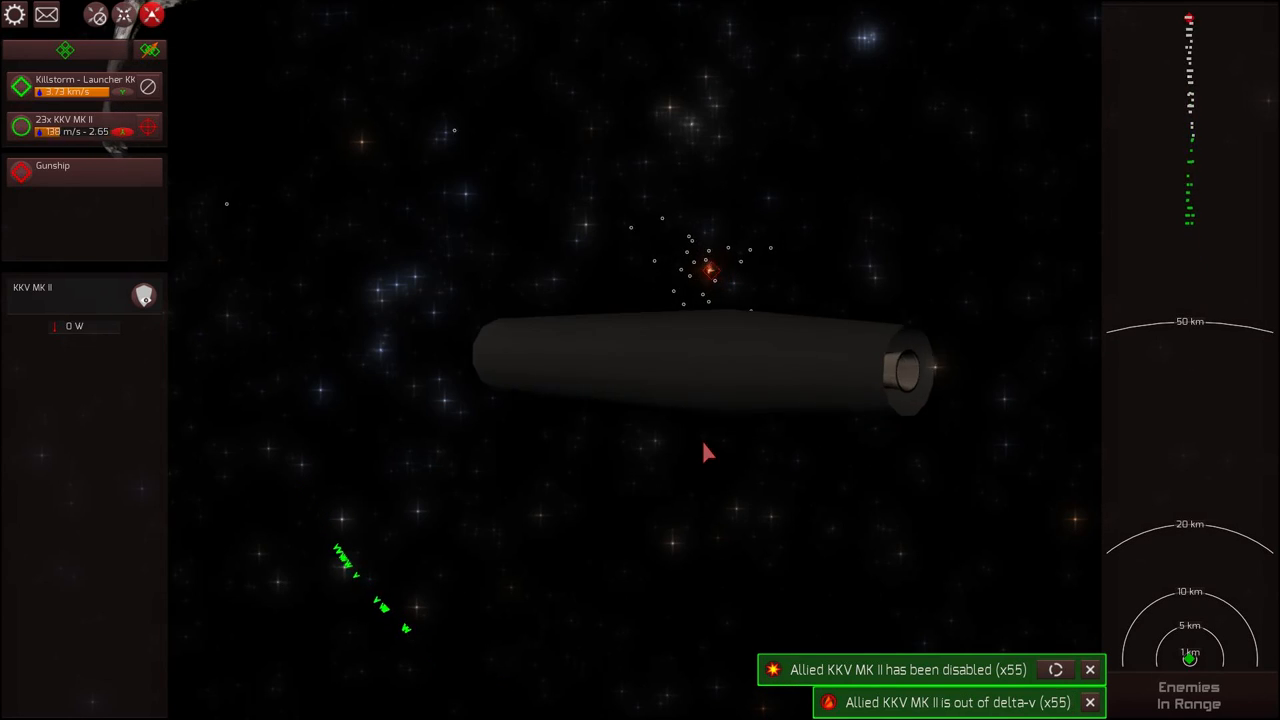
{"action": "left_click", "coordinate": [84, 166]}
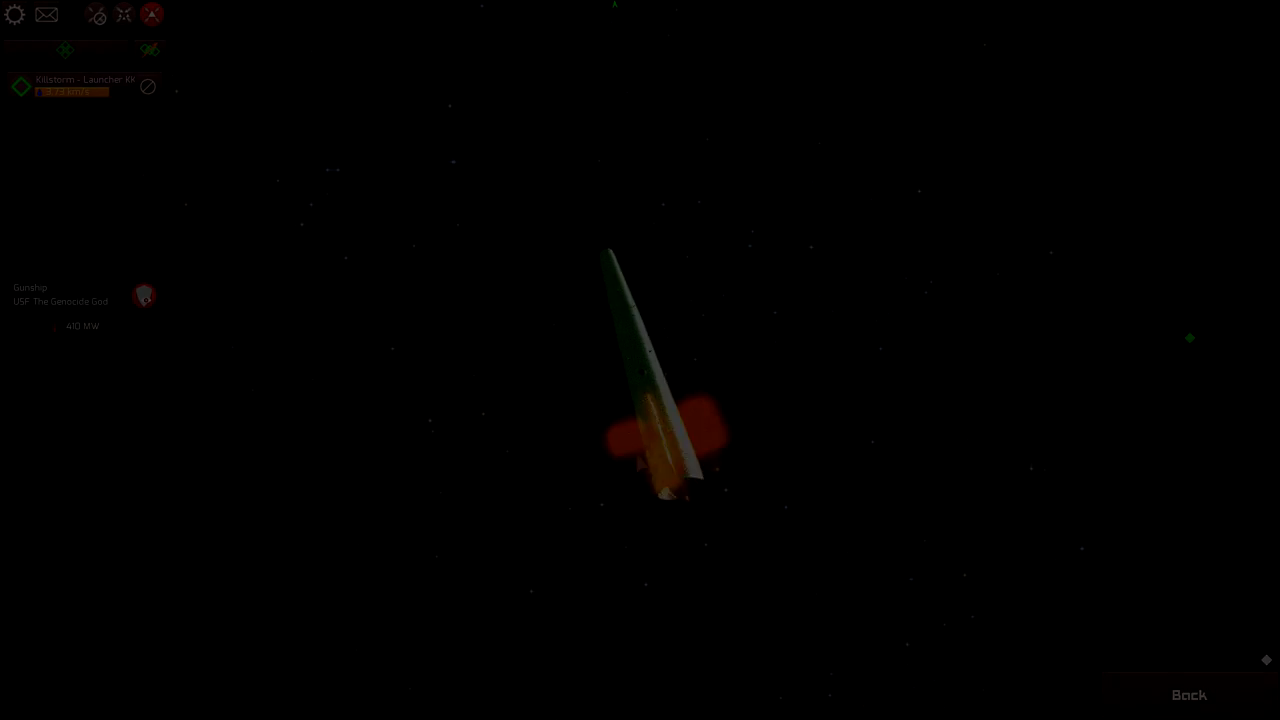
{"action": "left_click", "coordinate": [1188, 694]}
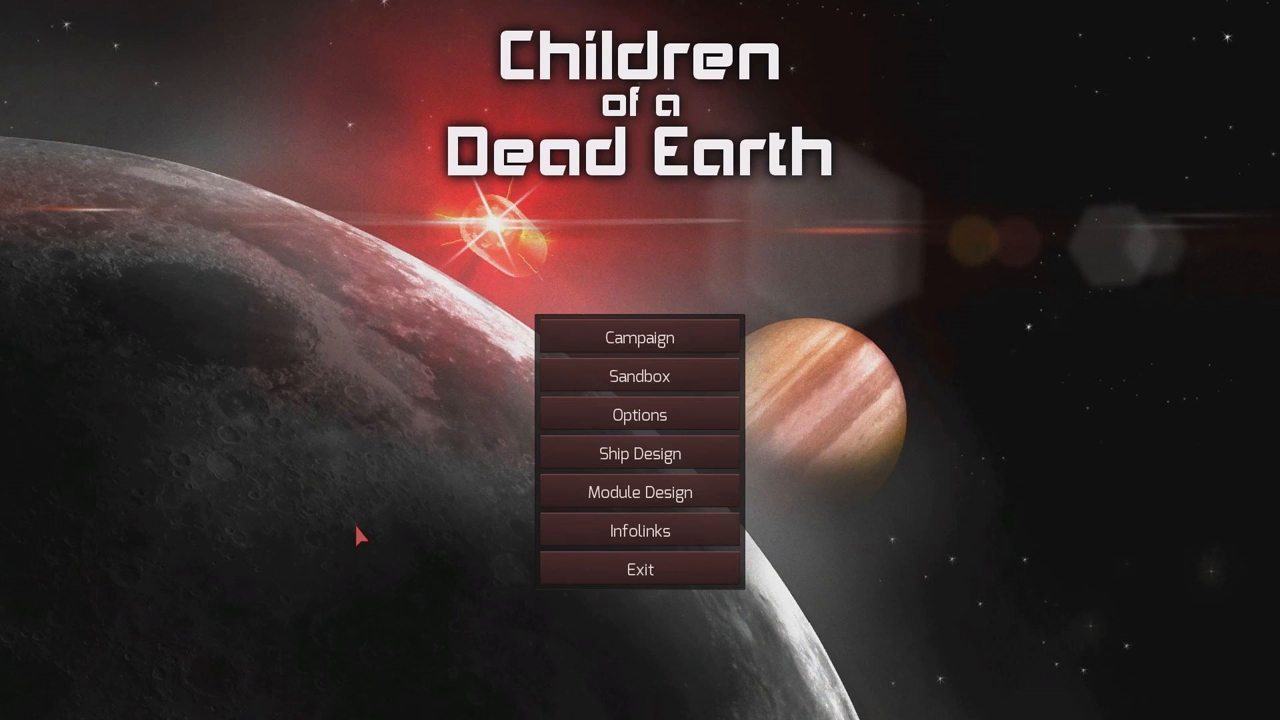